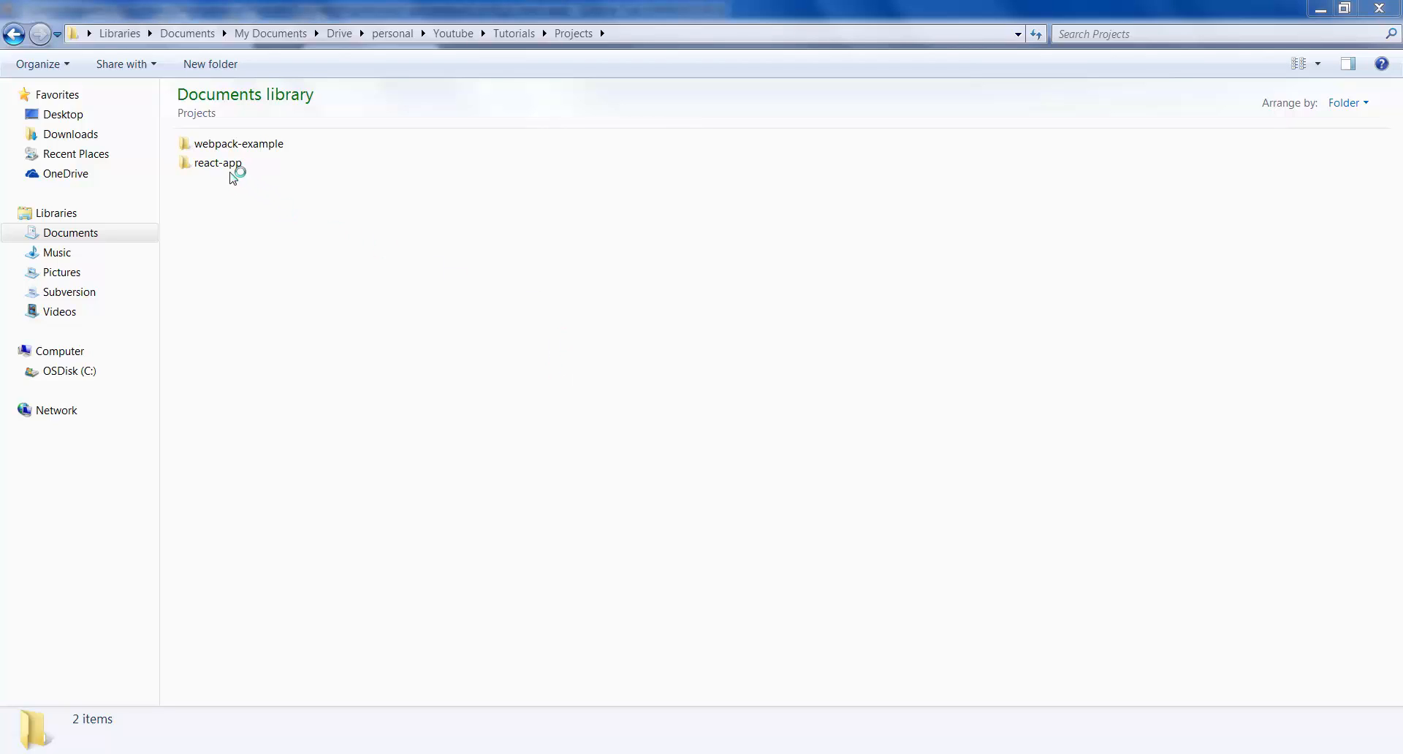
# Open the react-app project folder in Sublime Text
pyautogui.click(217, 163)
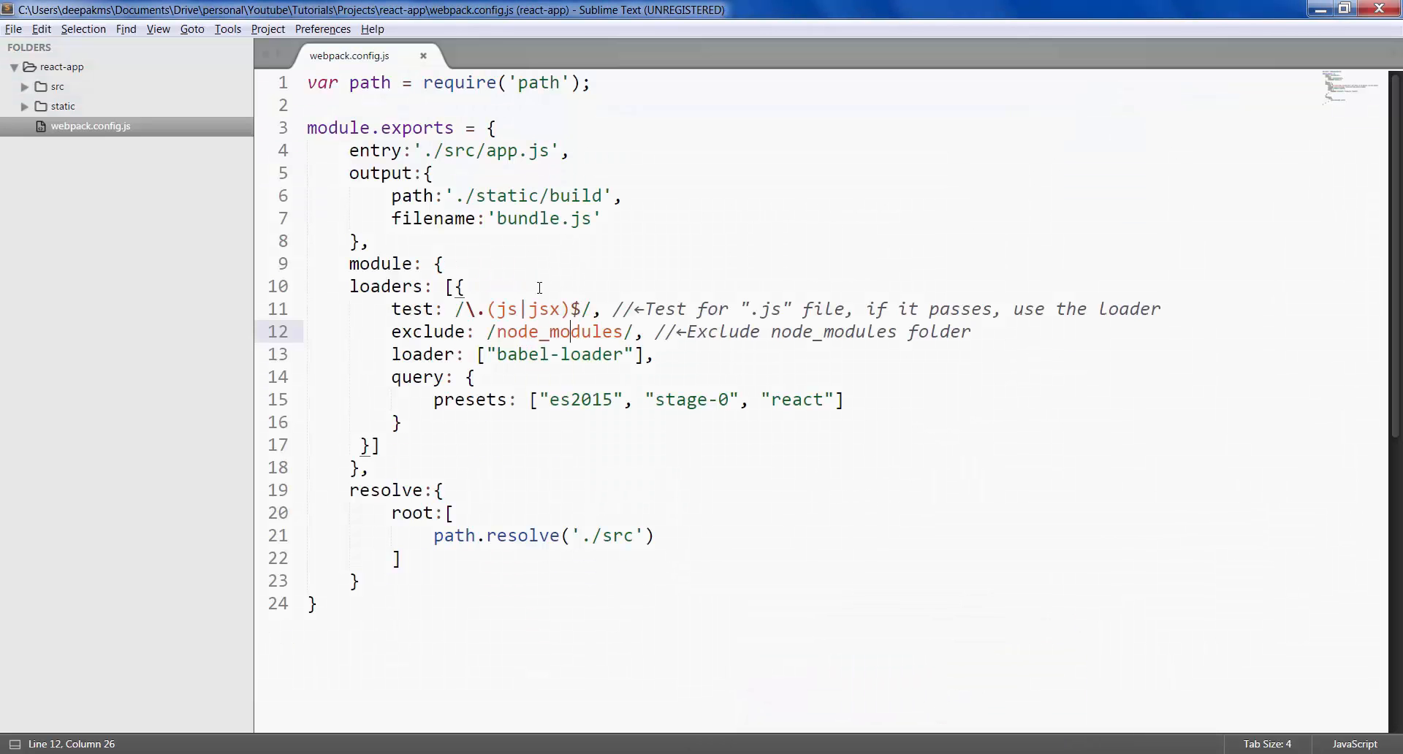
# Expand the src, static, build and css folders in the sidebar with app.js open
pyautogui.click(15, 66)
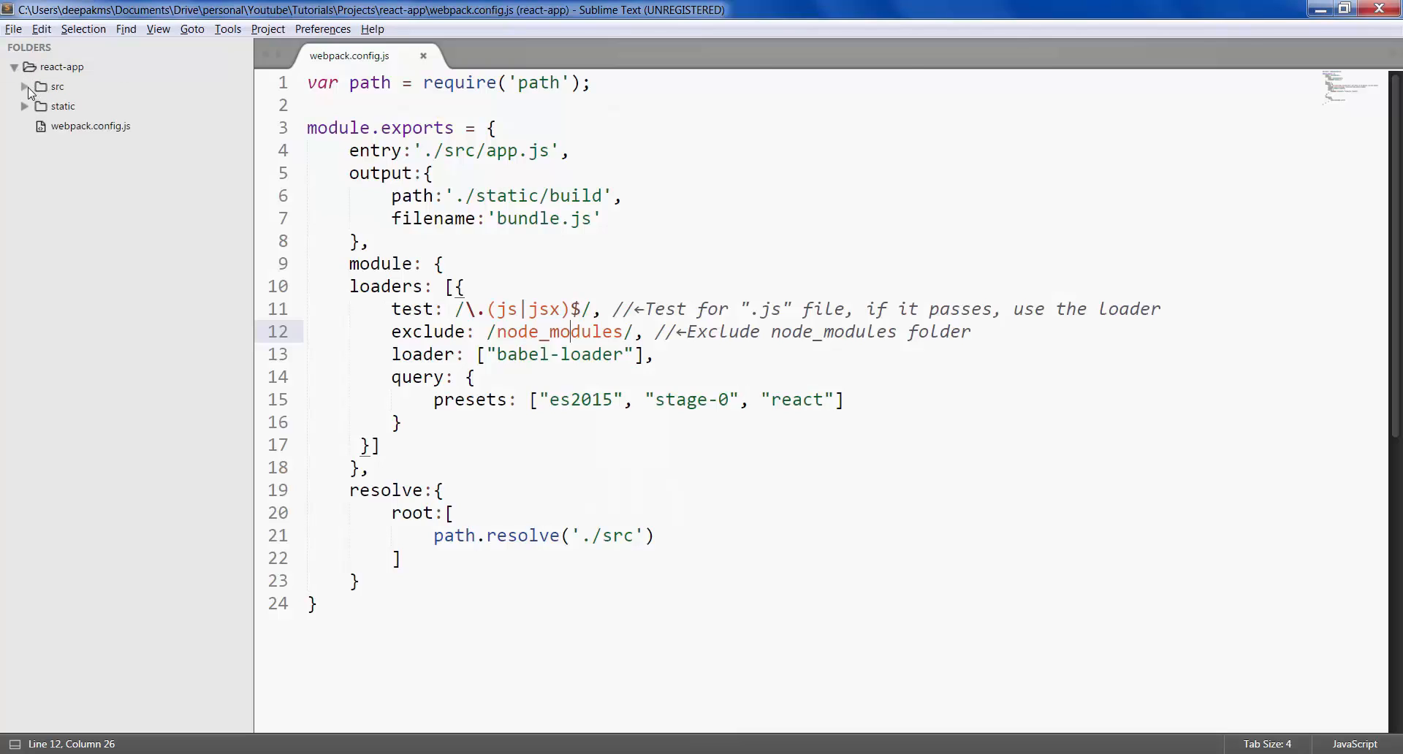
pyautogui.click(24, 86)
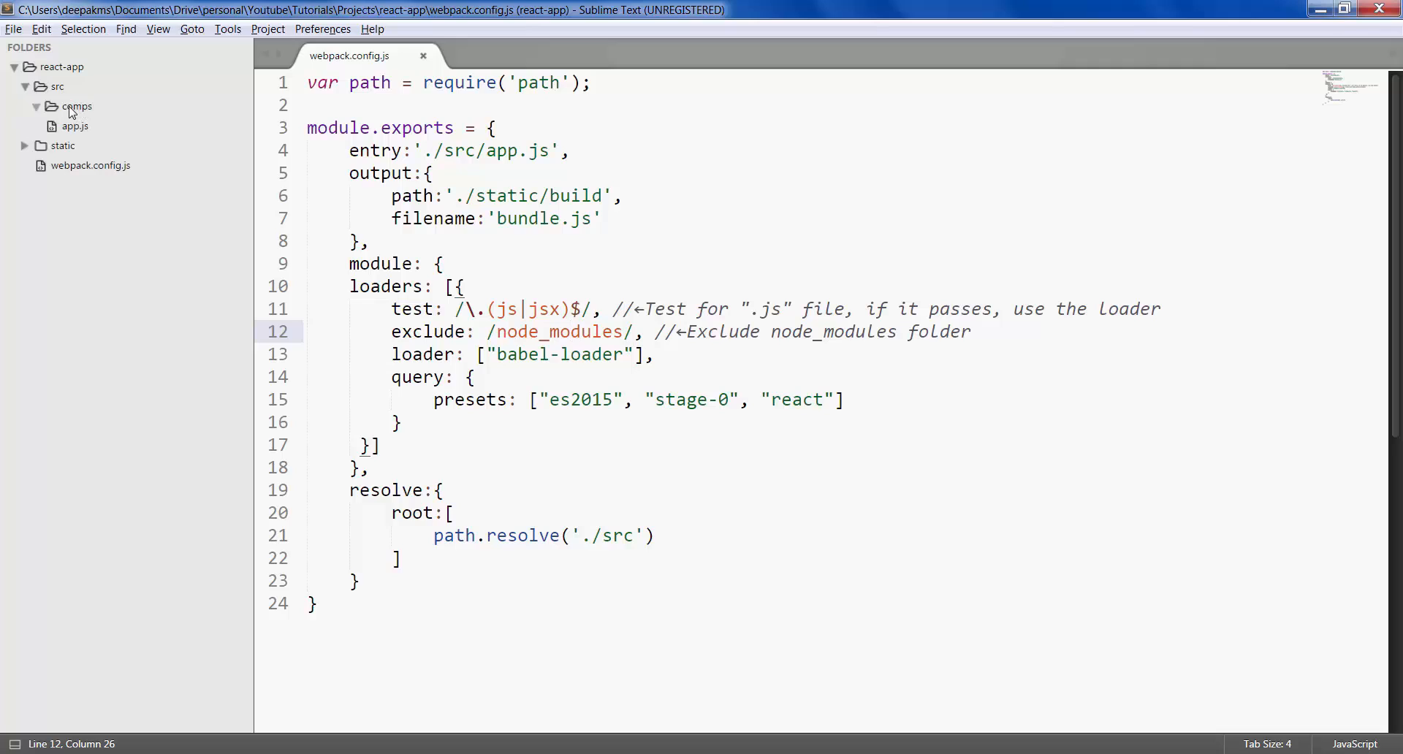
pyautogui.moveTo(82, 109)
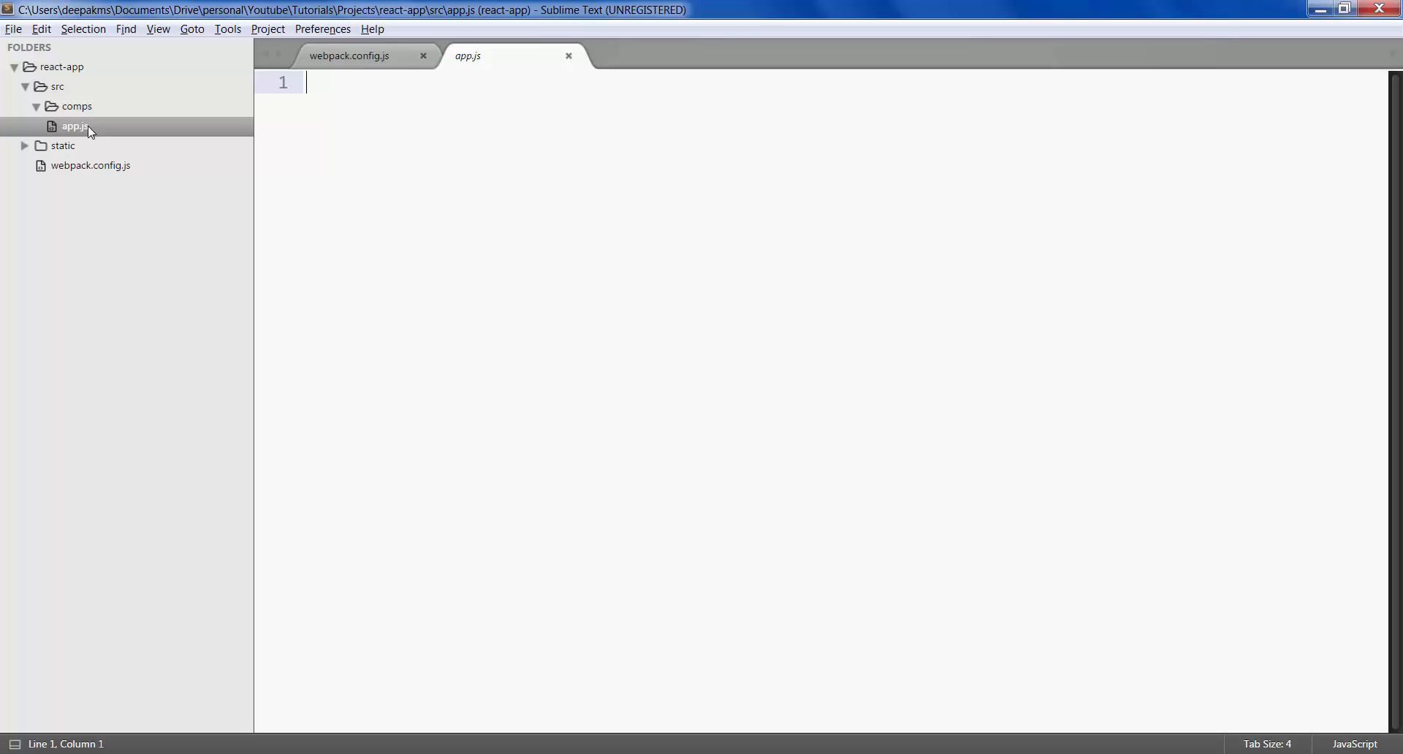
pyautogui.click(24, 145)
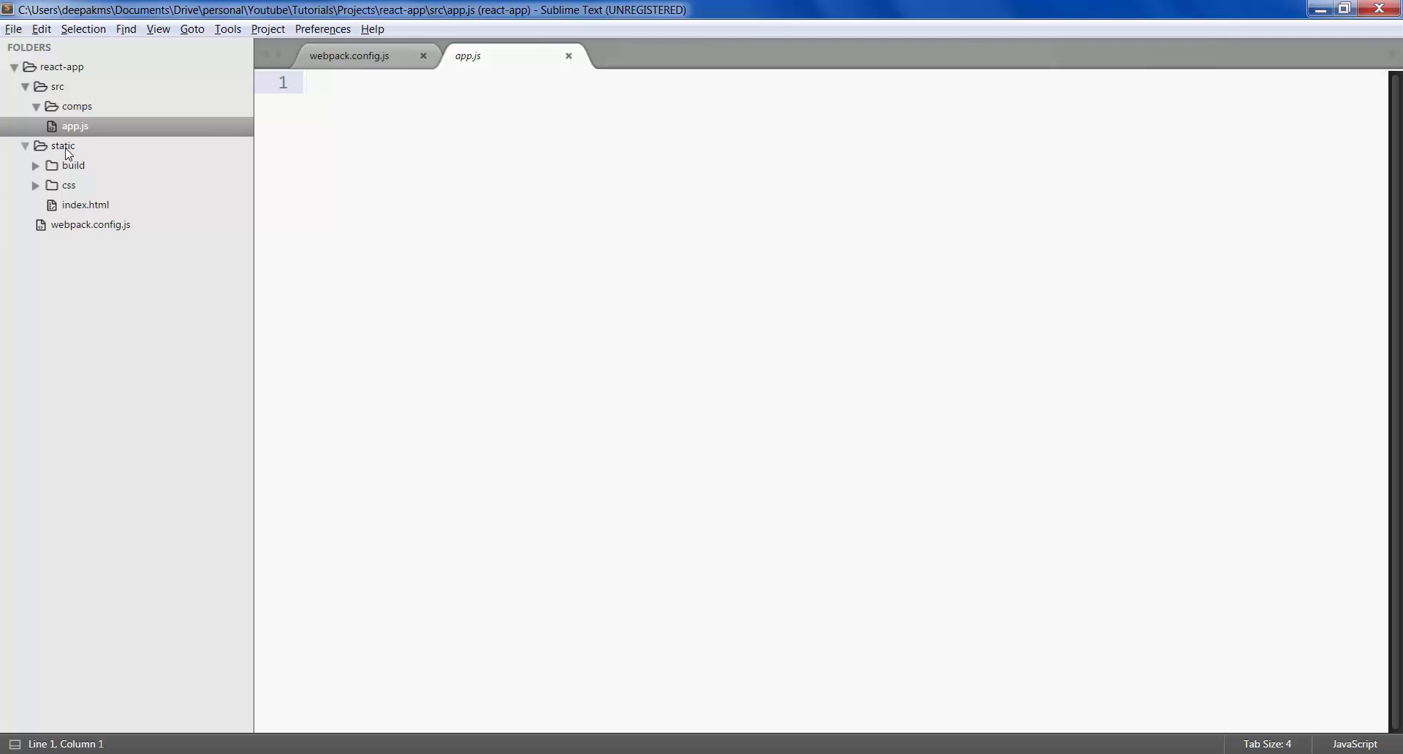
pyautogui.click(41, 165)
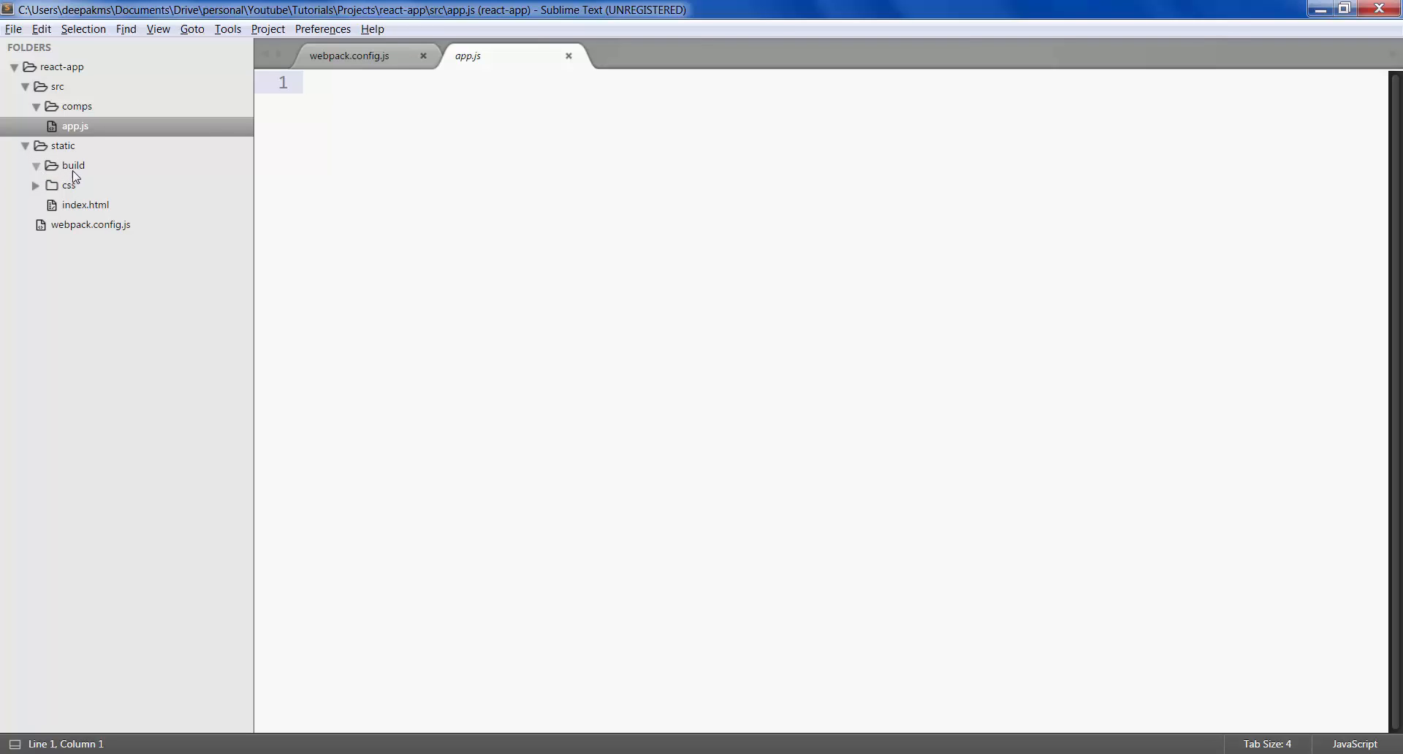
pyautogui.click(67, 184)
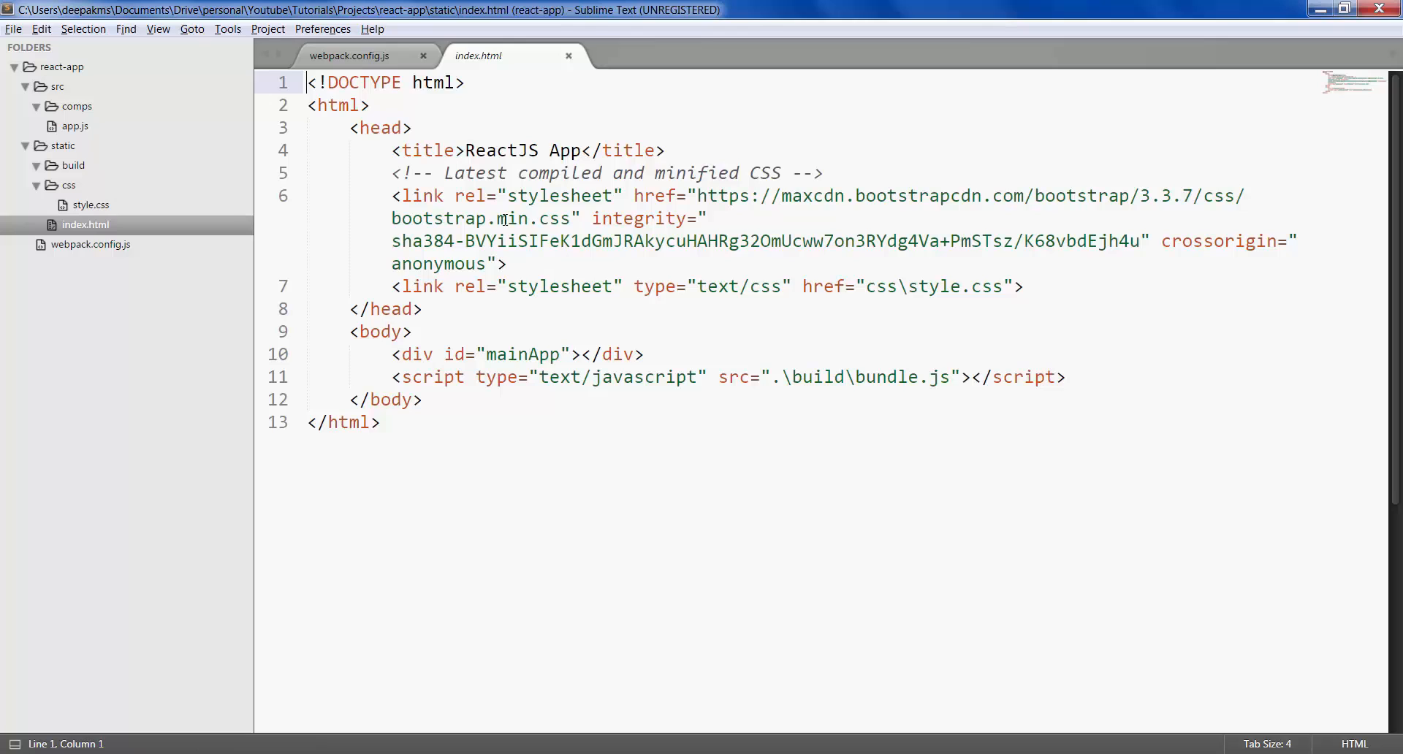
# Review index.html's mainApp root div, then return to webpack.config.js
pyautogui.moveTo(392, 196); pyautogui.dragTo(507, 263)
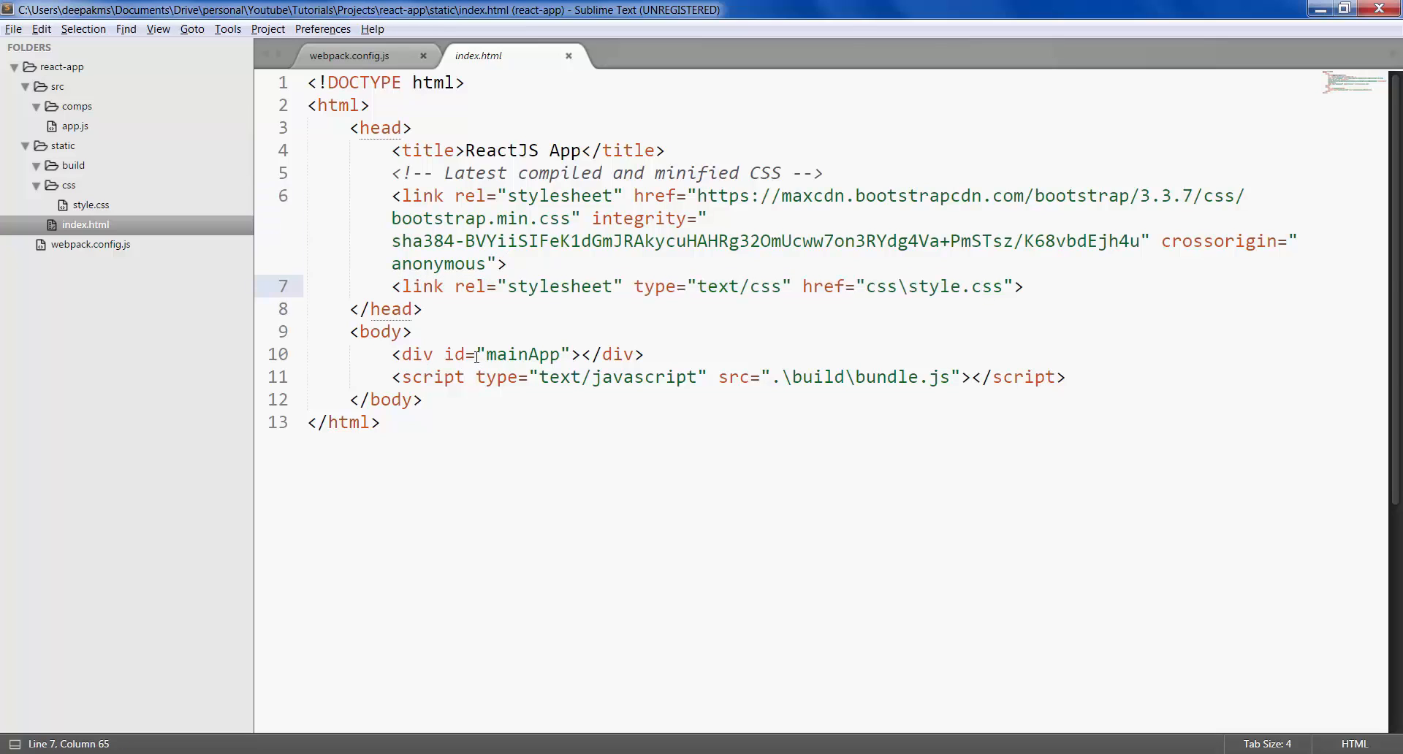
pyautogui.doubleClick(523, 354)
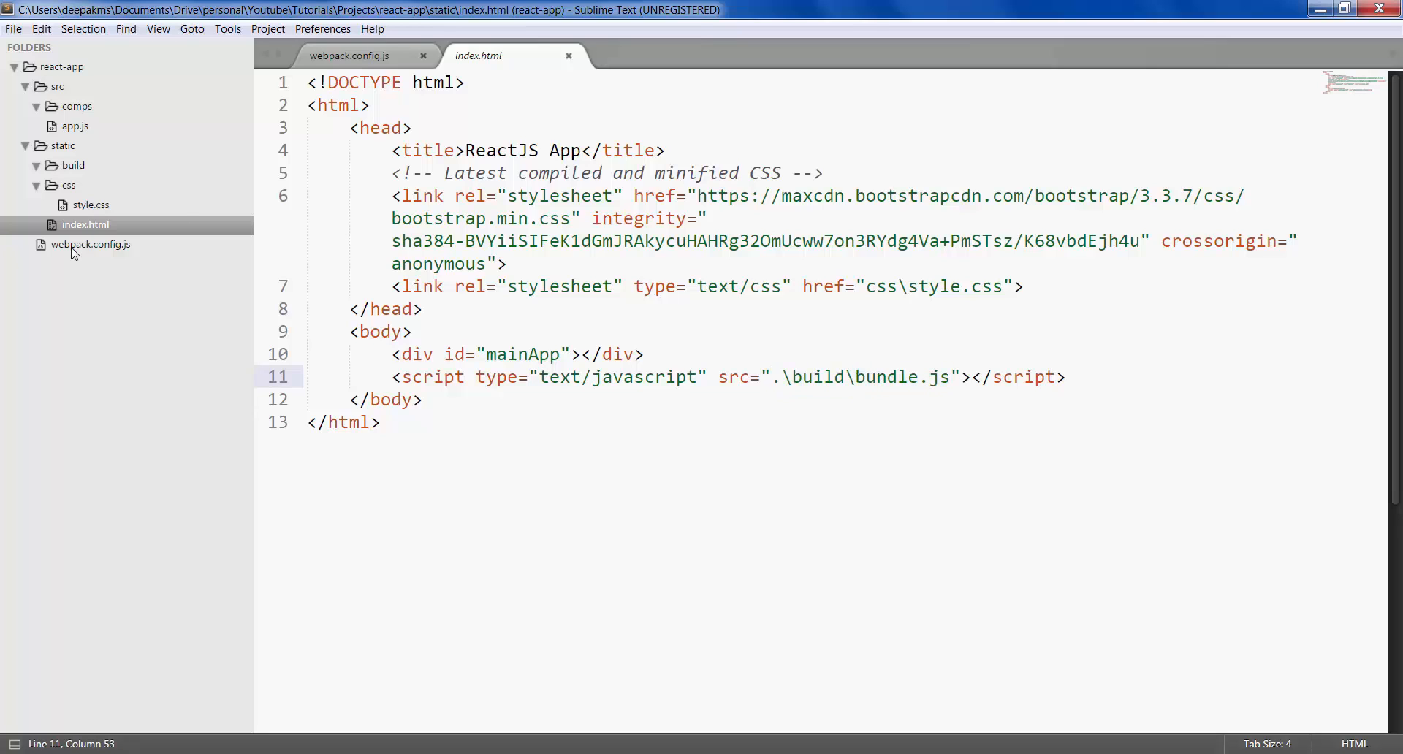
pyautogui.click(346, 56)
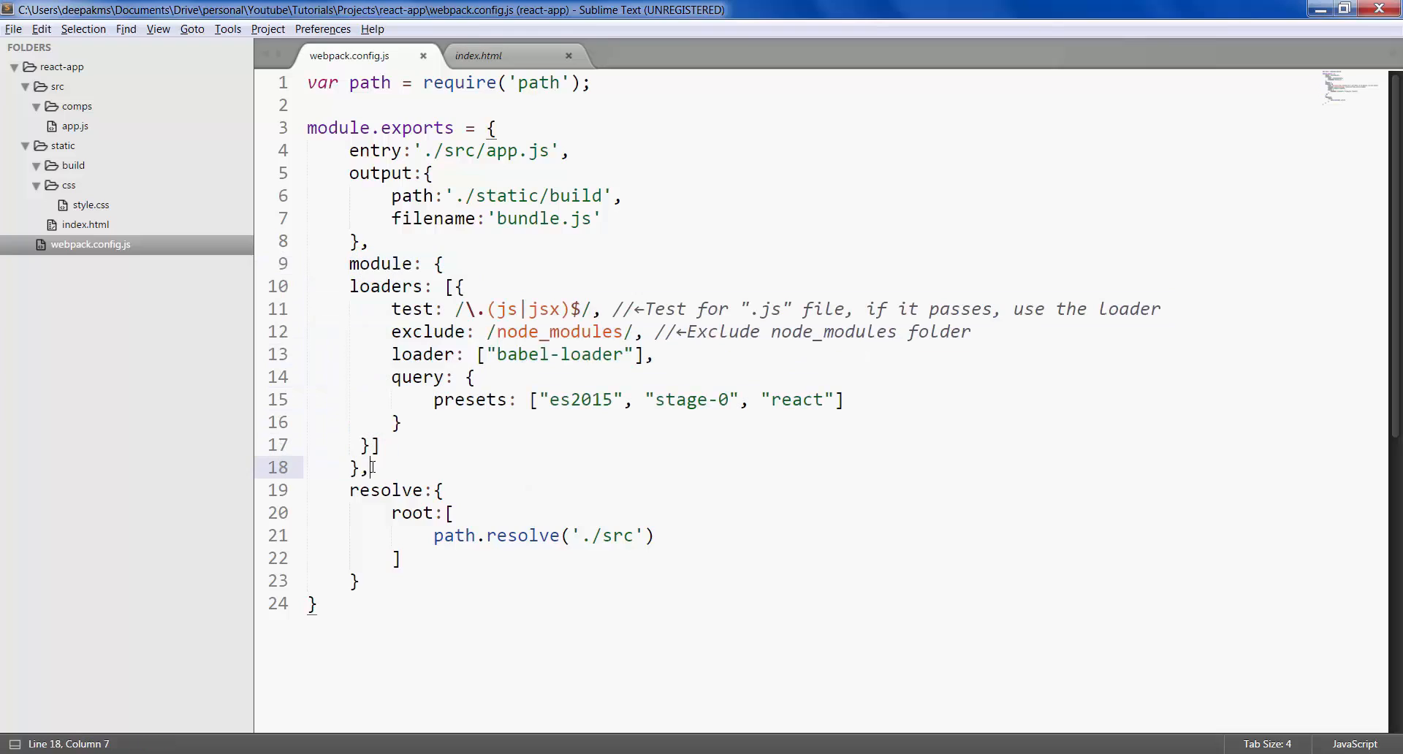
pyautogui.click(371, 286)
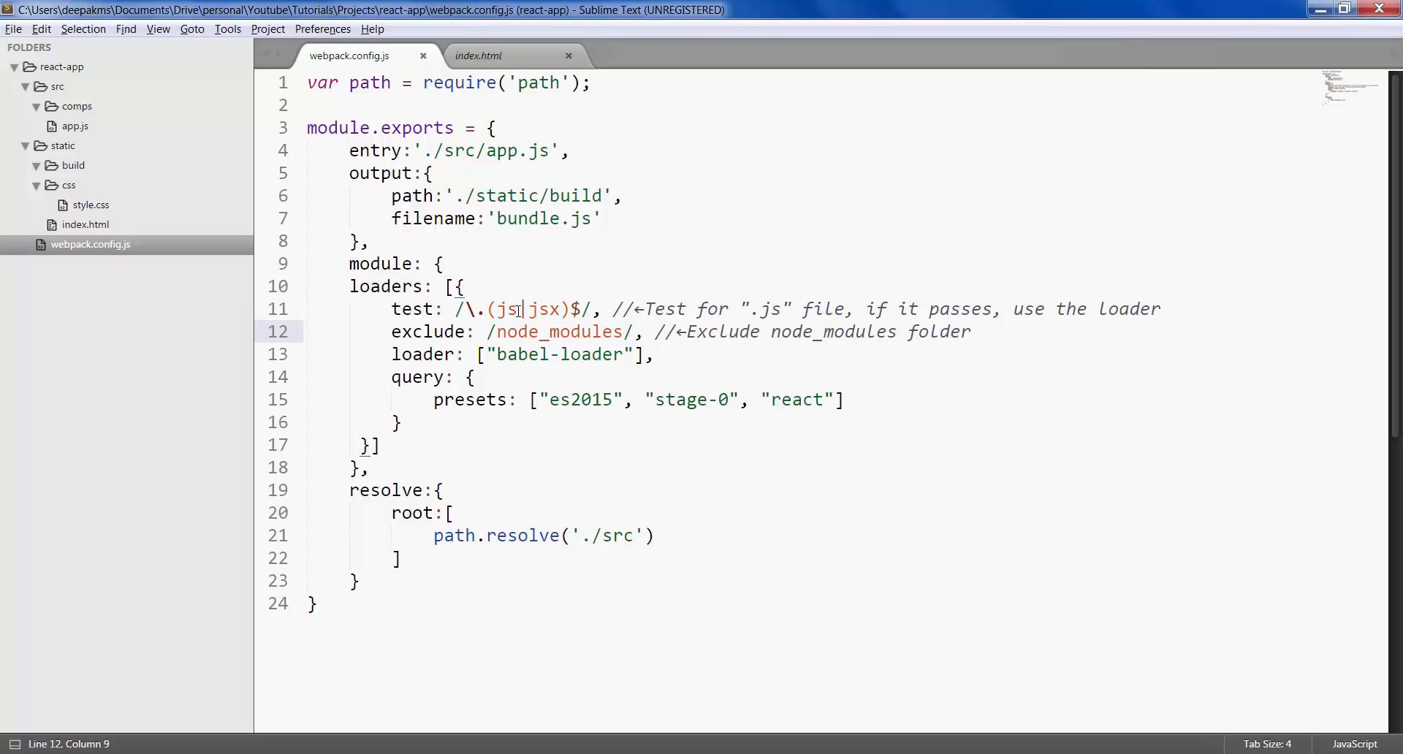
pyautogui.doubleClick(543, 308)
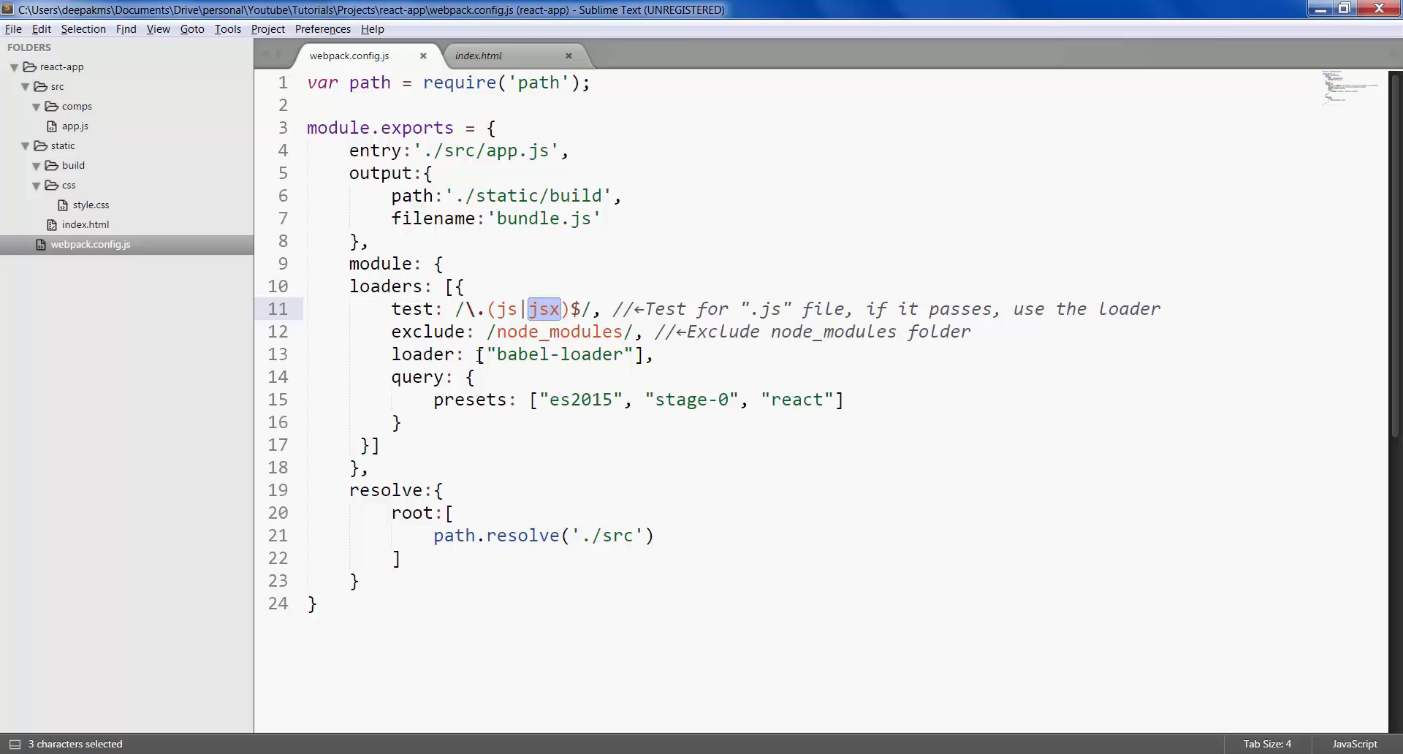
pyautogui.click(553, 354)
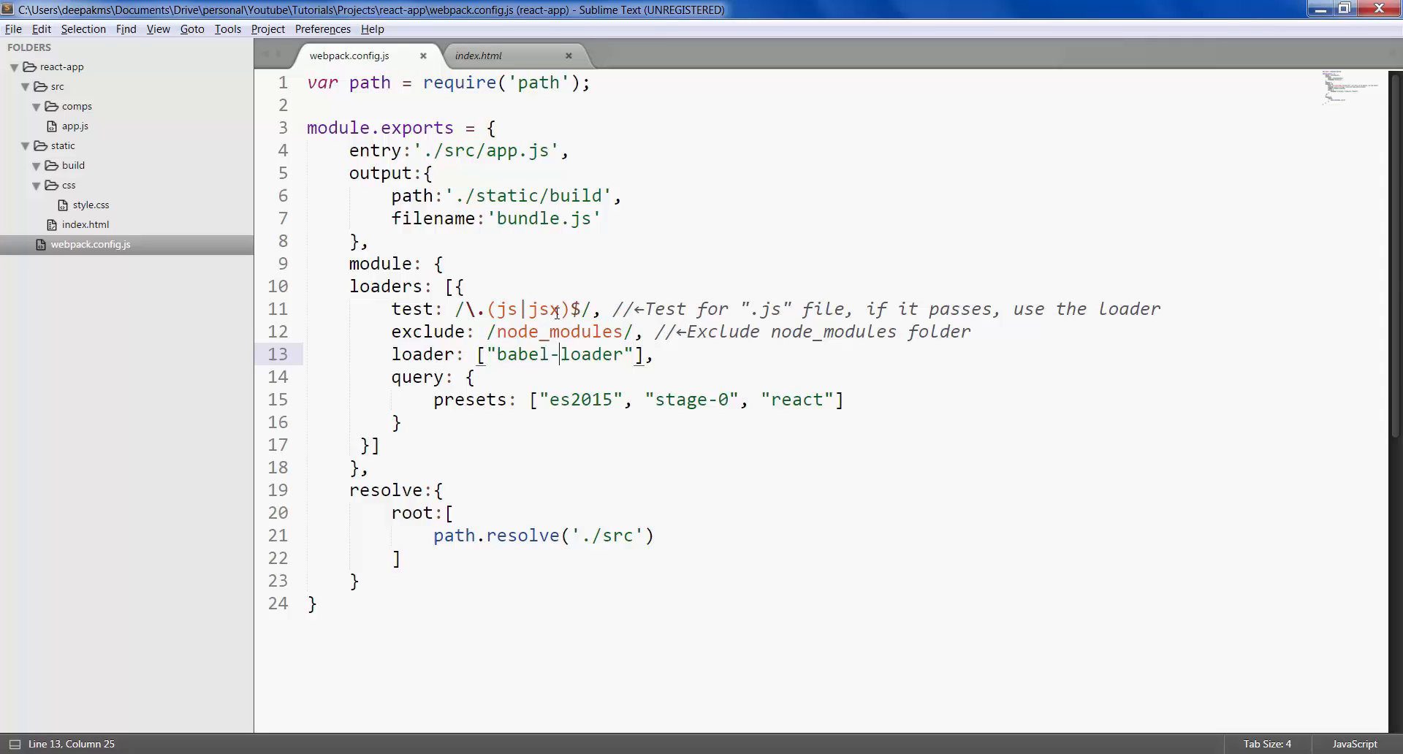
pyautogui.click(527, 308)
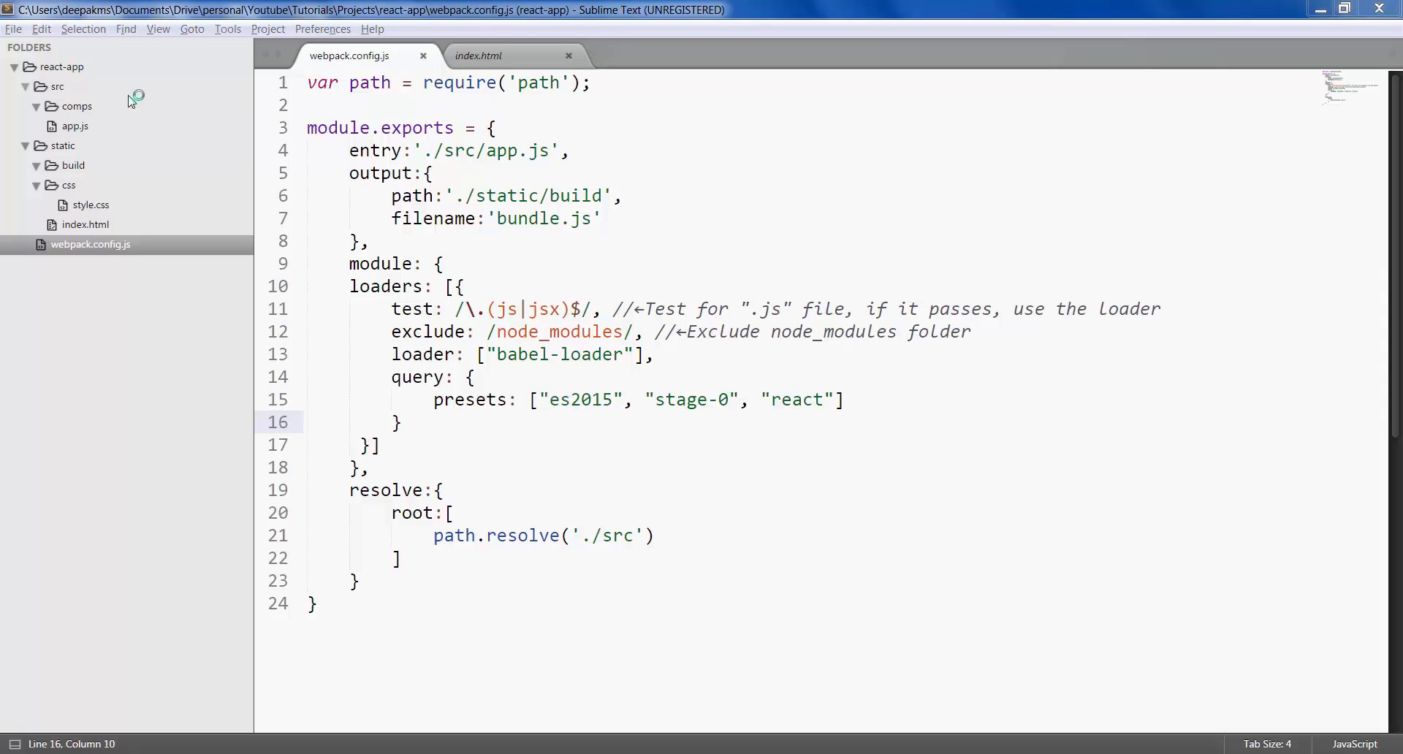
pyautogui.moveTo(86, 76)
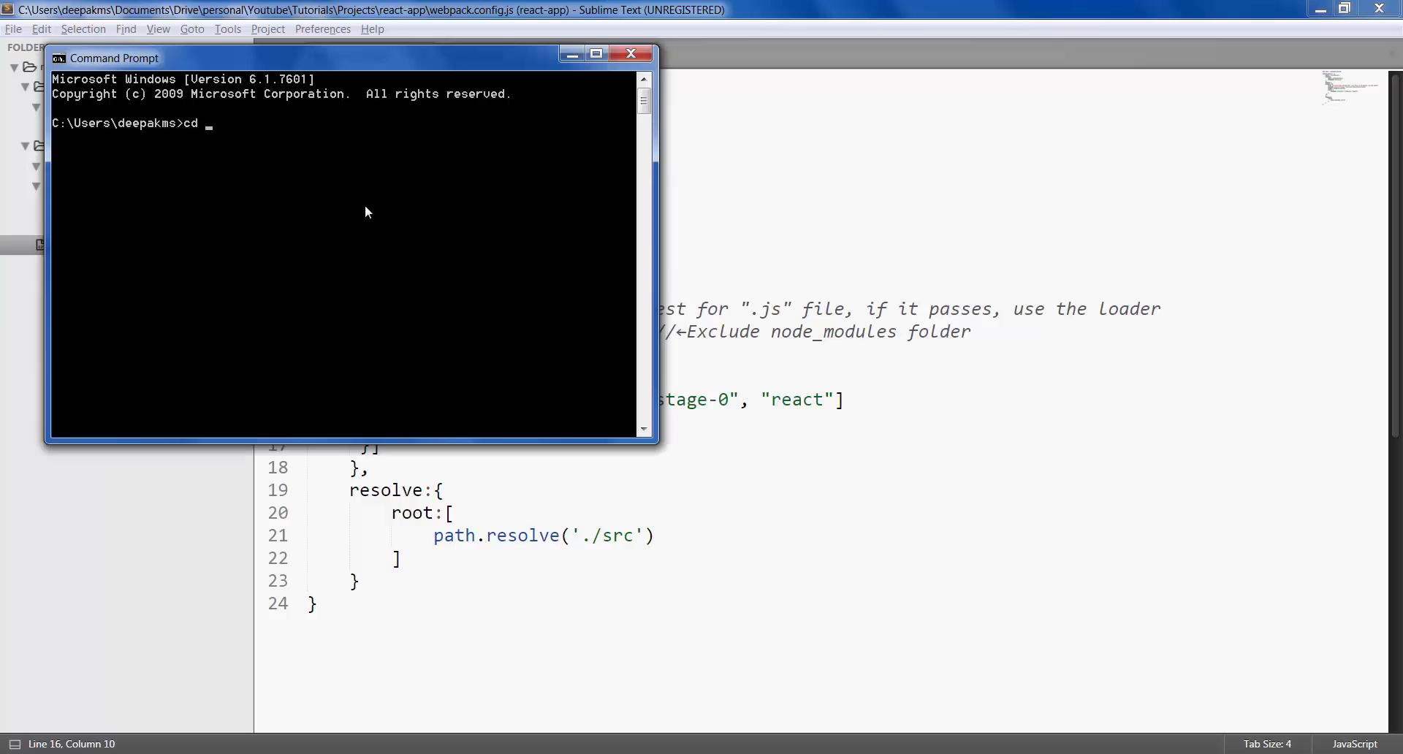
# Change directory to the pasted react-app path and start npm init
pyautogui.rightClick(366, 211)
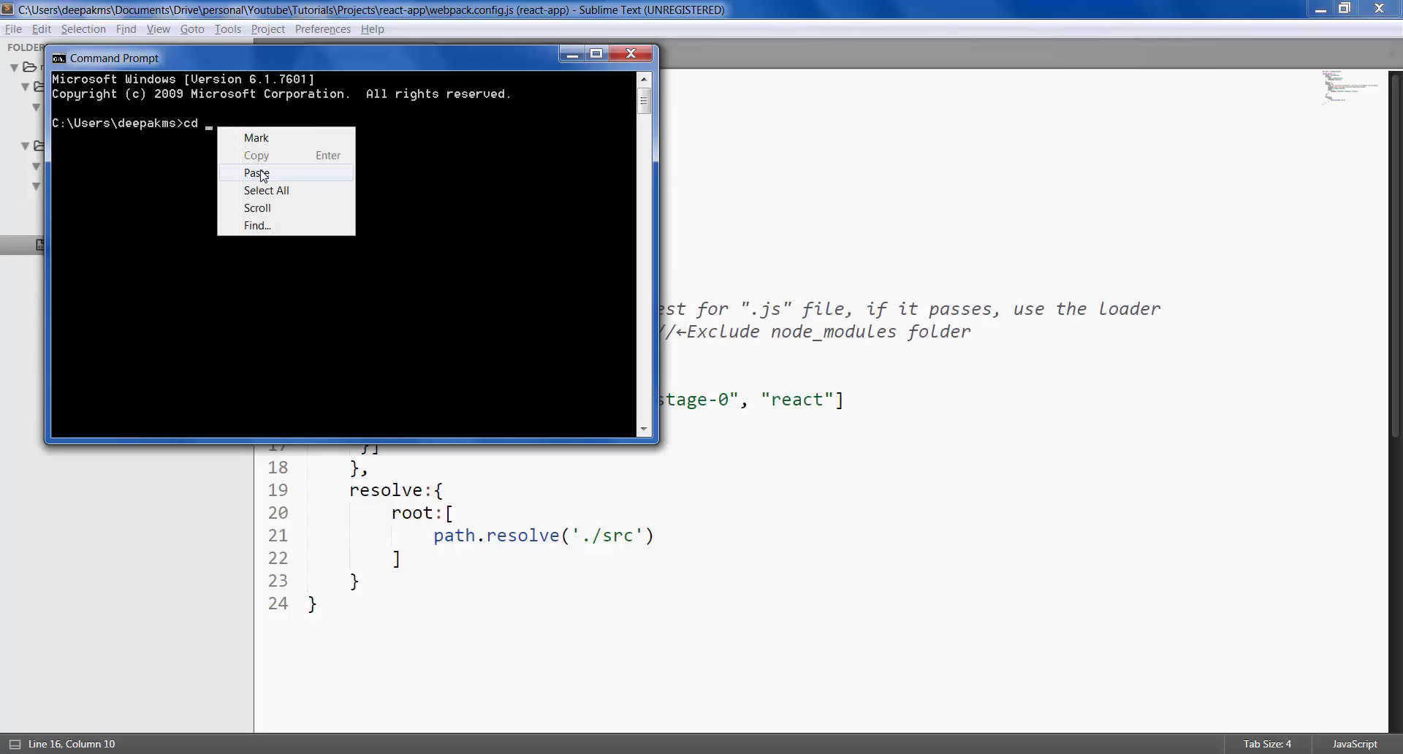
pyautogui.click(255, 172)
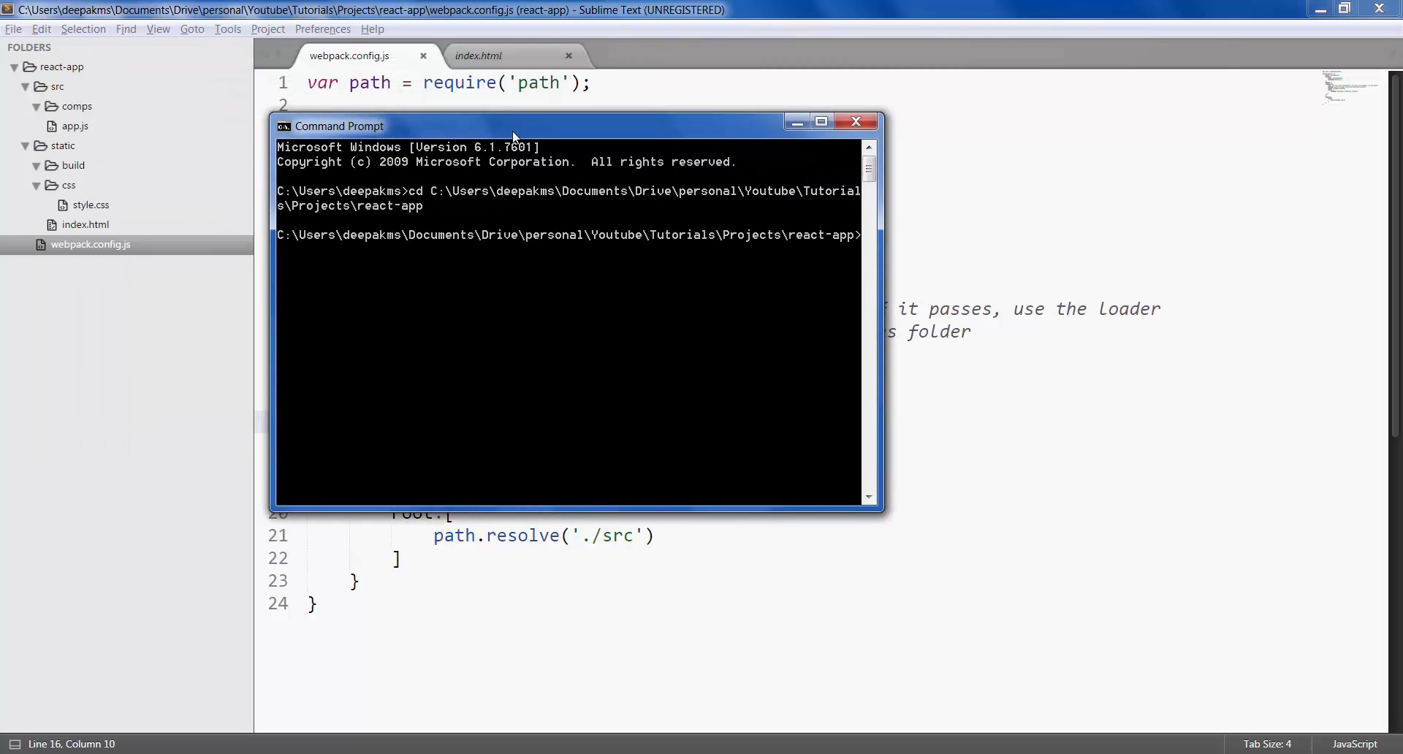
pyautogui.write('npm')
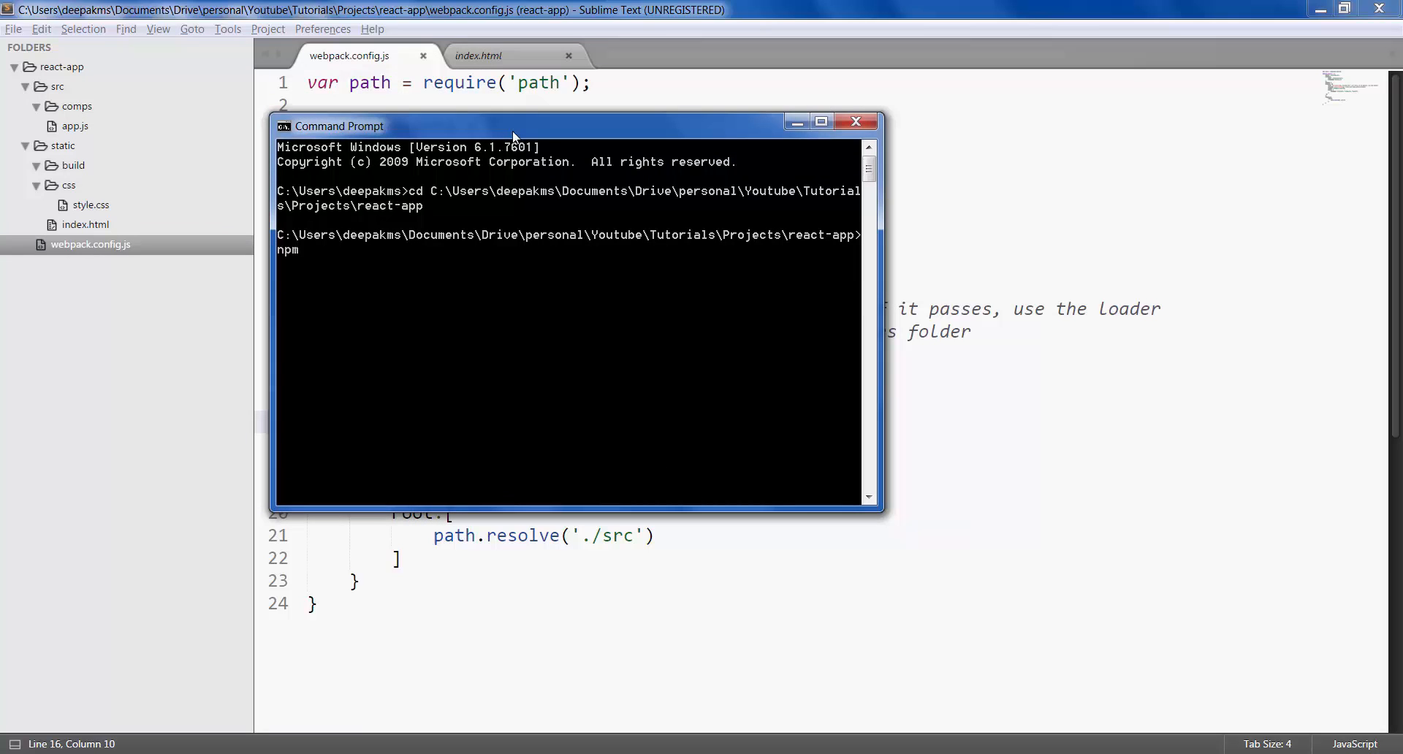
pyautogui.write('init')
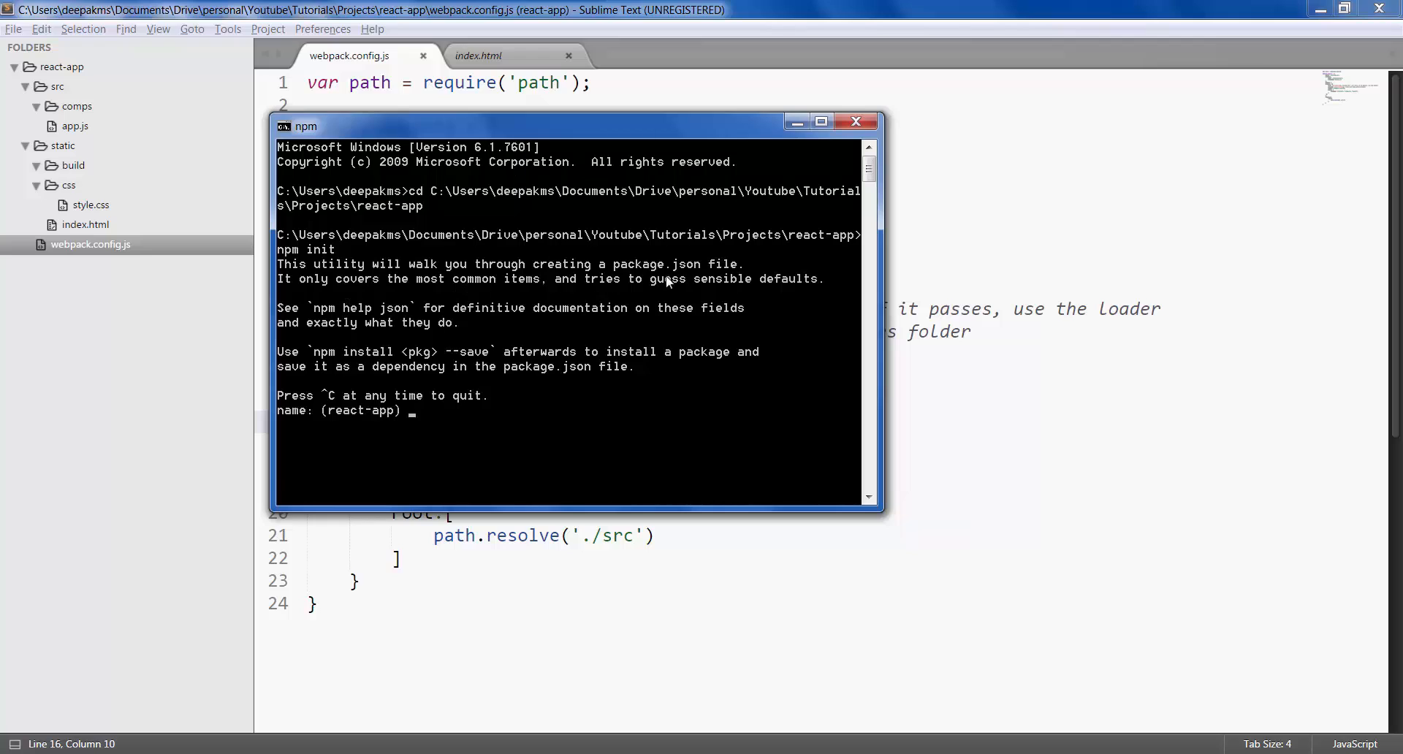
pyautogui.moveTo(453, 318)
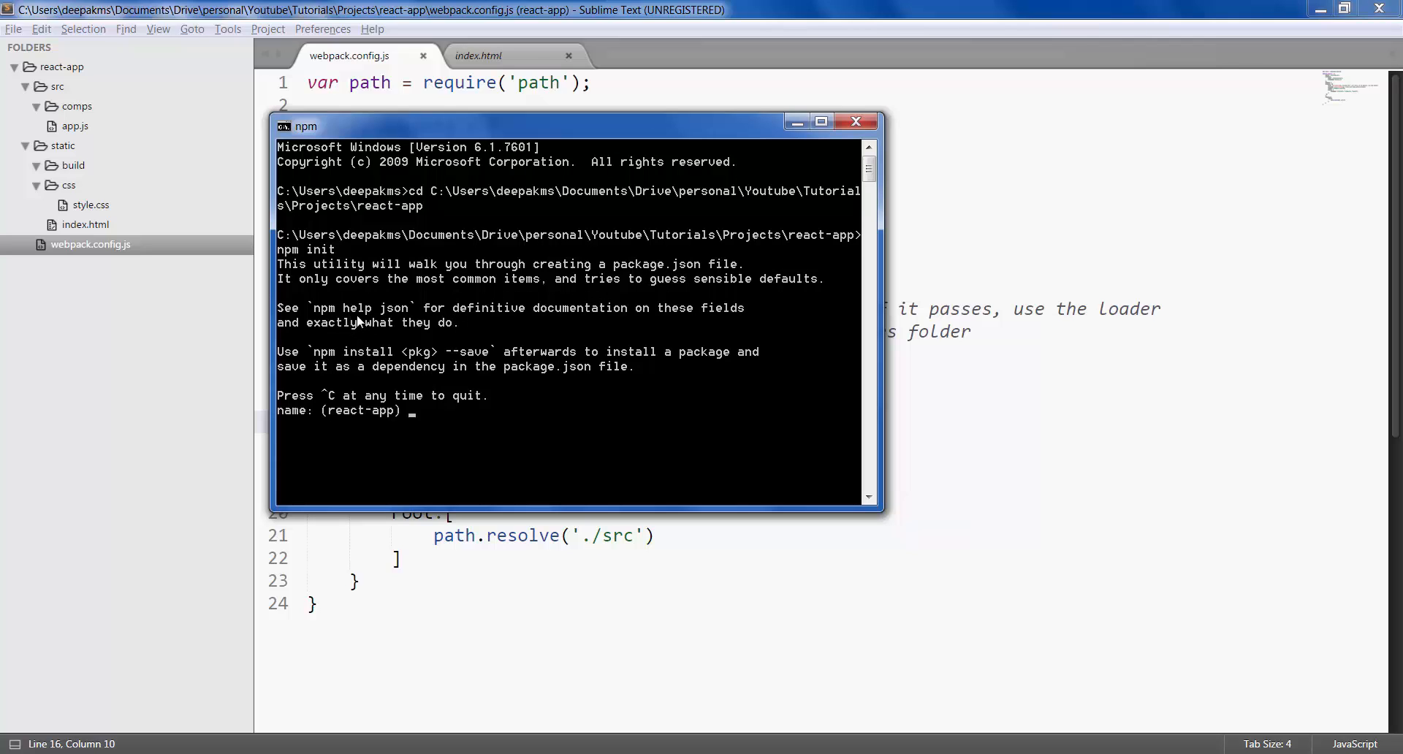
pyautogui.moveTo(579, 335)
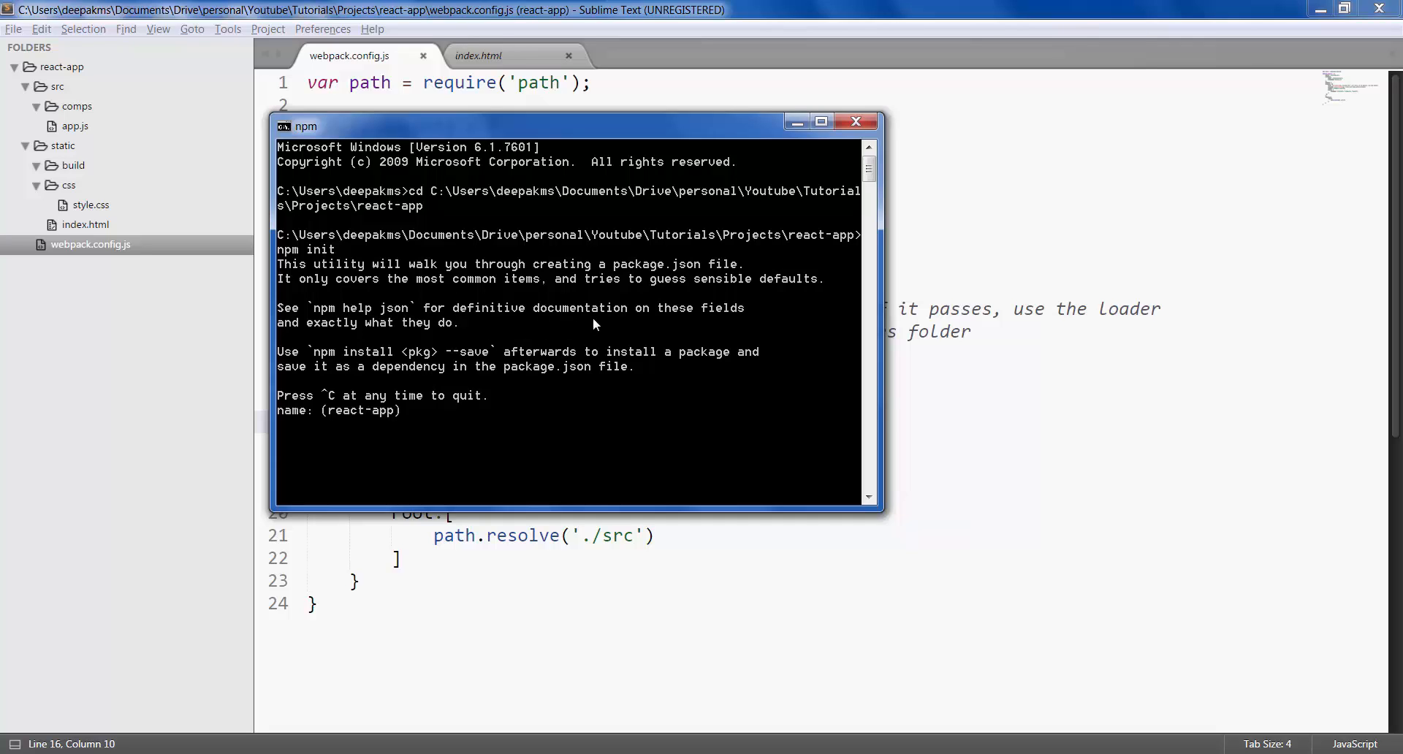
pyautogui.moveTo(301, 422)
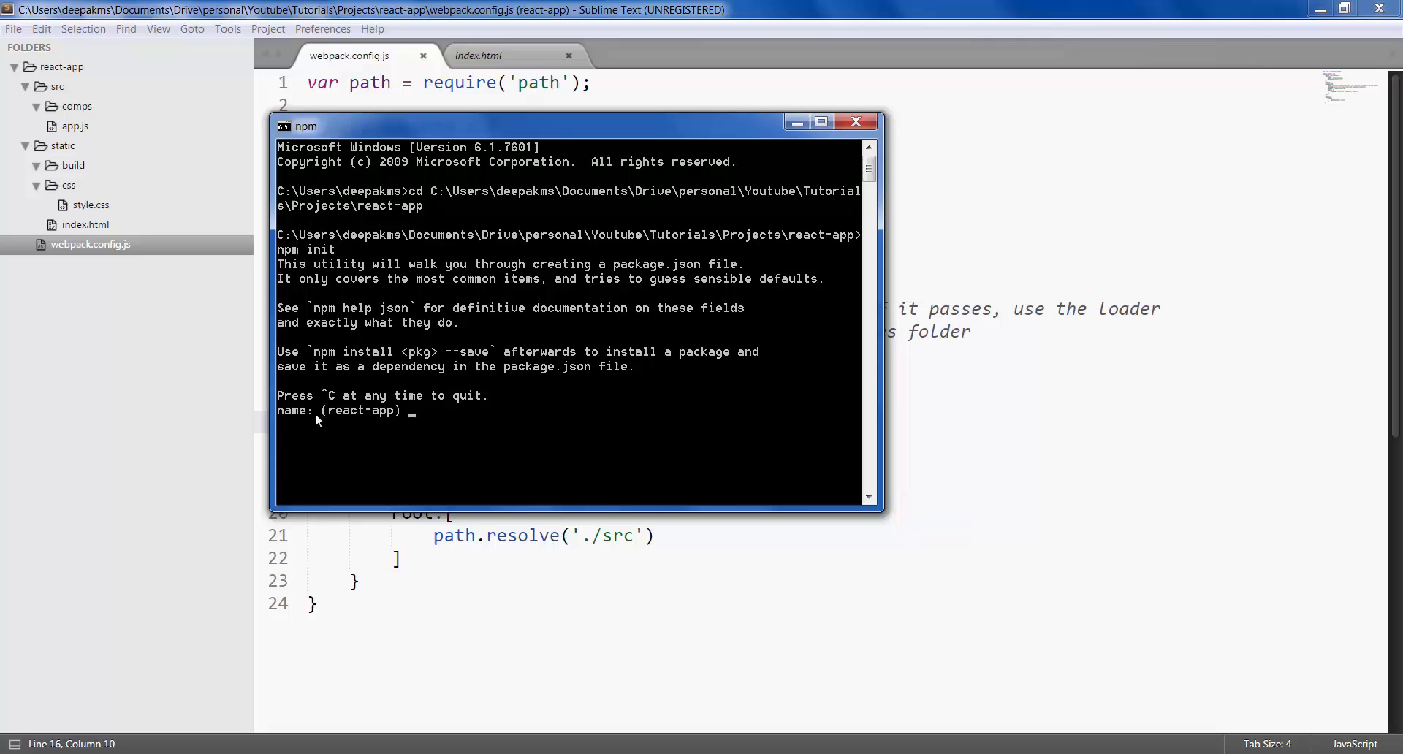
pyautogui.moveTo(64, 81)
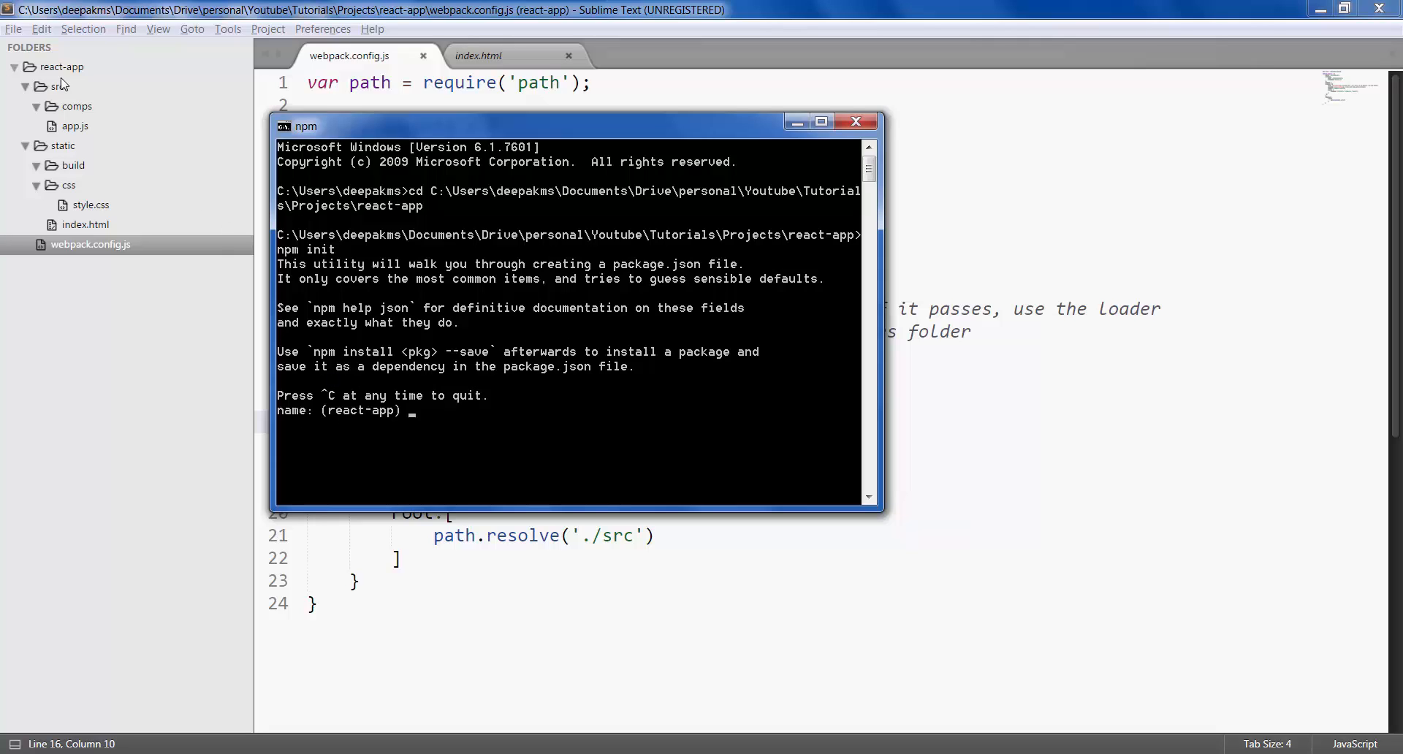
pyautogui.moveTo(335, 421)
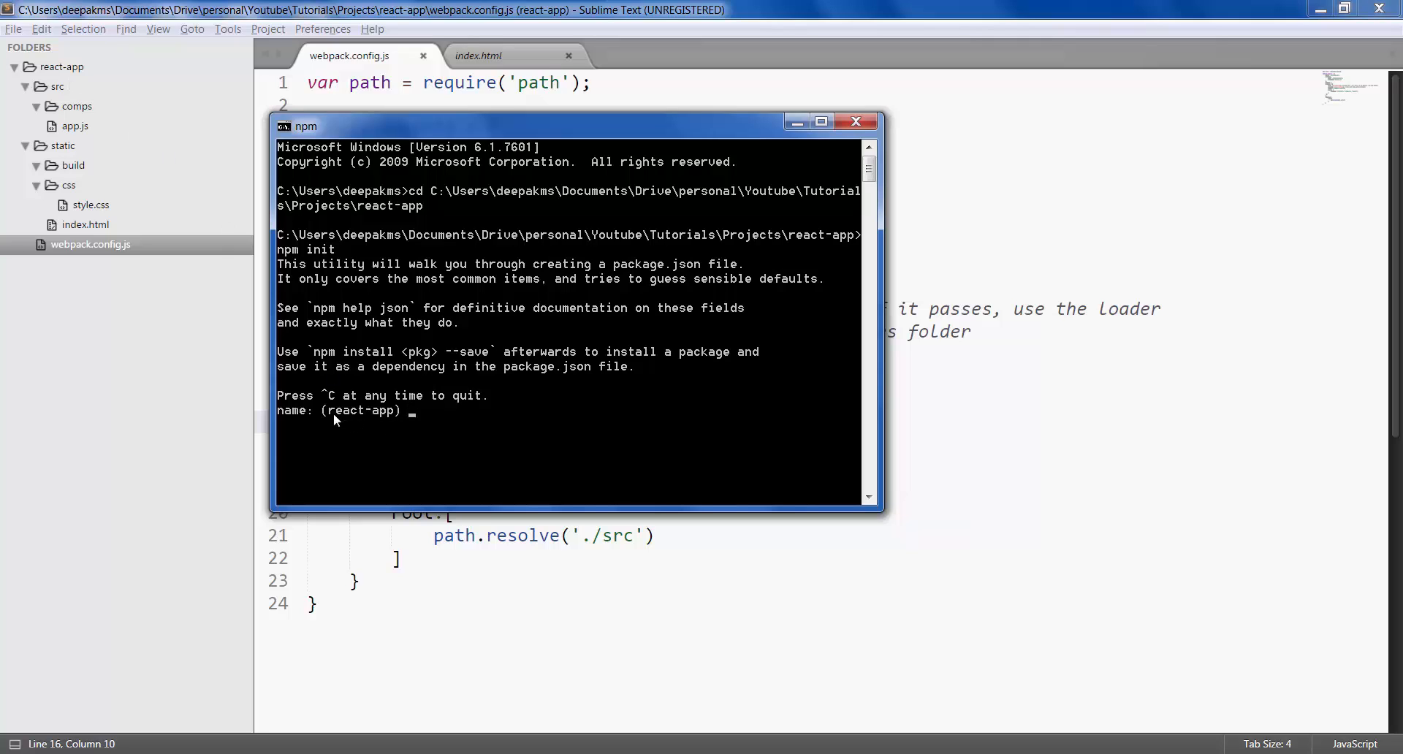
pyautogui.moveTo(398, 421)
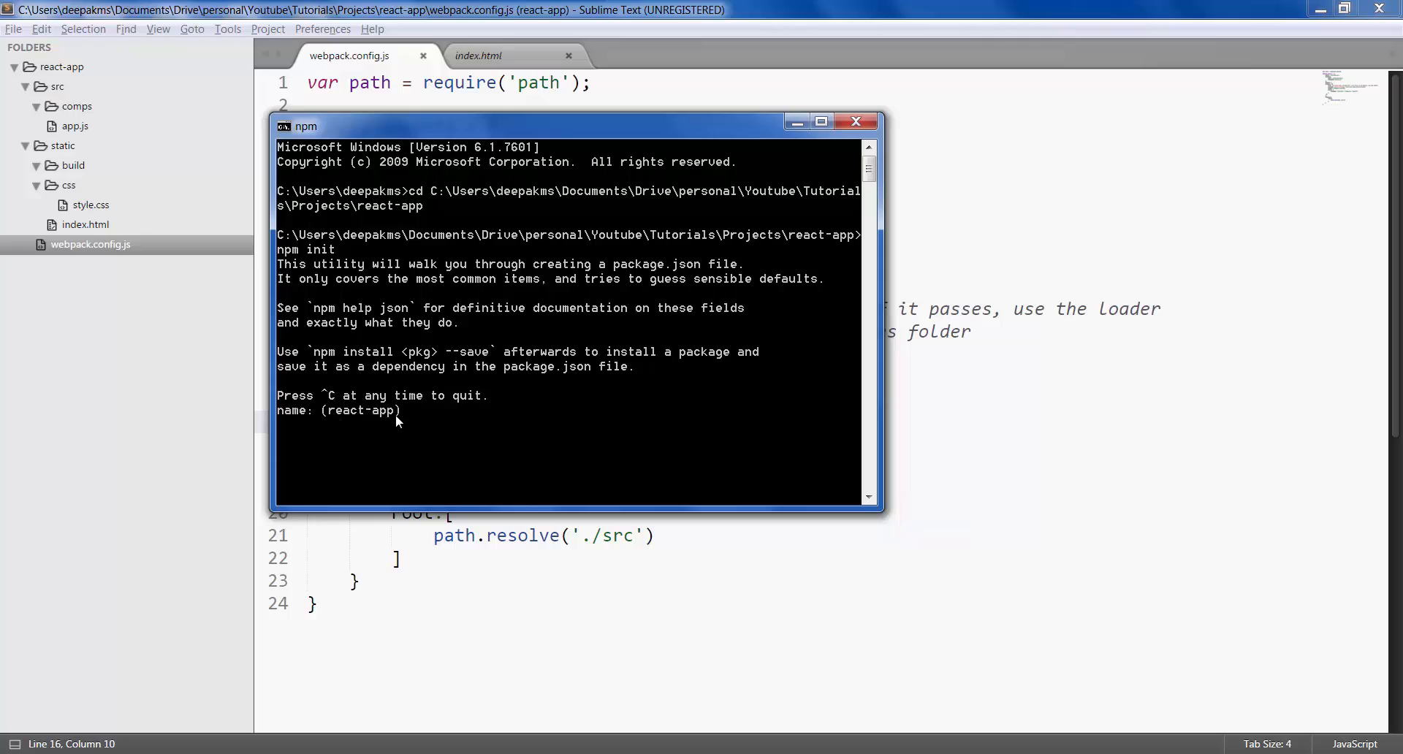
# Accept default name react-app and version 1.0.0, with description 'My react app'
pyautogui.write('c')
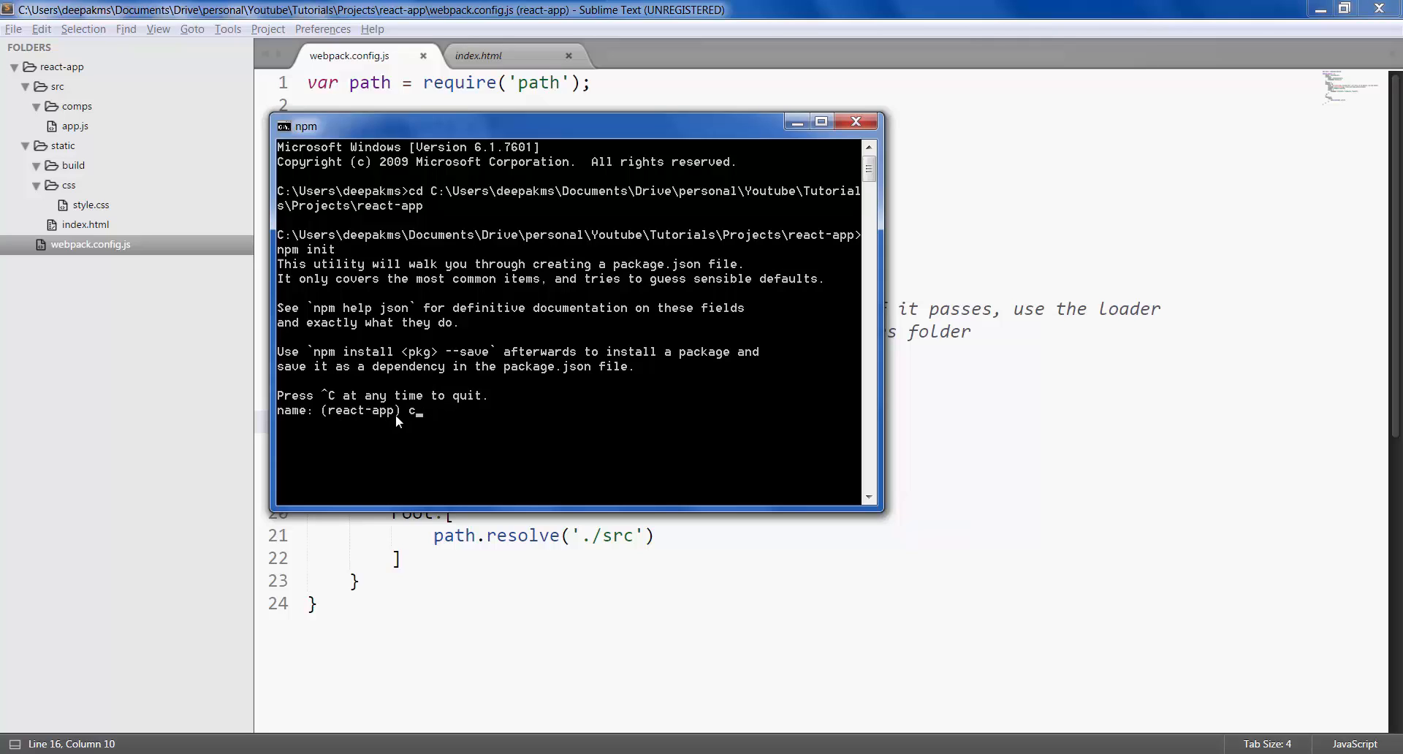
pyautogui.press('enter')
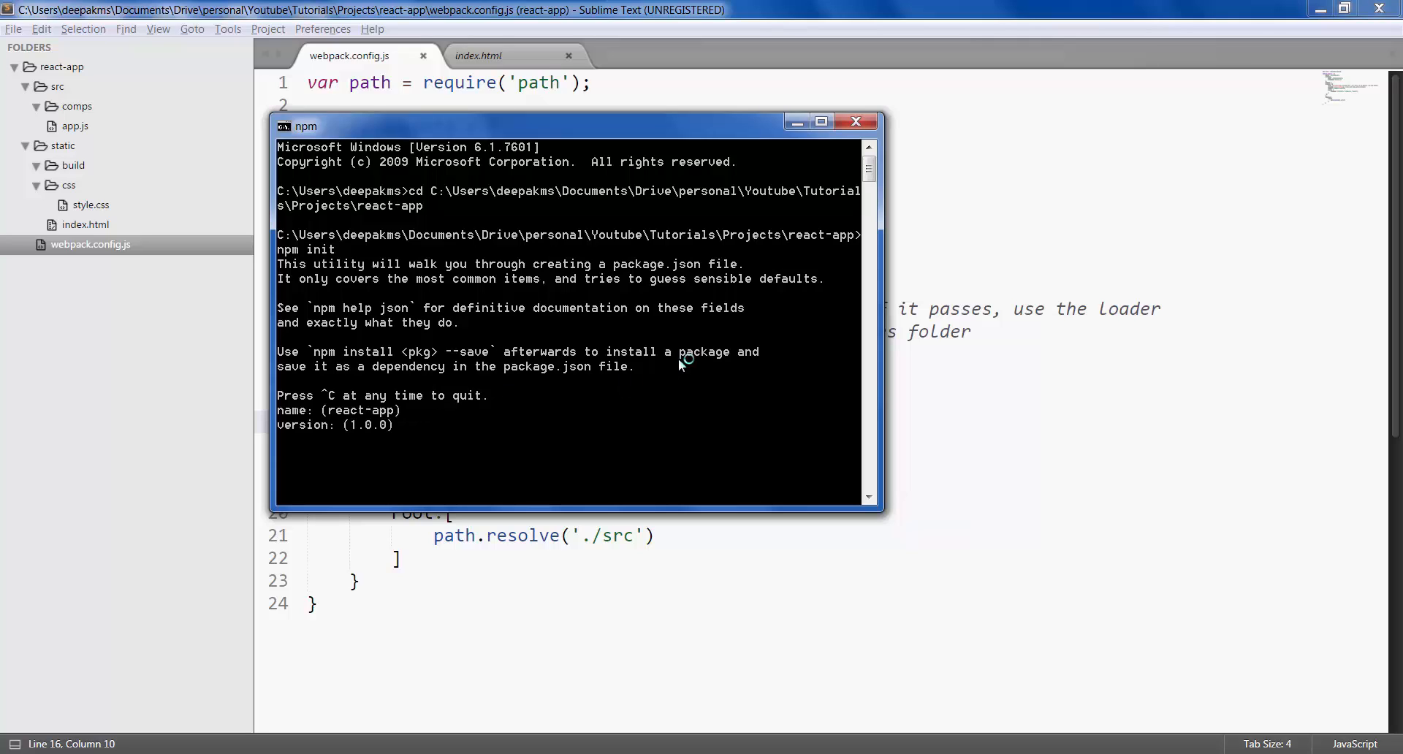
pyautogui.moveTo(313, 431)
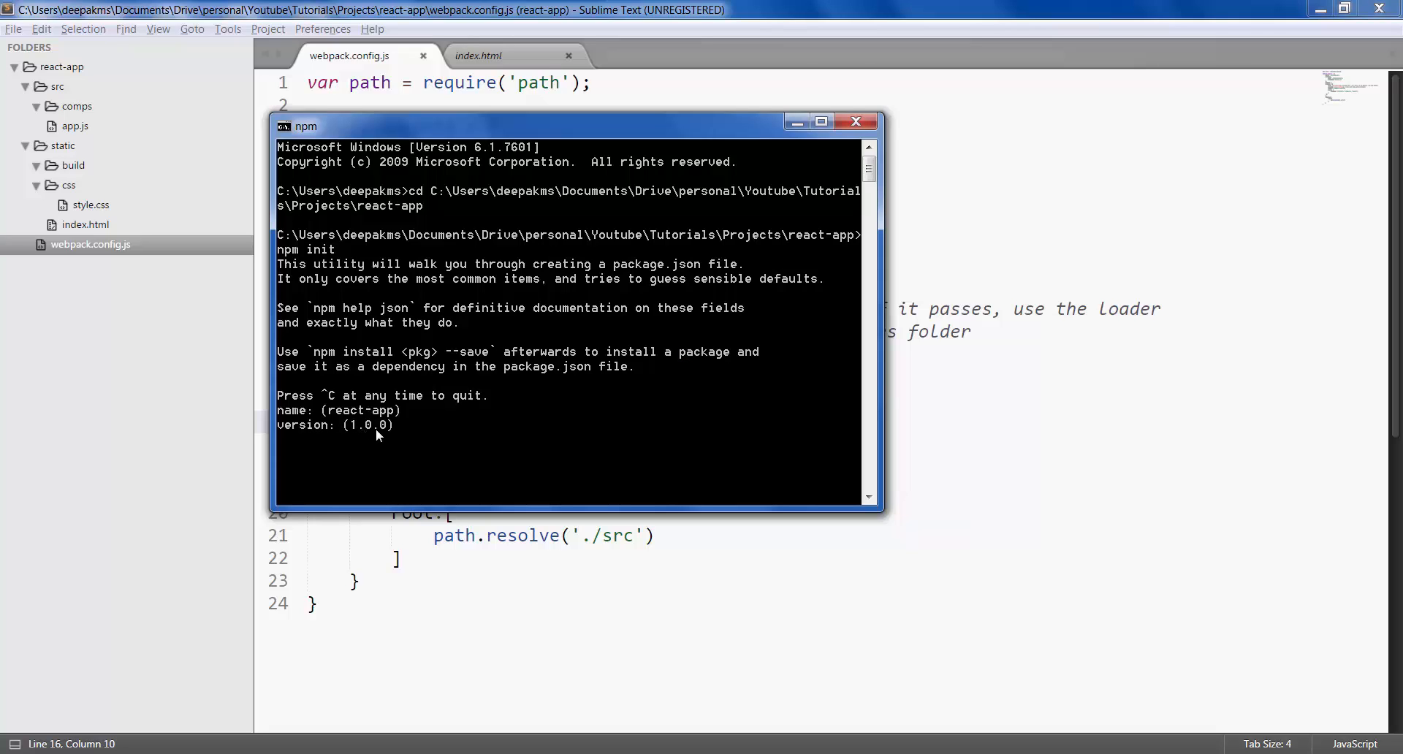
pyautogui.moveTo(403, 434)
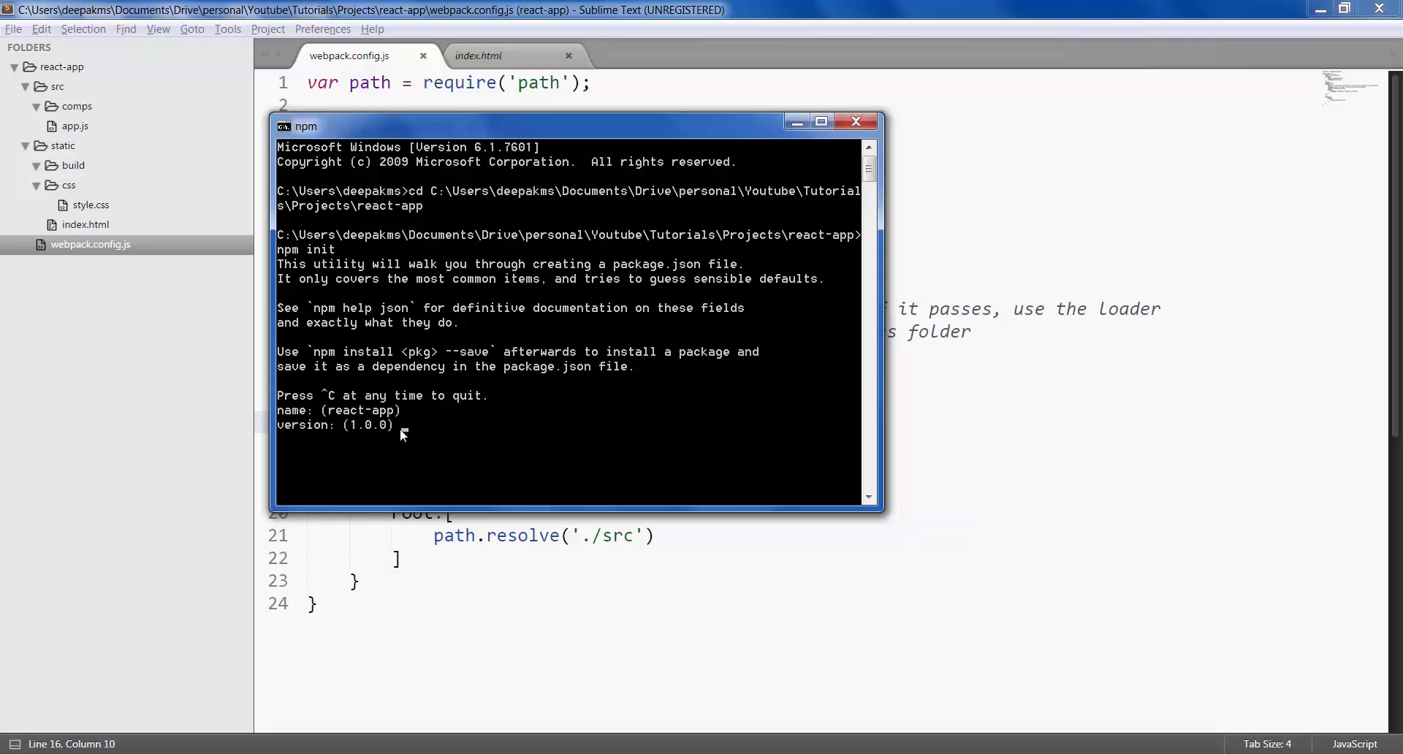
pyautogui.press('enter')
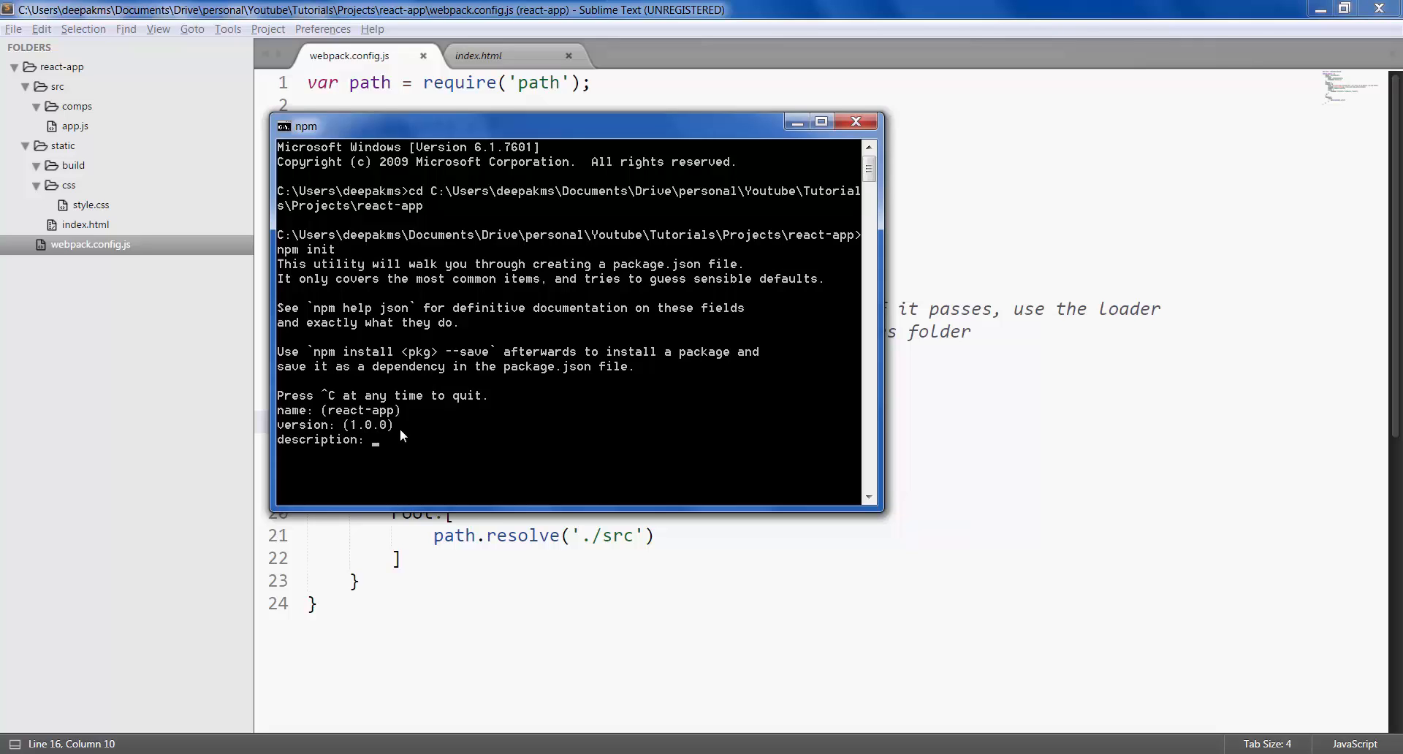
pyautogui.write('My react')
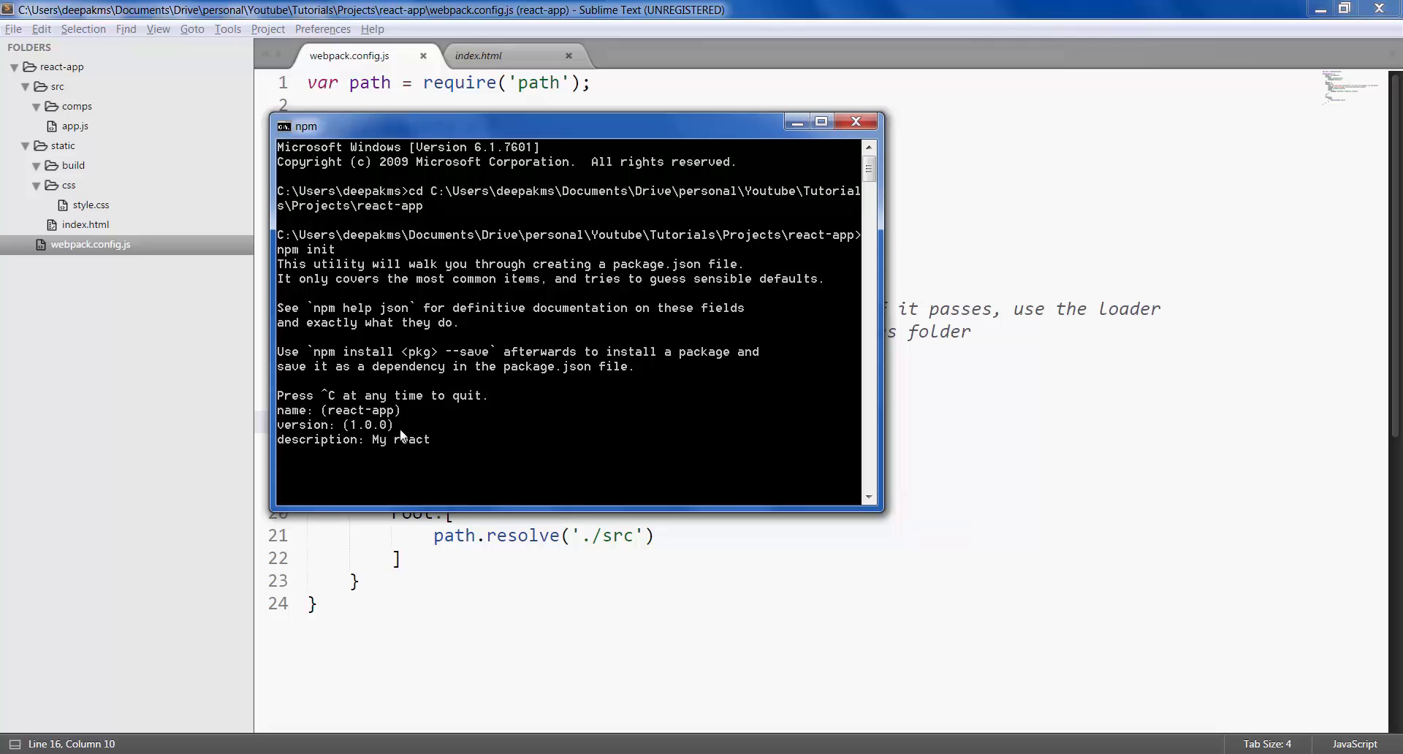
pyautogui.write('app')
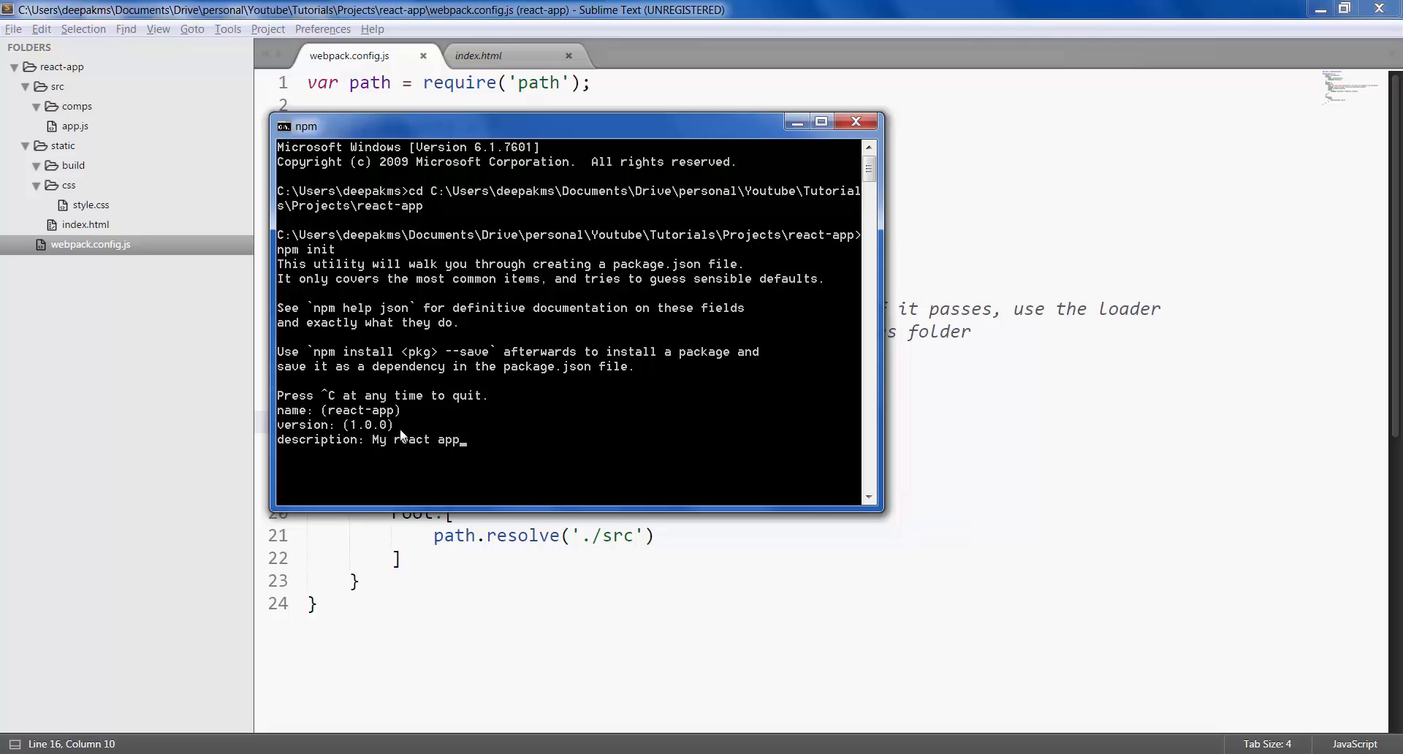
pyautogui.press('enter')
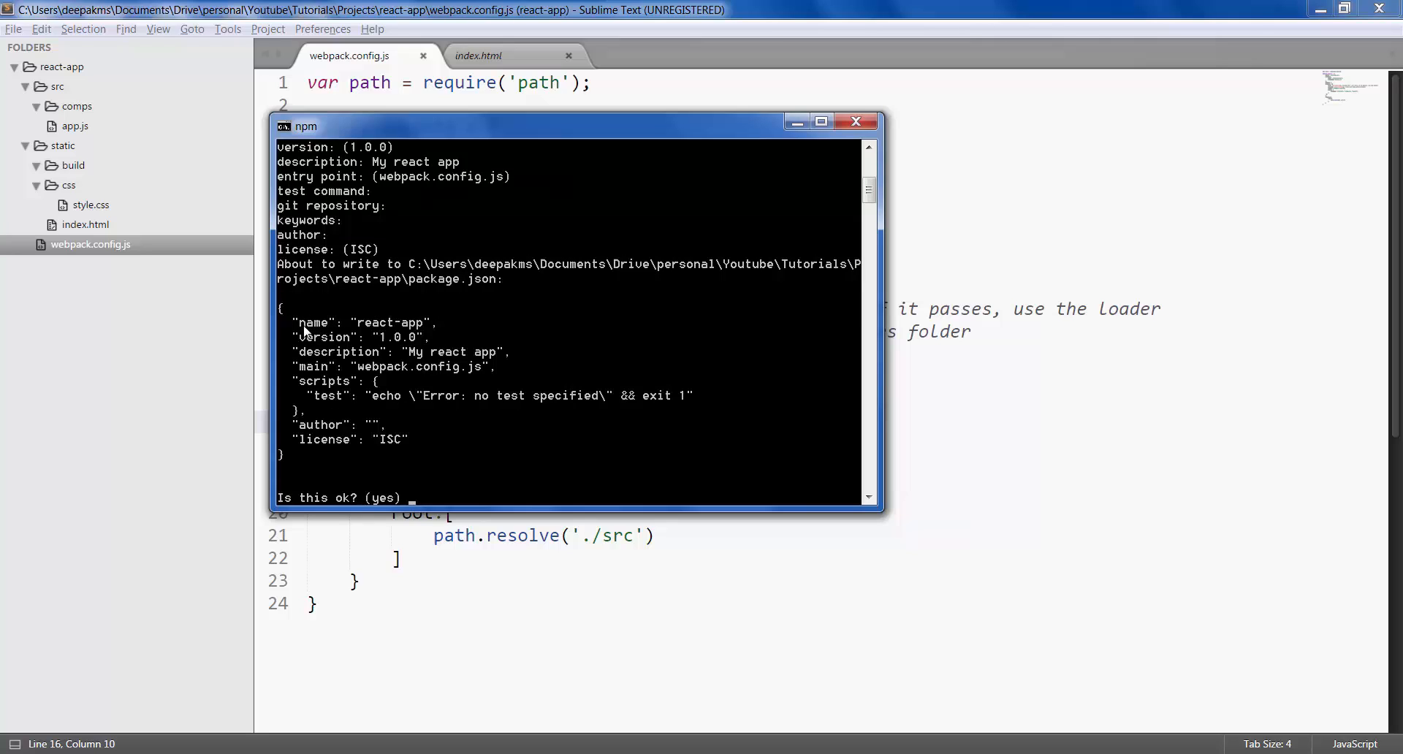
pyautogui.moveTo(357, 357)
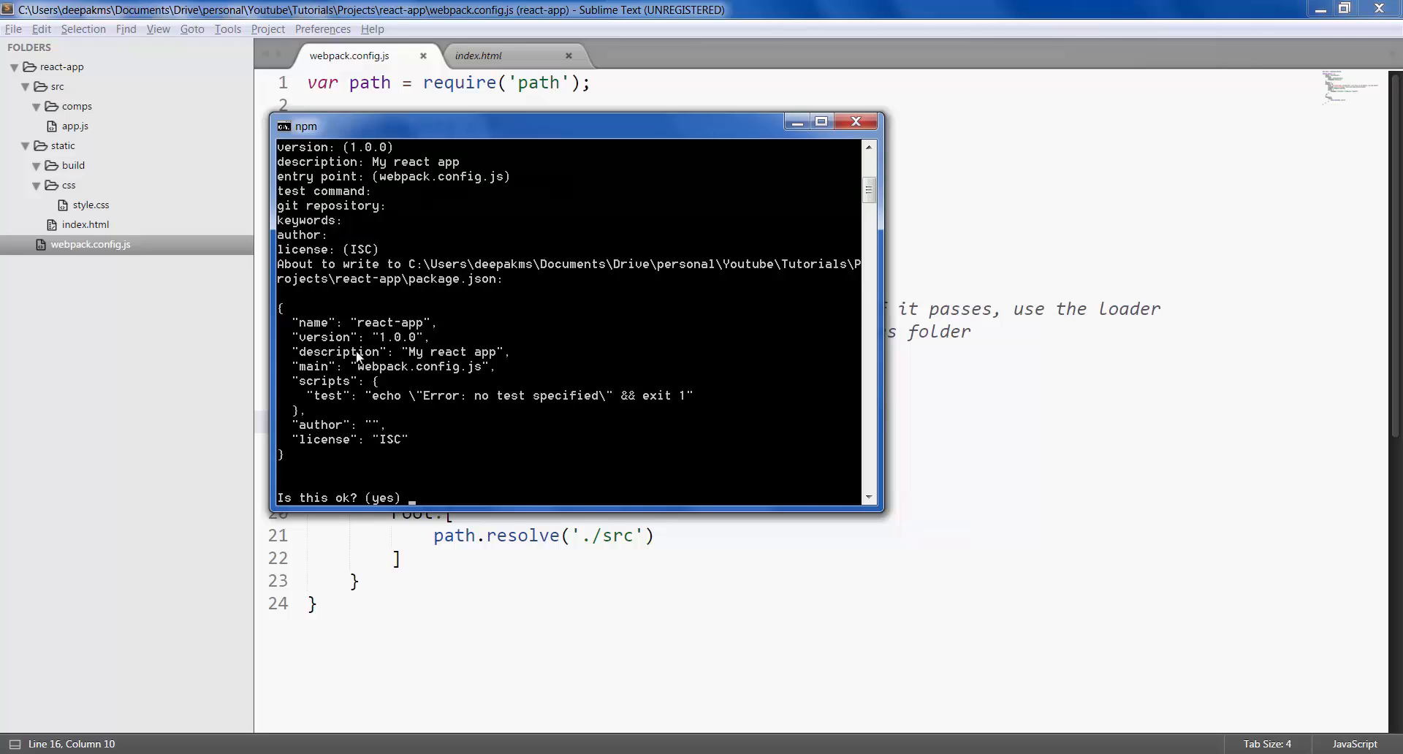
pyautogui.moveTo(316, 374)
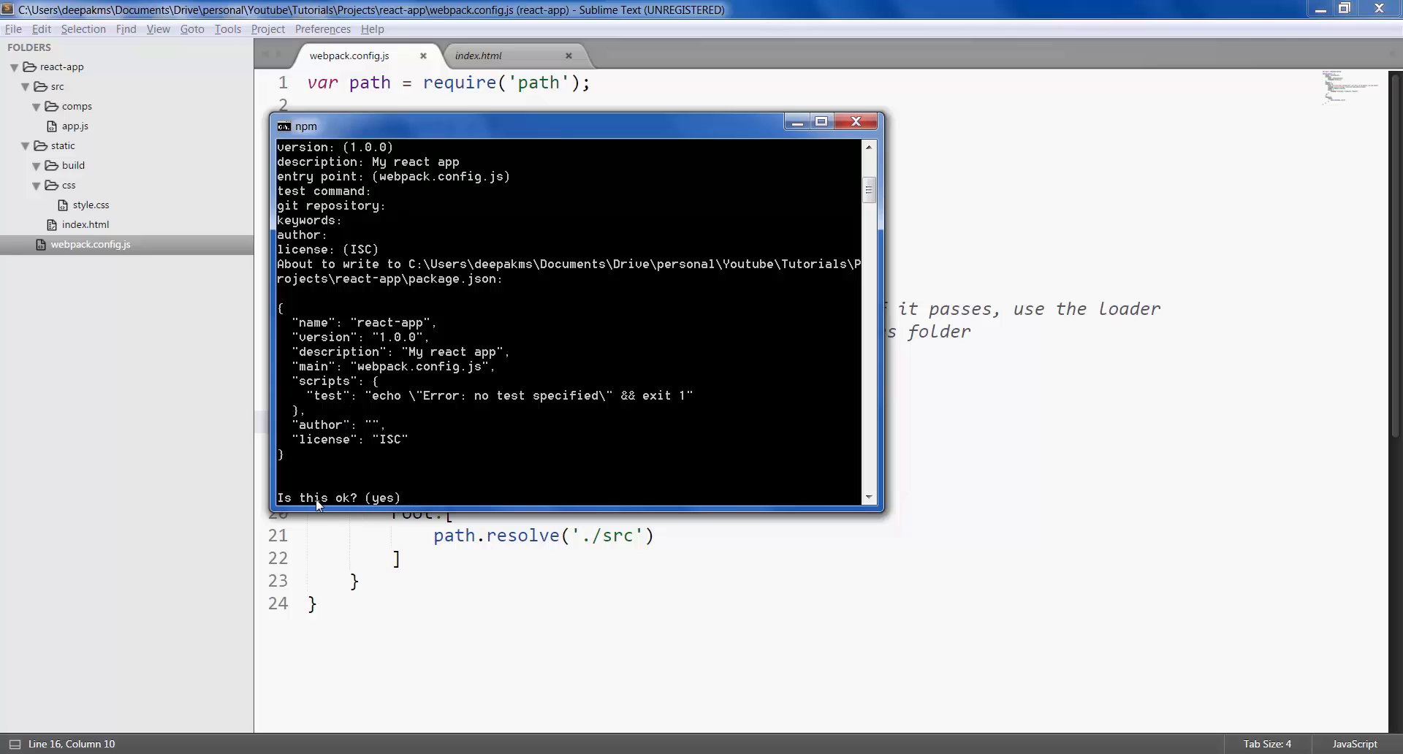
pyautogui.moveTo(373, 484)
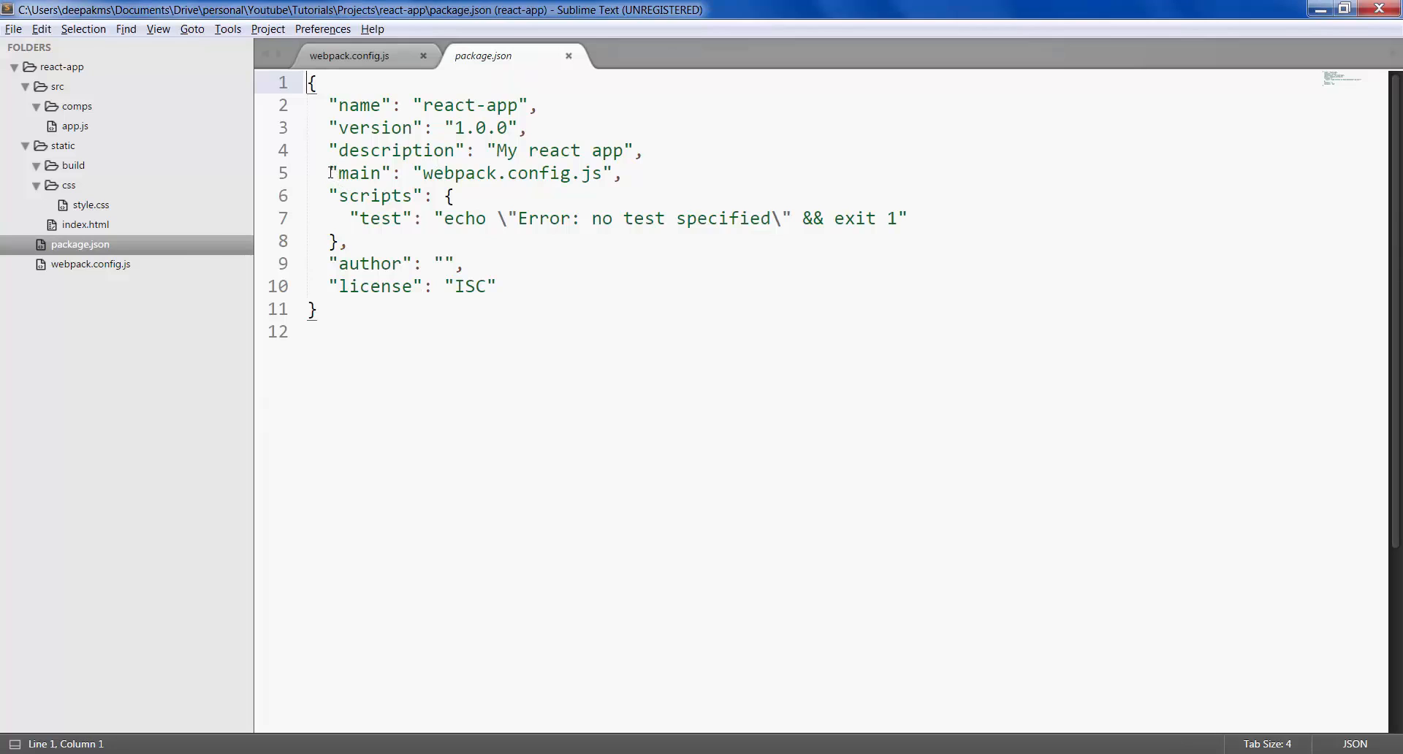
# Delete the main and scripts entries from package.json
pyautogui.moveTo(330, 173); pyautogui.dragTo(330, 217)
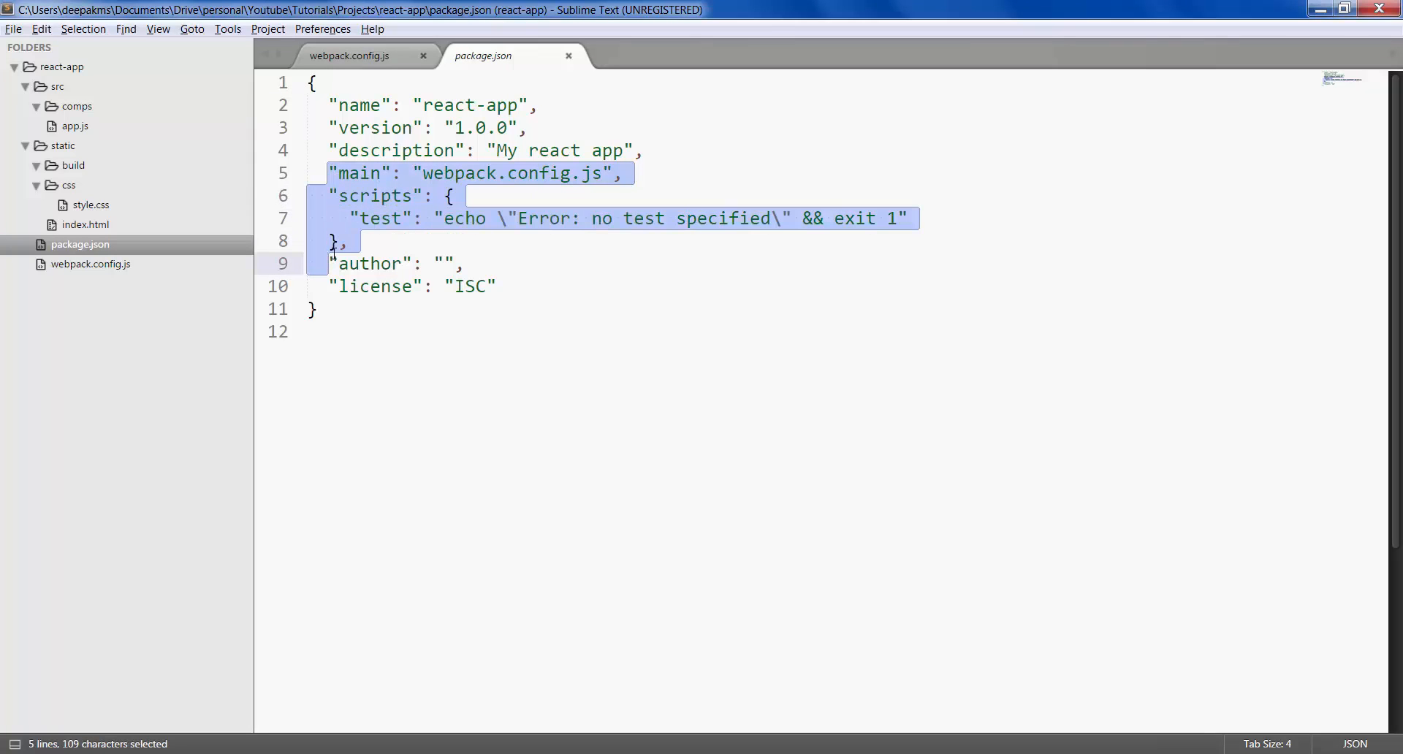
pyautogui.press('Delete')
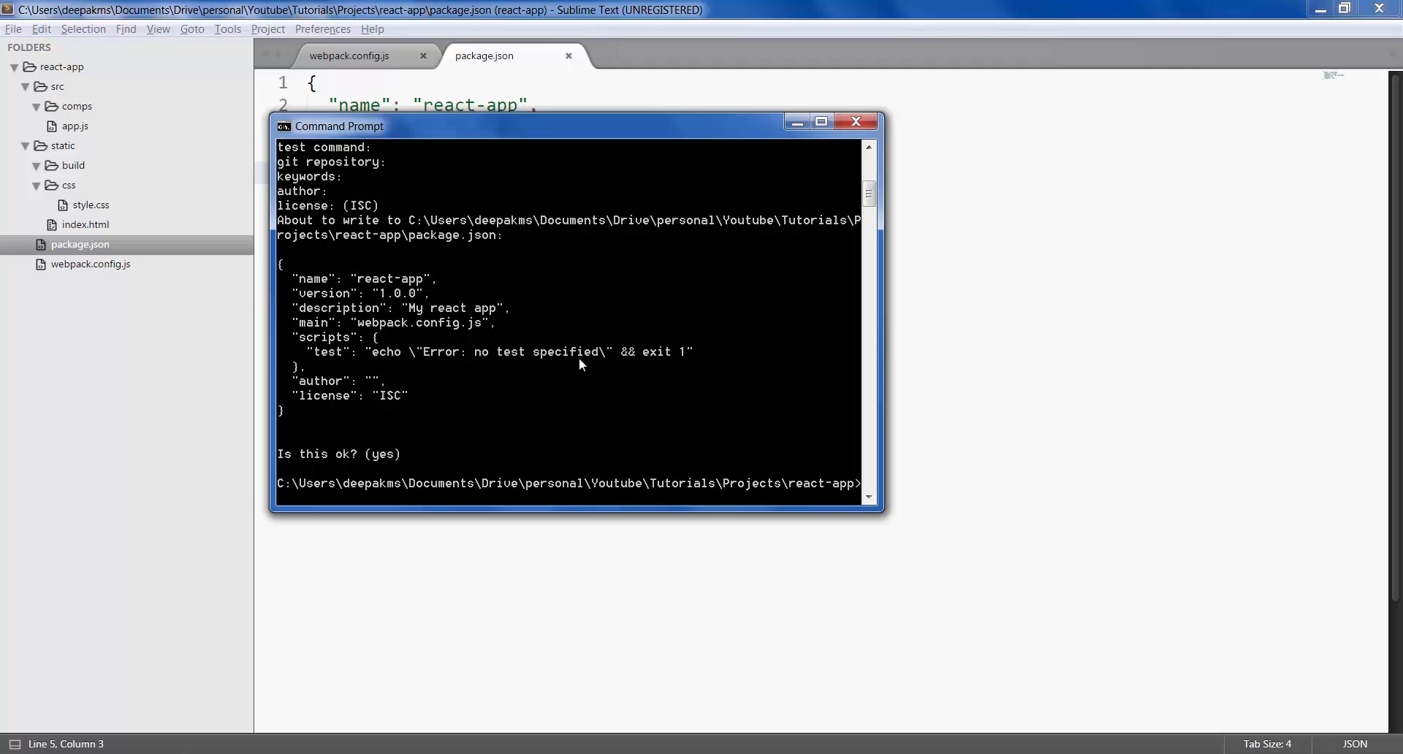
# Enter the command npm install -S react at the project prompt without running it
pyautogui.write('npm install')
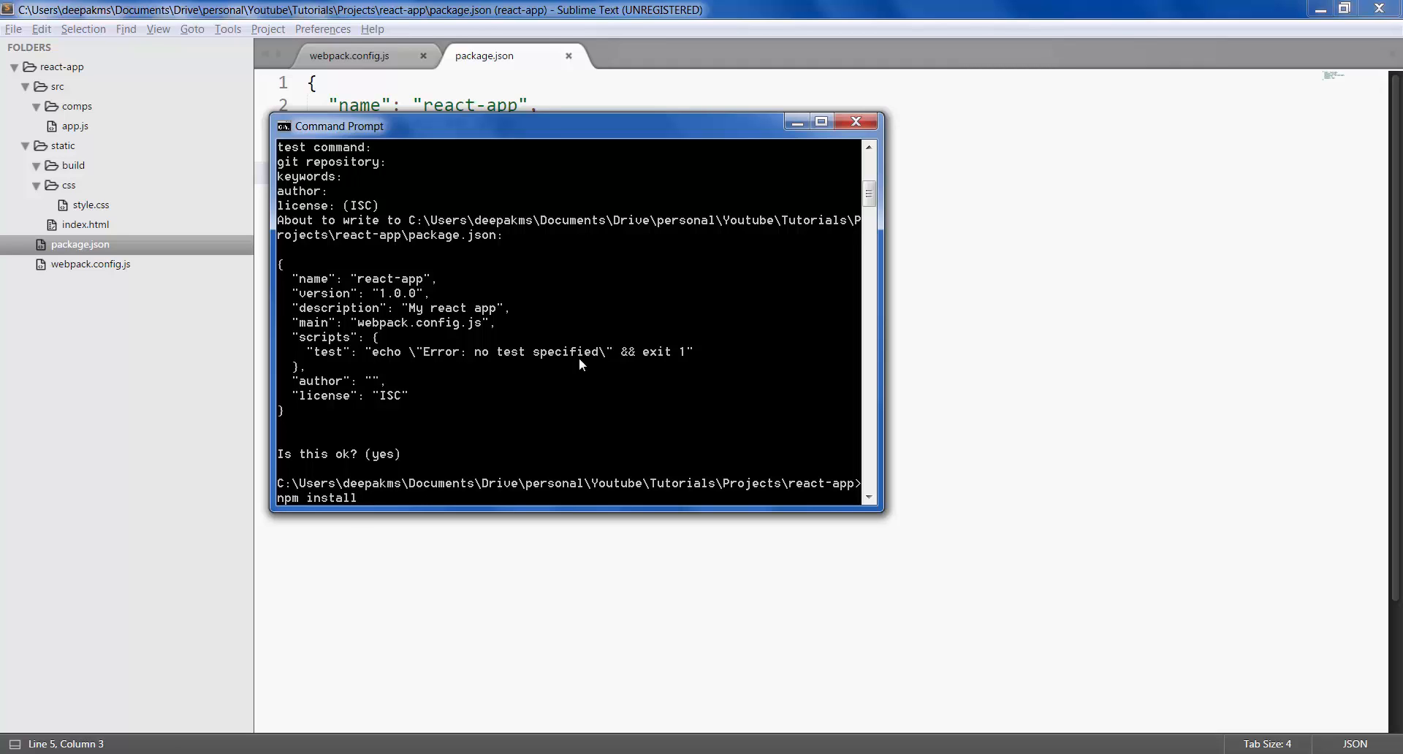
pyautogui.write('--save')
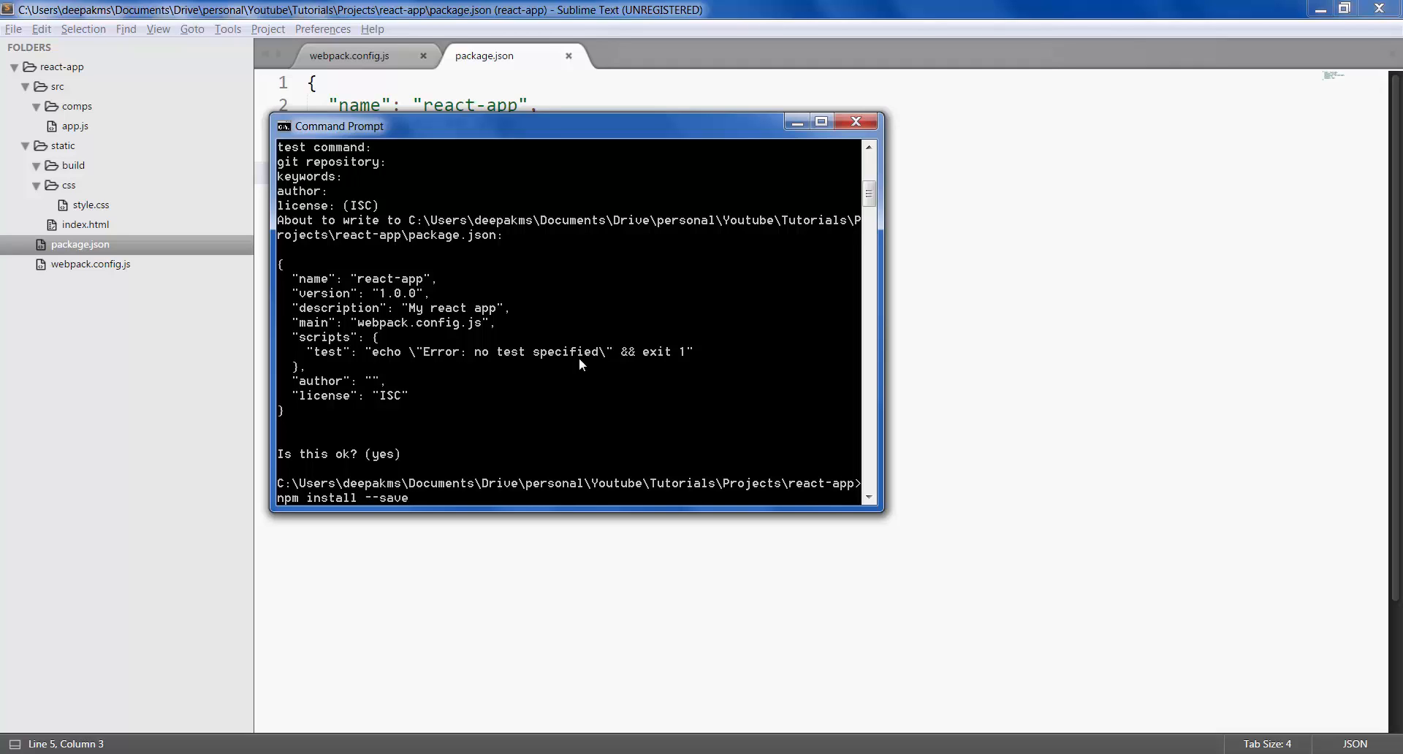
pyautogui.press('Backspace')
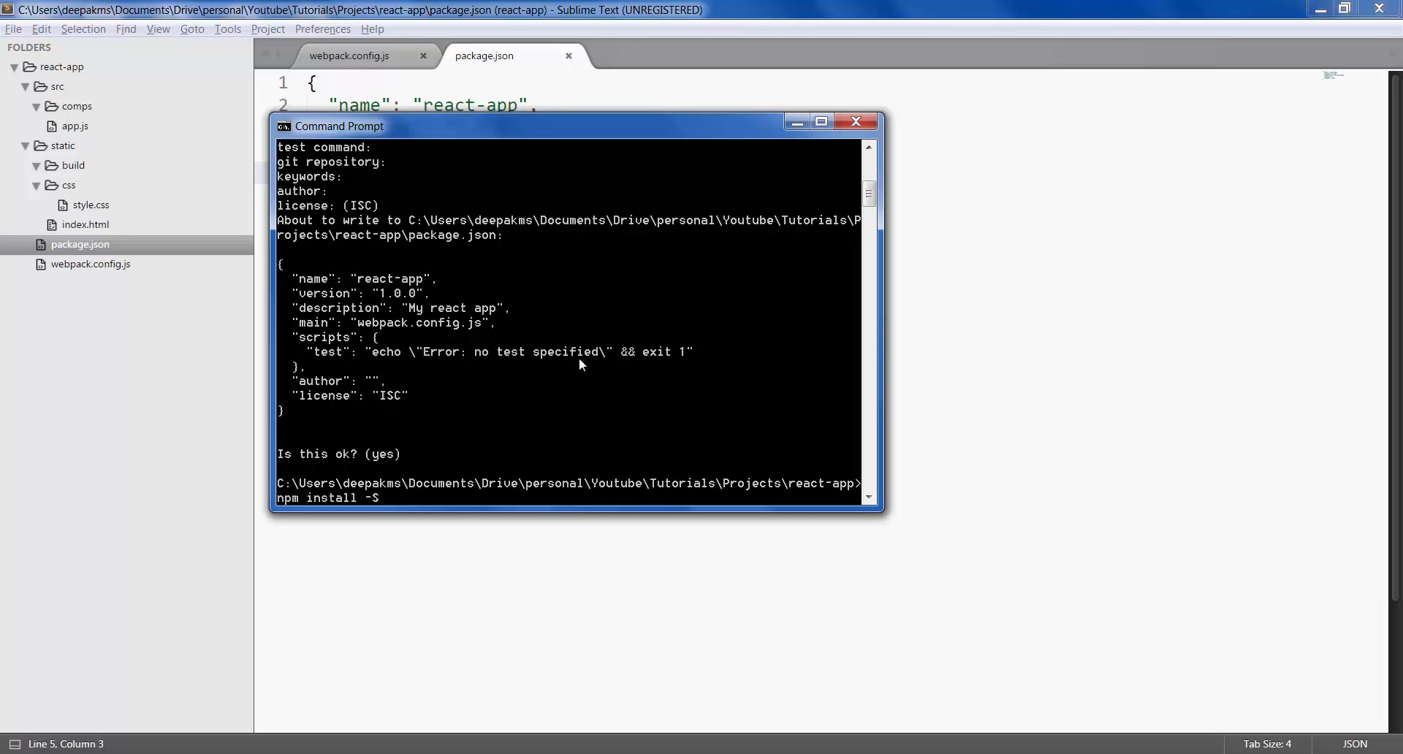
pyautogui.write('react')
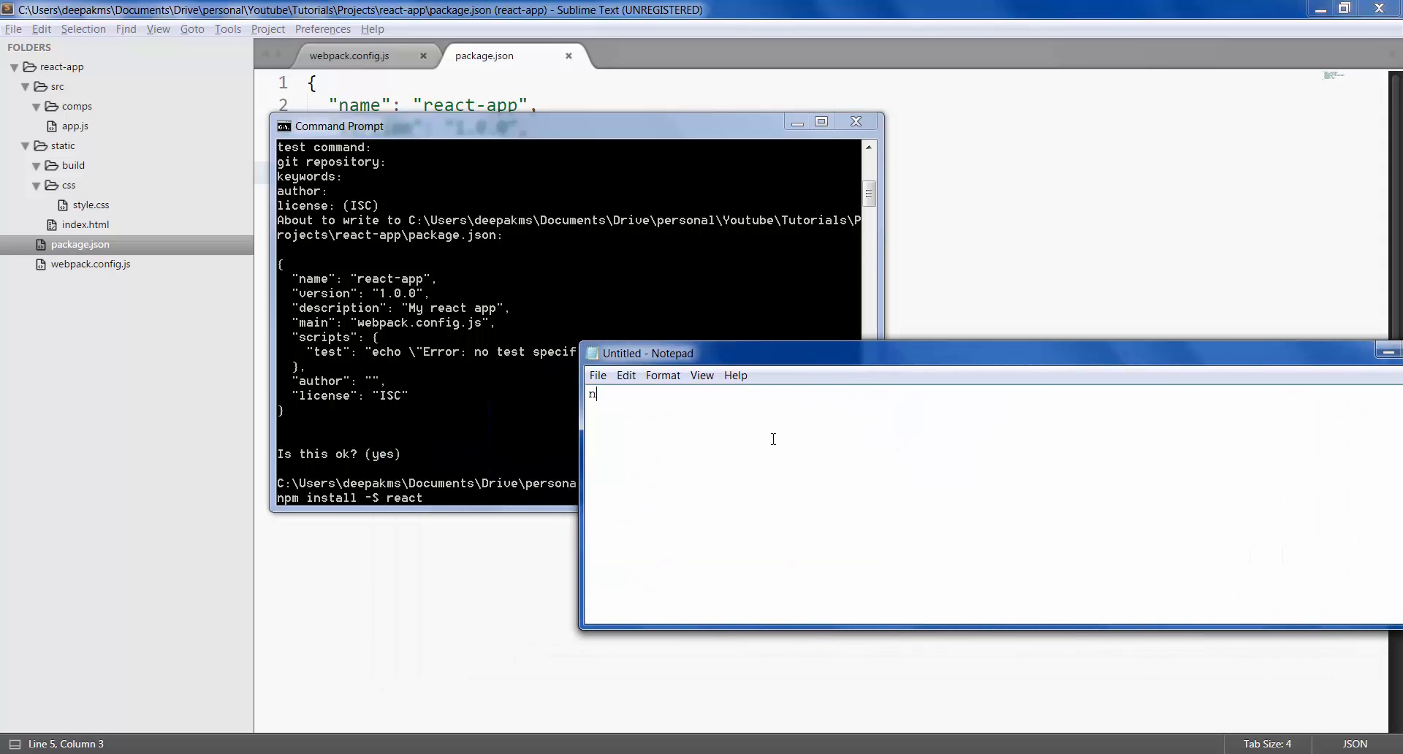
# Note the commands 'npm i webpack -g' and 'npm i -S webpack' in Notepad, then return to Command Prompt
pyautogui.write('pm i')
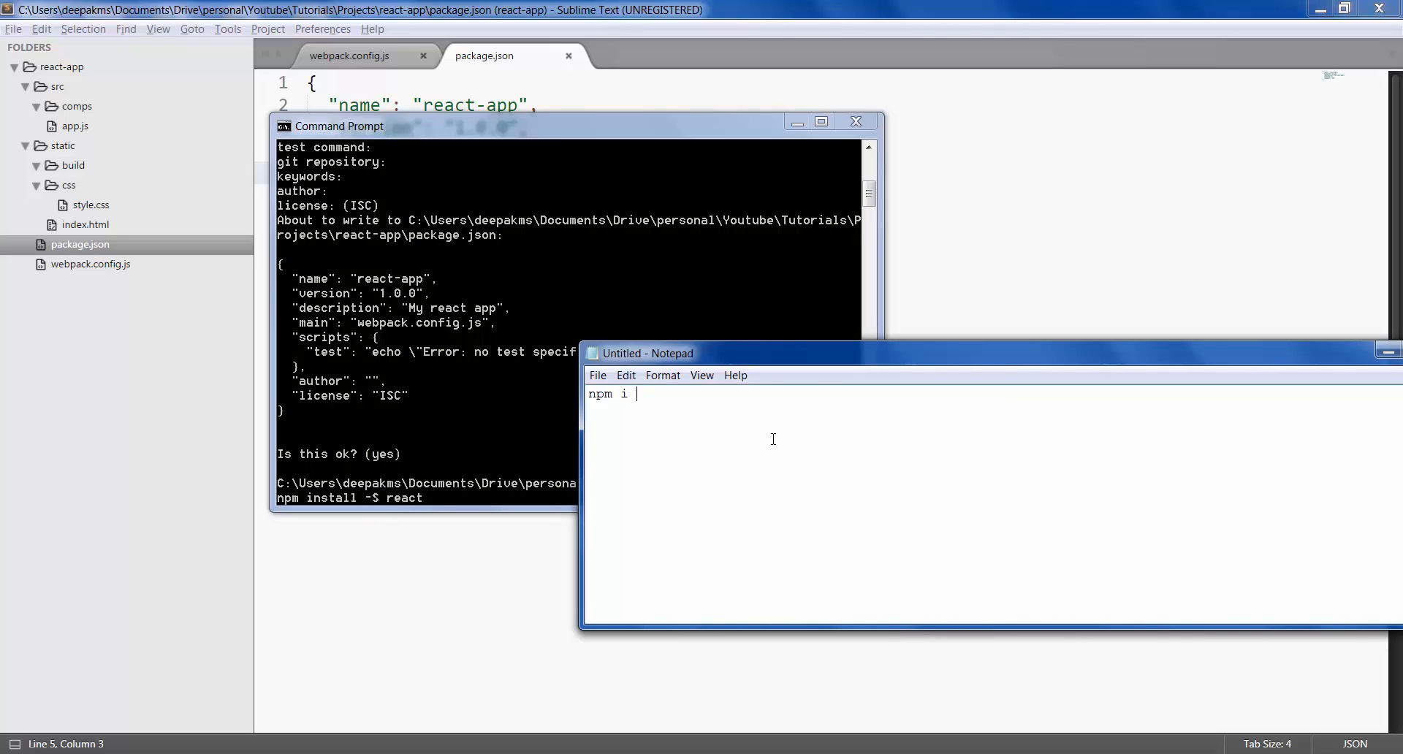
pyautogui.write('webpack')
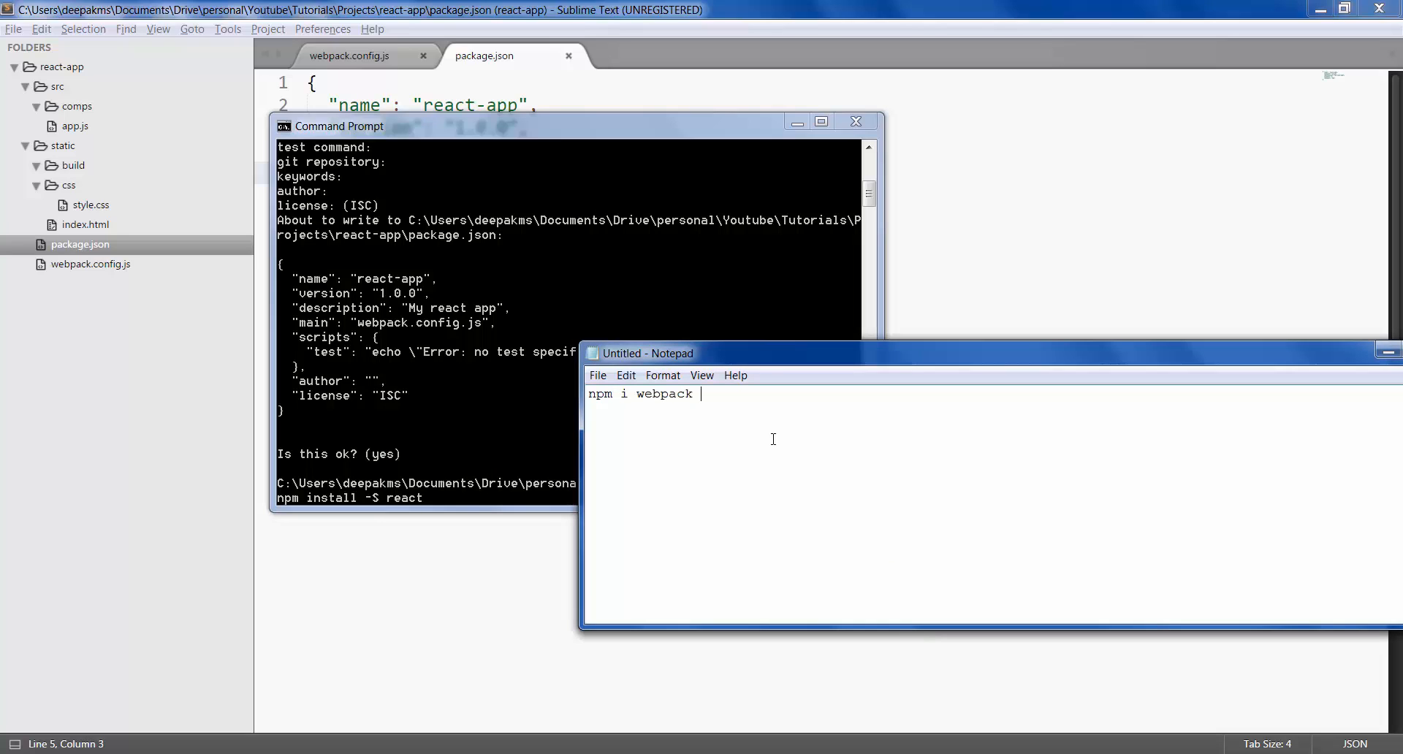
pyautogui.write('-g')
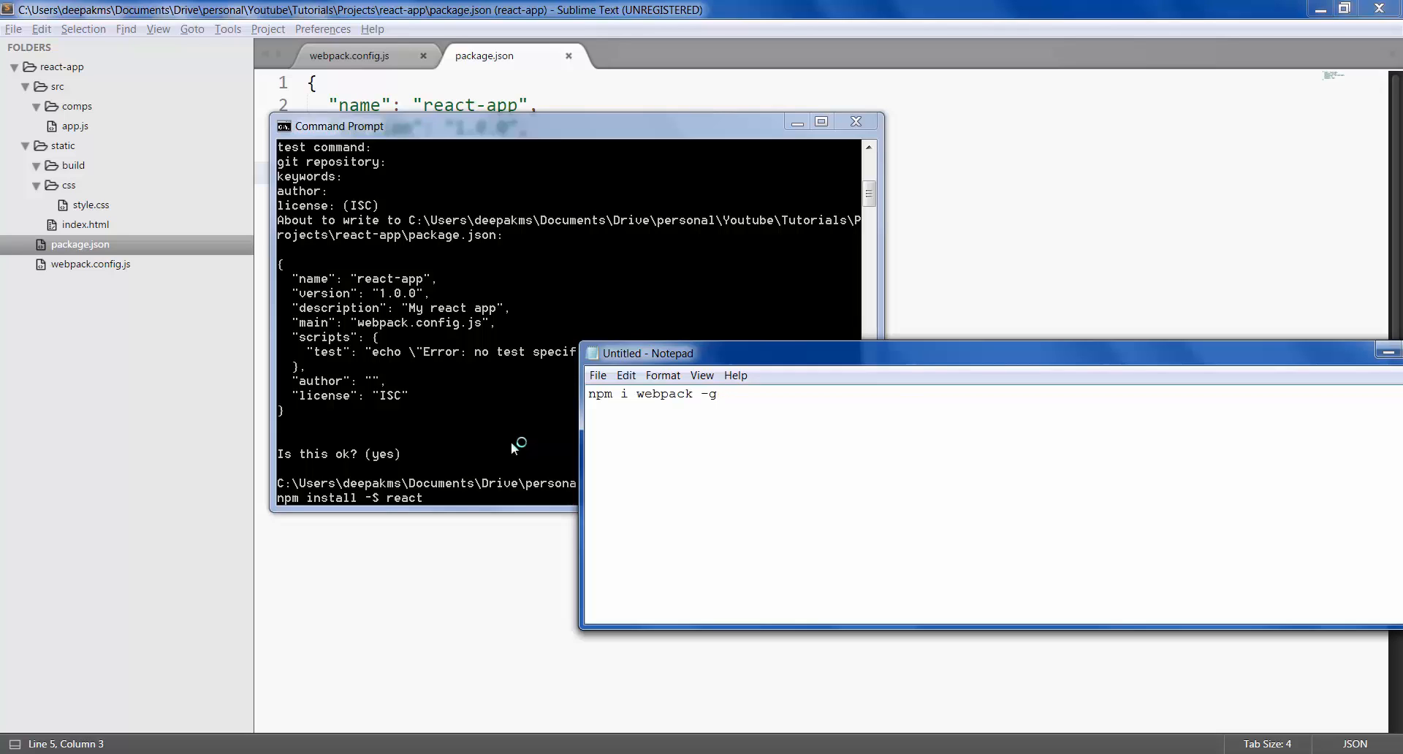
pyautogui.write('npm')
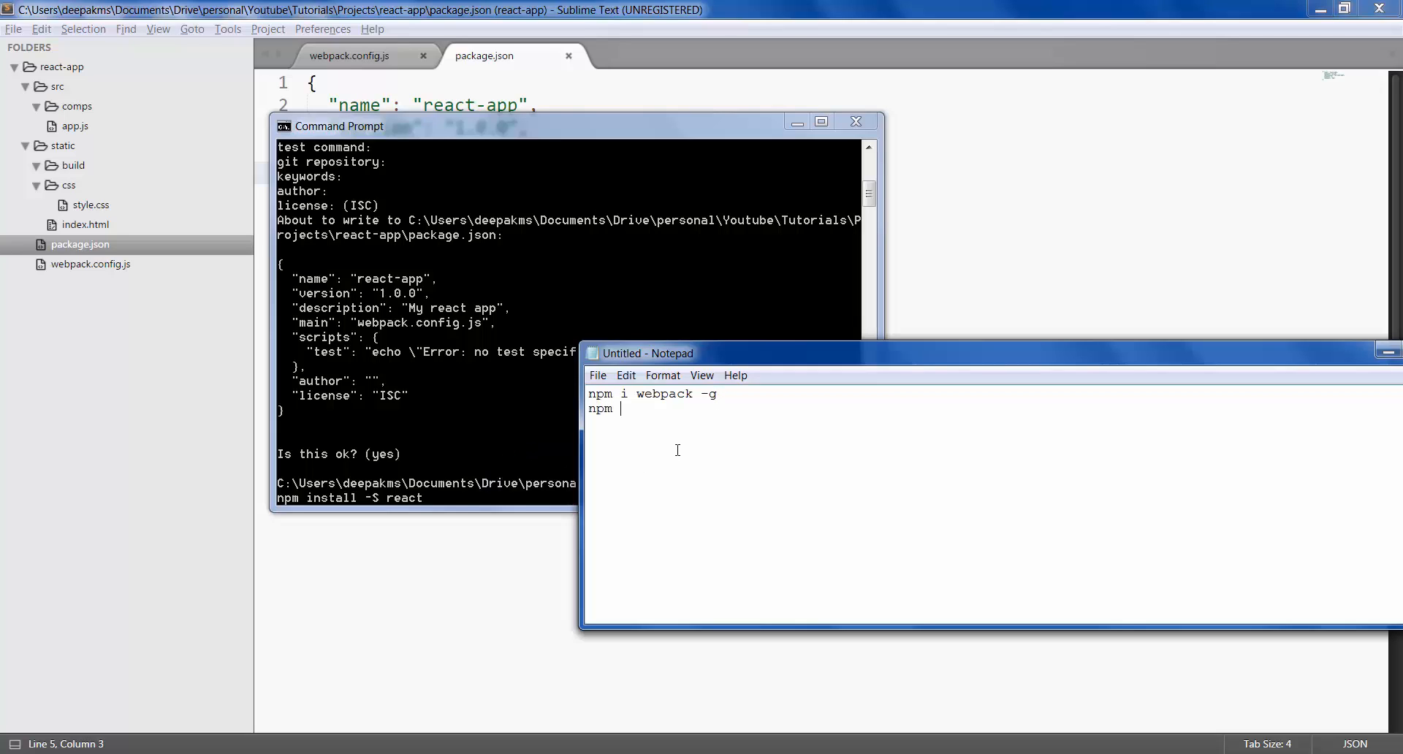
pyautogui.write('i')
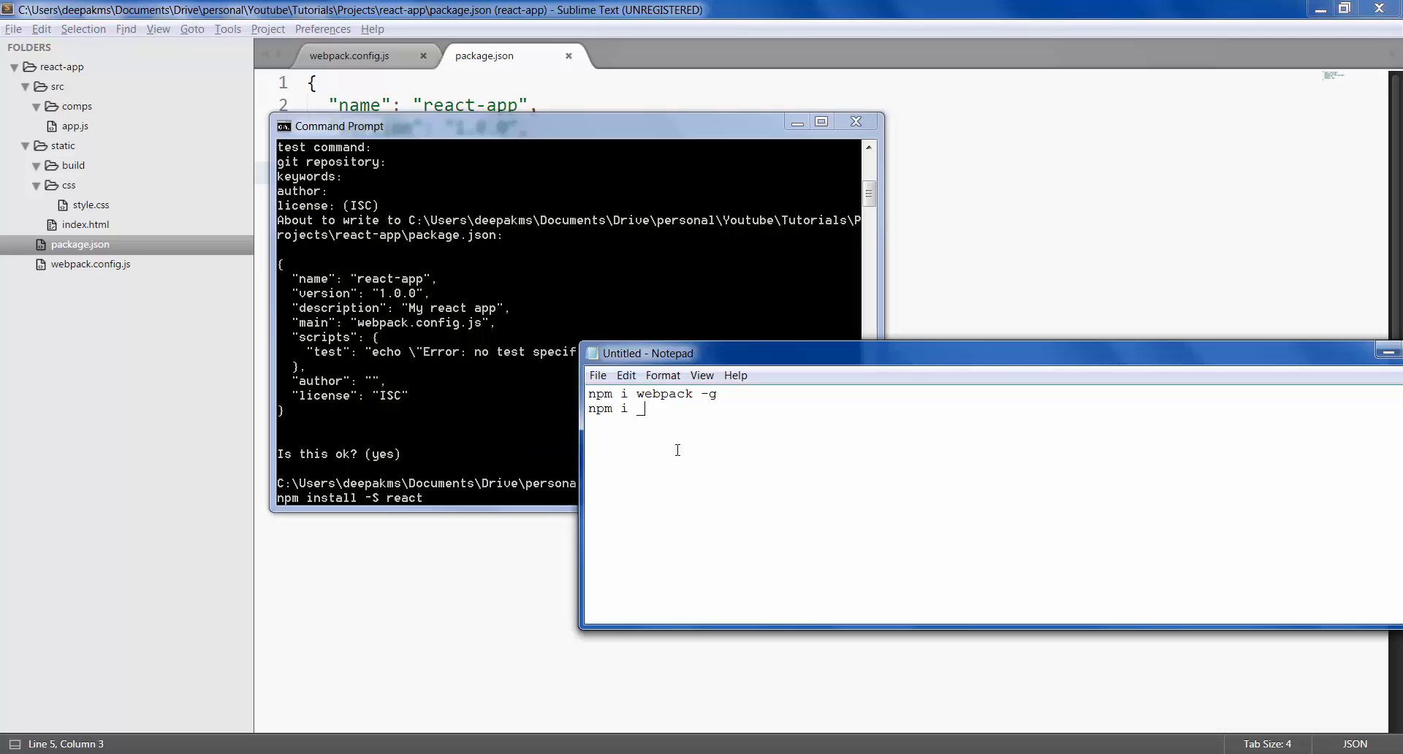
pyautogui.write('-S')
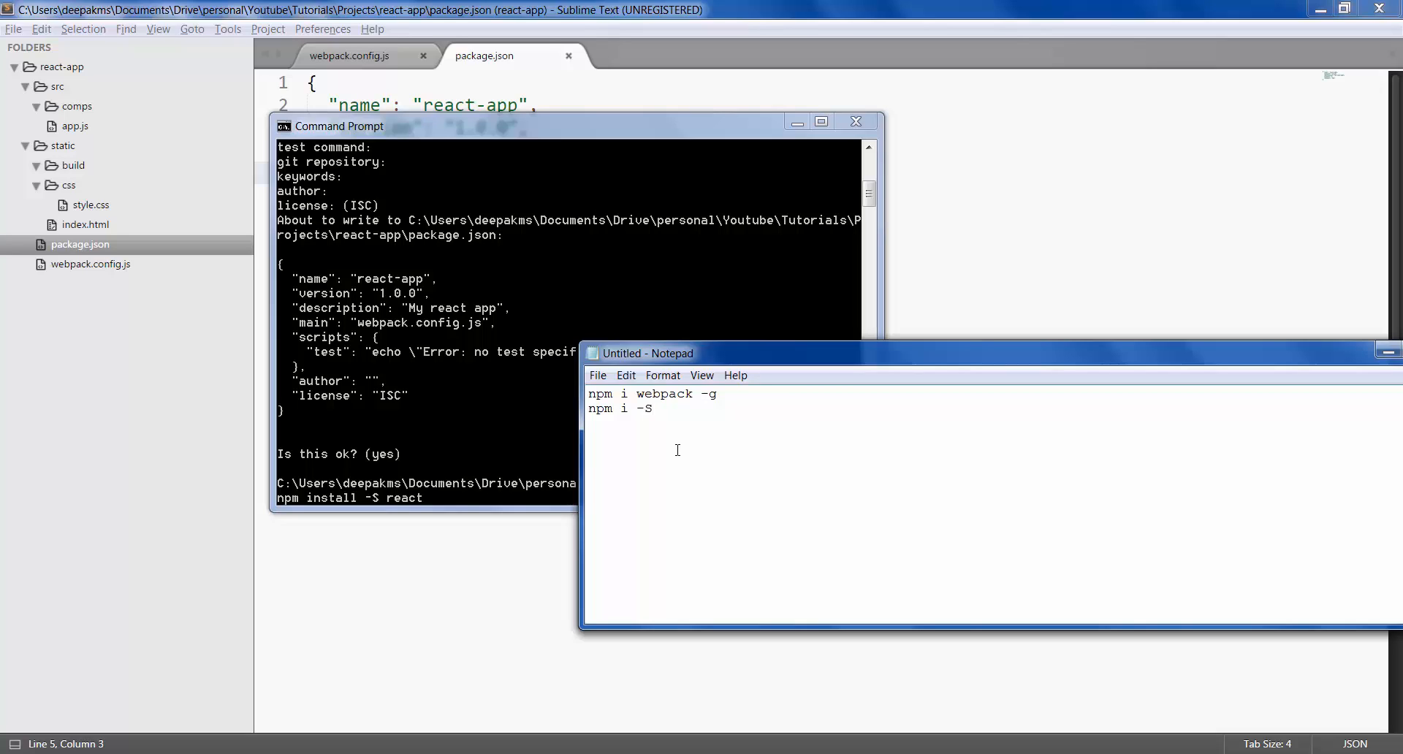
pyautogui.write('webpack')
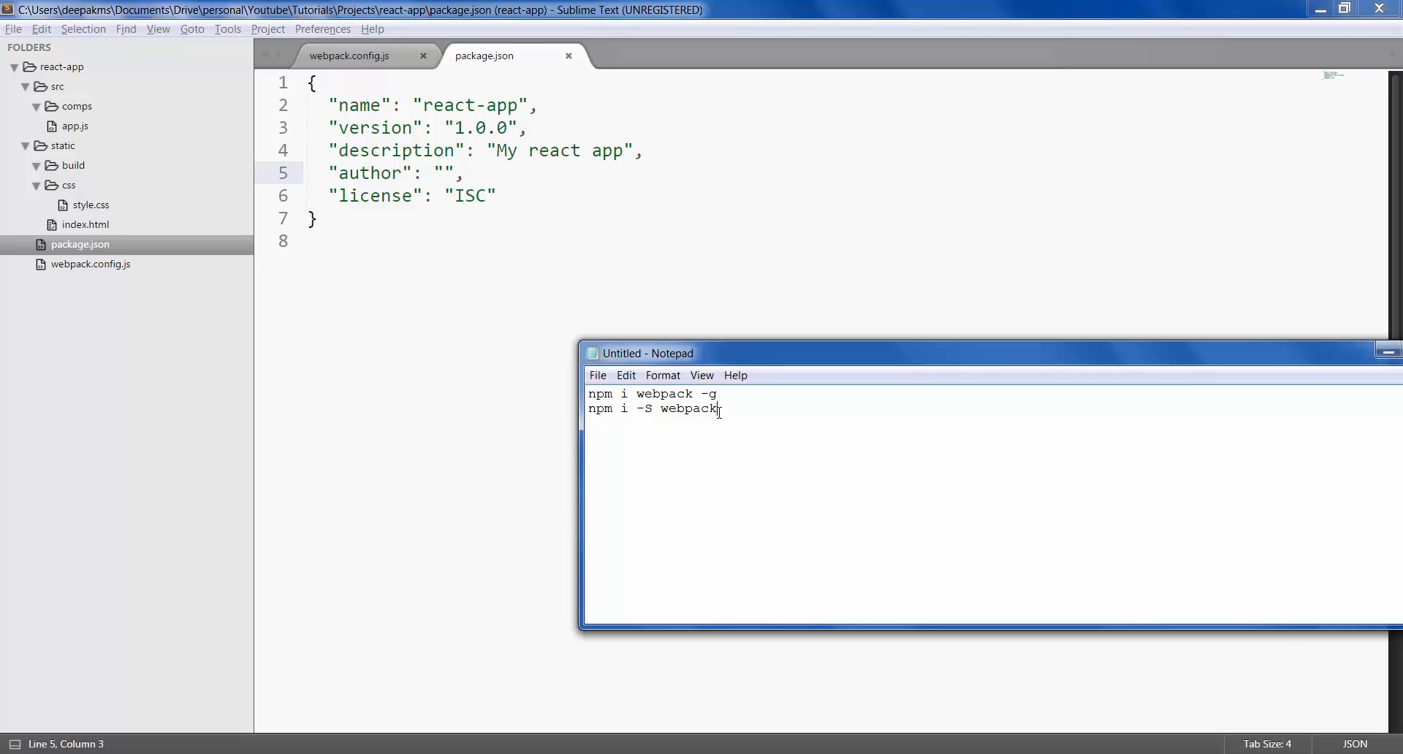
pyautogui.doubleClick(689, 407)
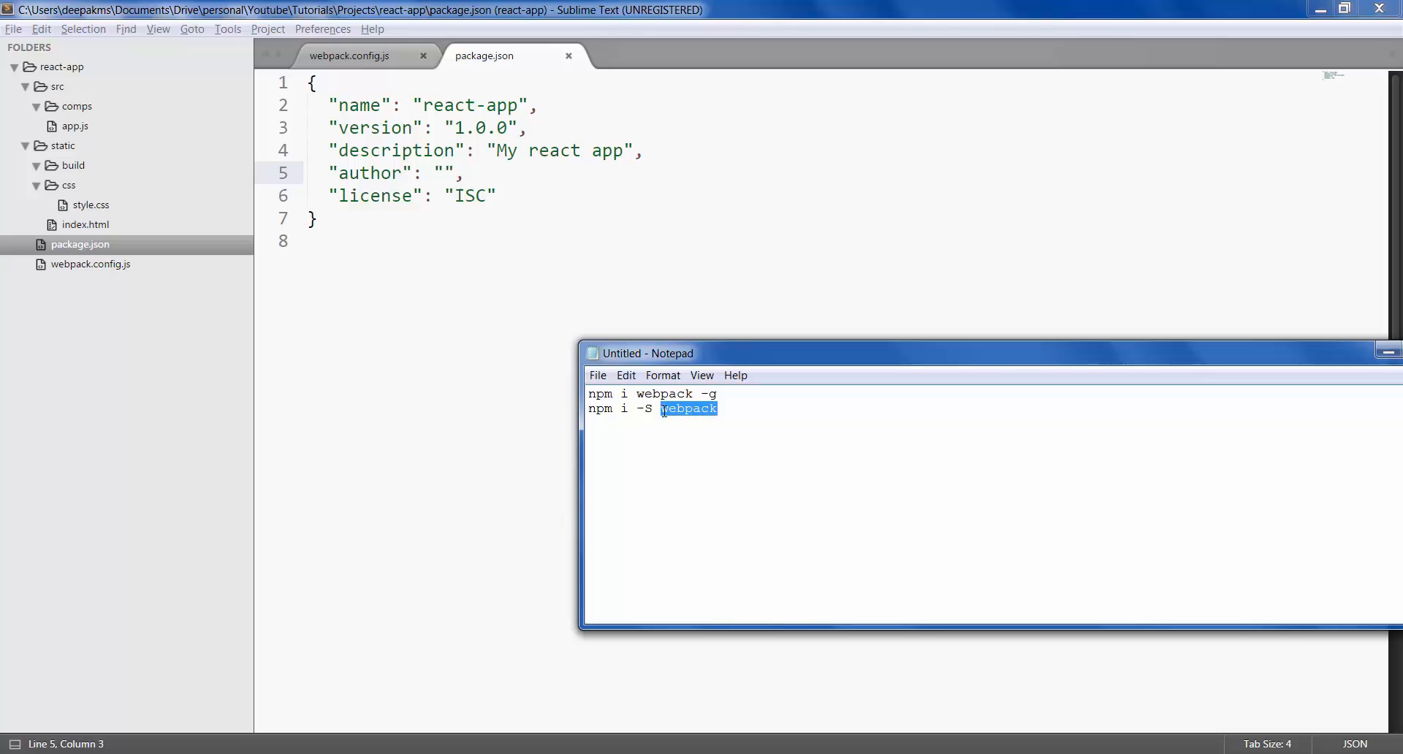
pyautogui.click(716, 408)
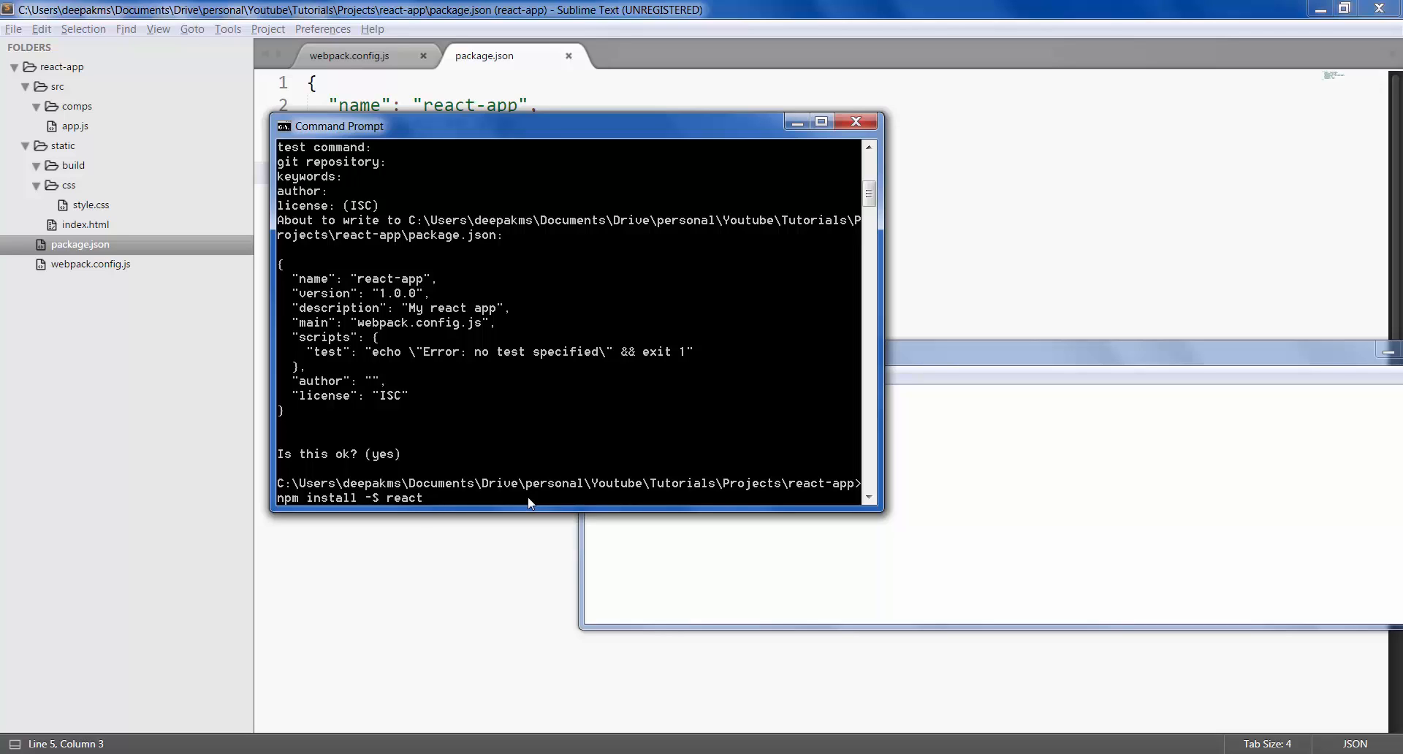
# Run npm install -S react react-dom and let the install finish
pyautogui.write('react-dom')
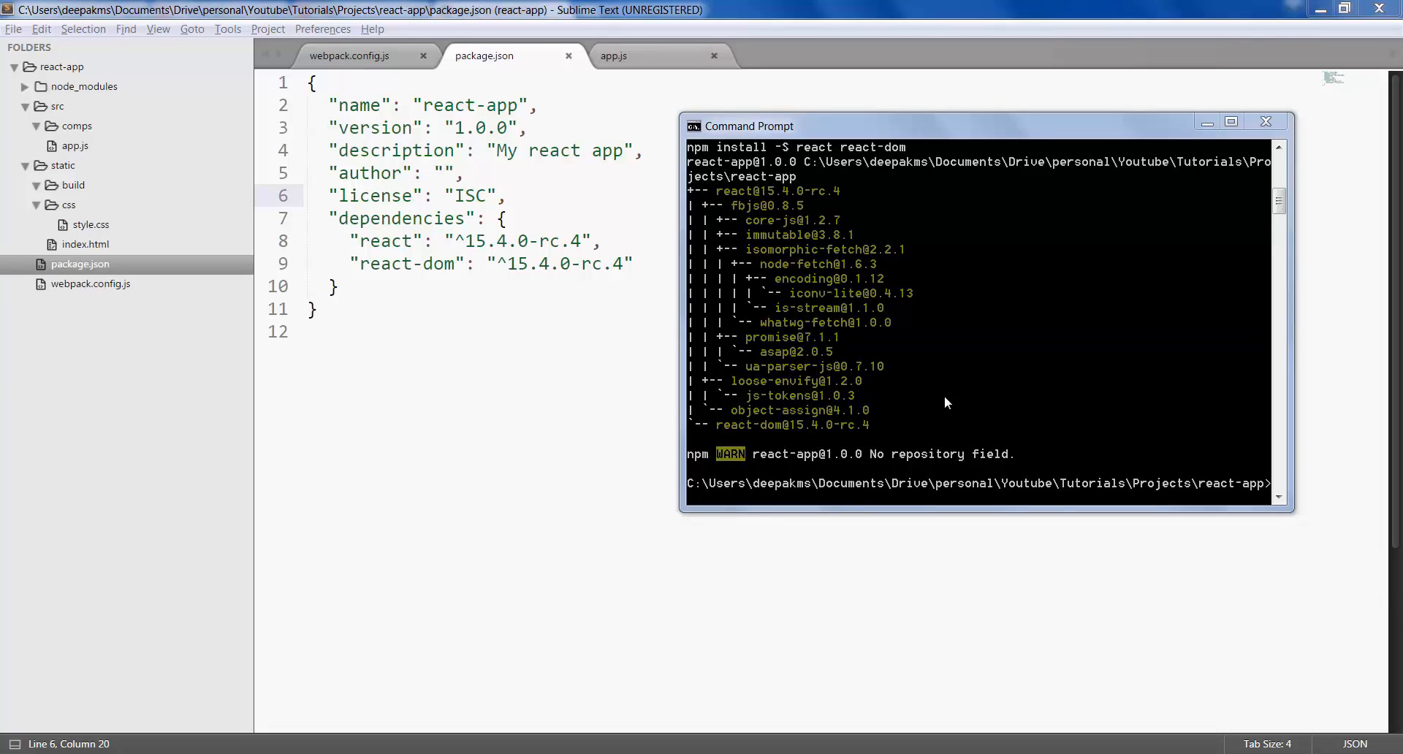
pyautogui.moveTo(393, 202)
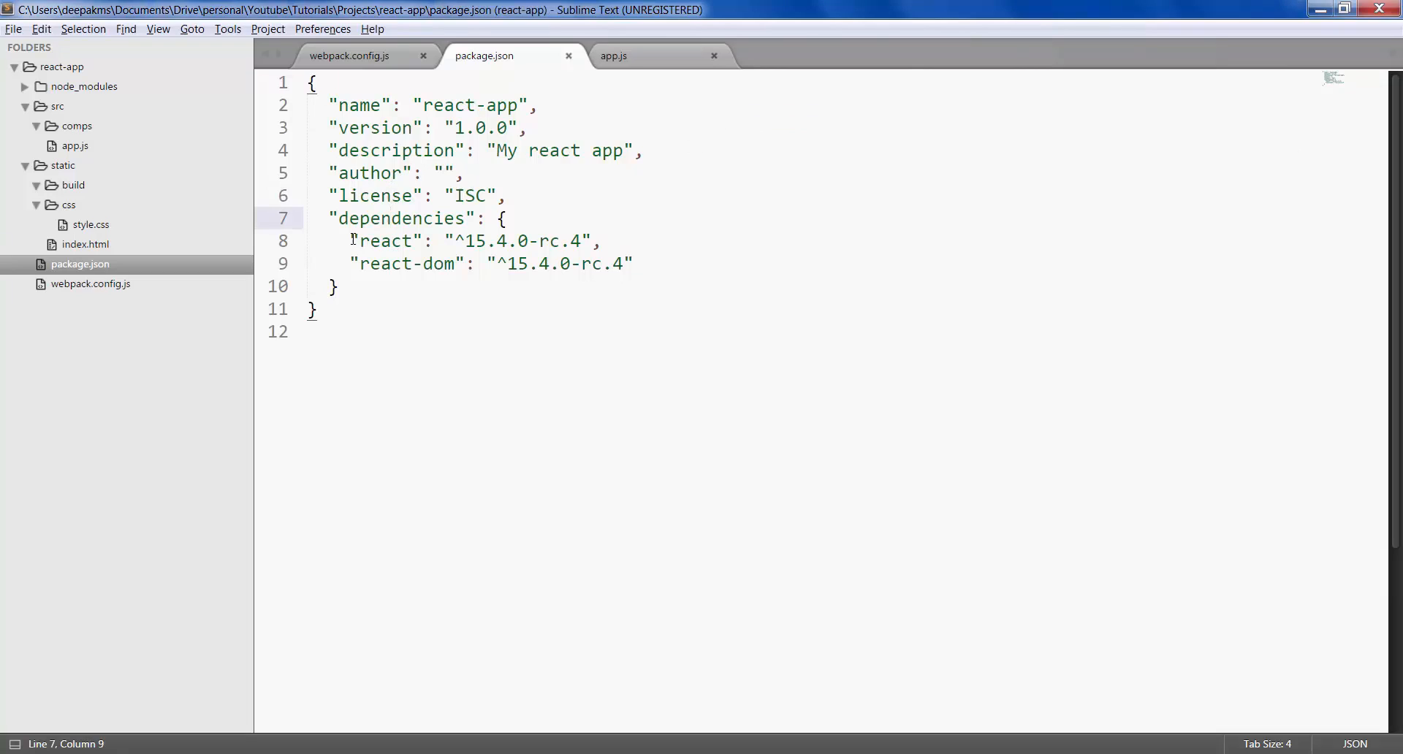
pyautogui.moveTo(122, 266)
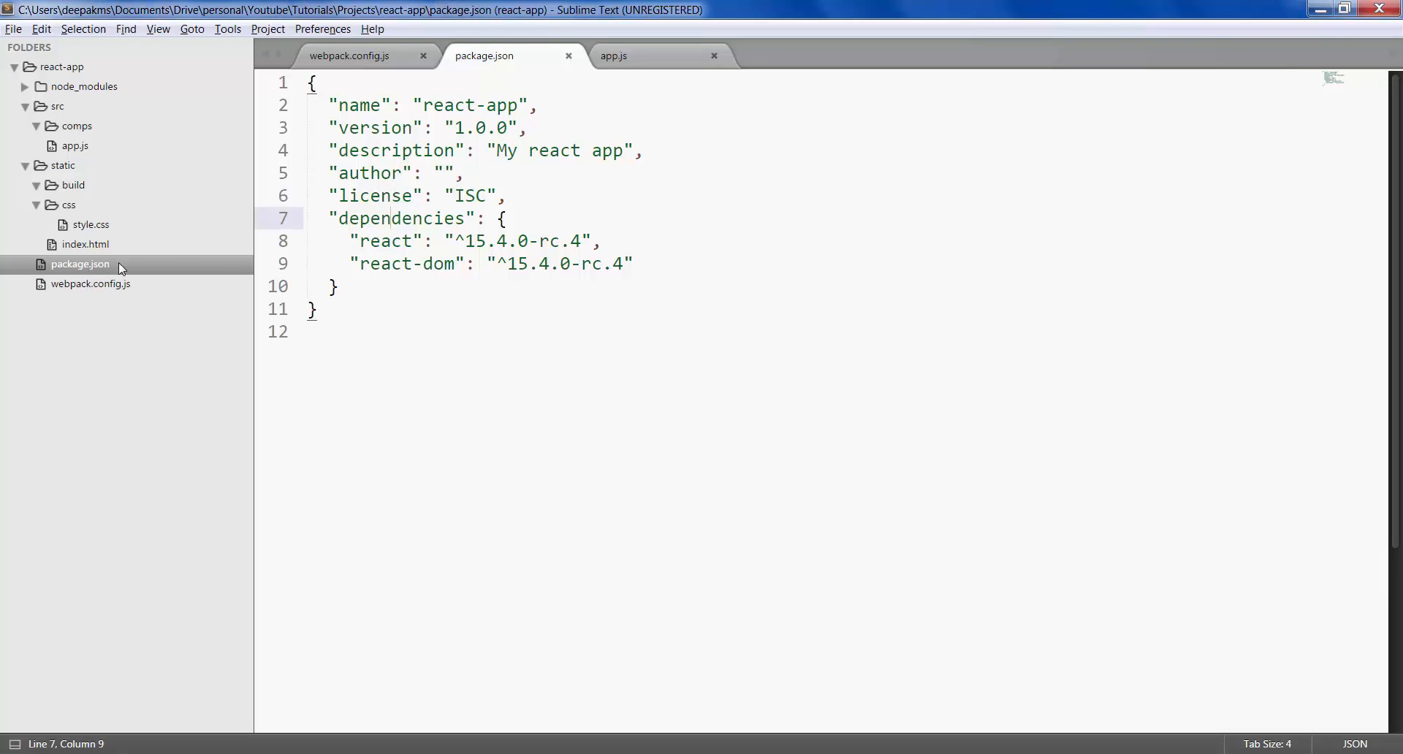
# Highlight the react entry in package.json's new dependencies block
pyautogui.moveTo(329, 218); pyautogui.dragTo(437, 241)
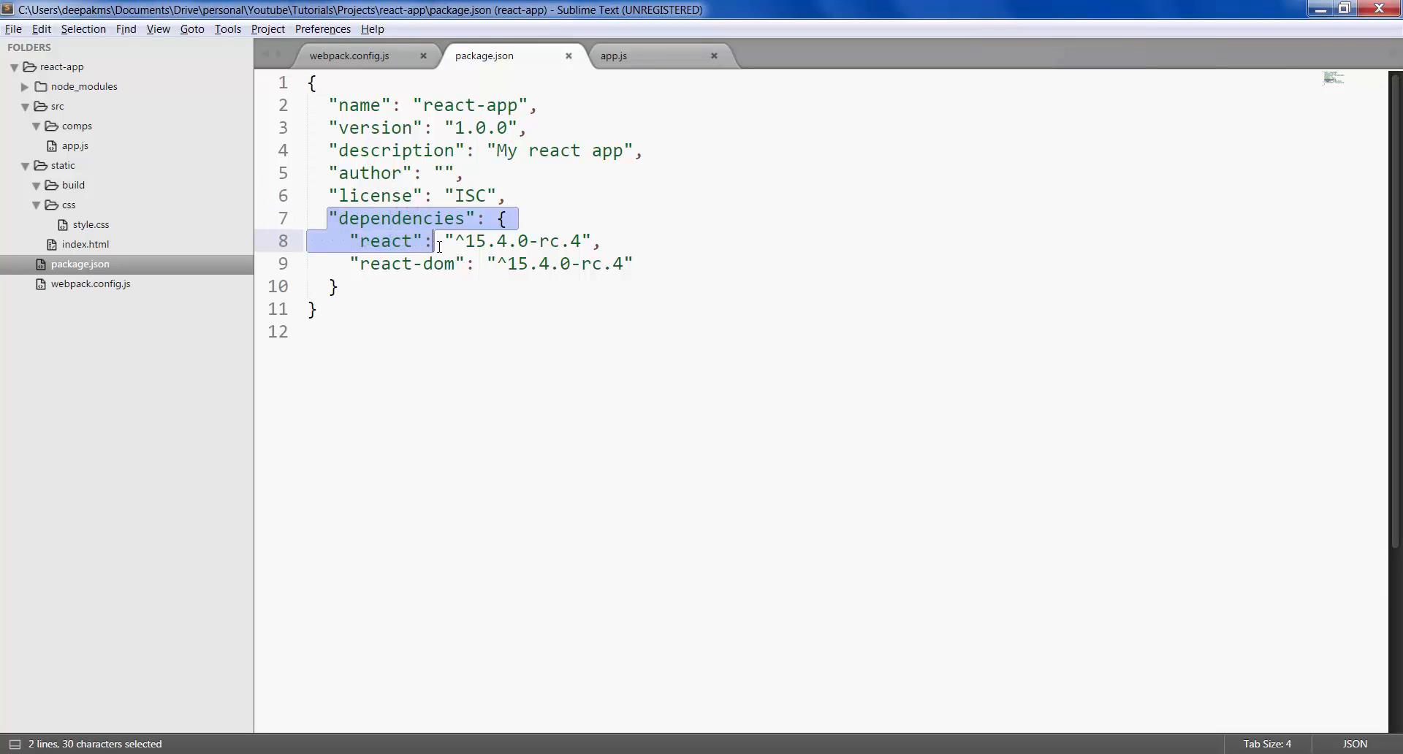
pyautogui.doubleClick(383, 241)
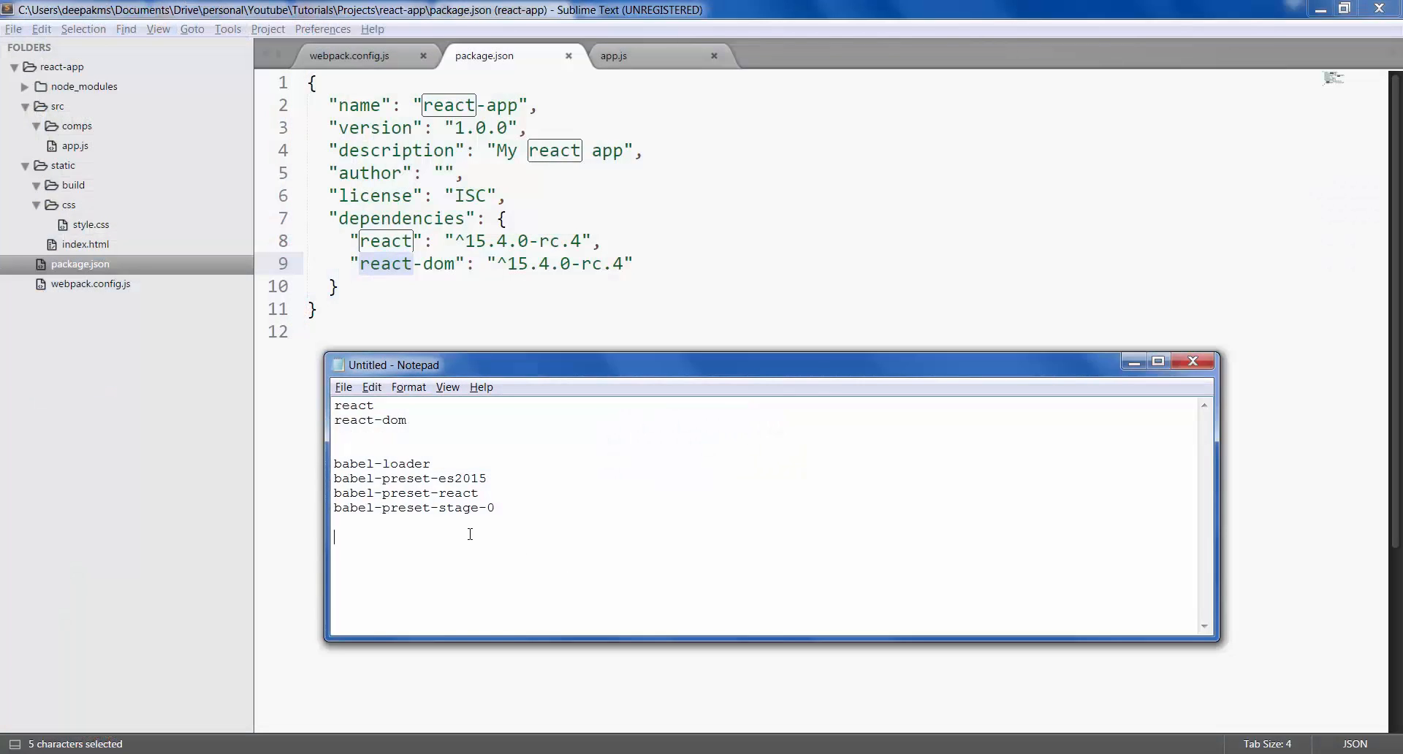
pyautogui.write('npm')
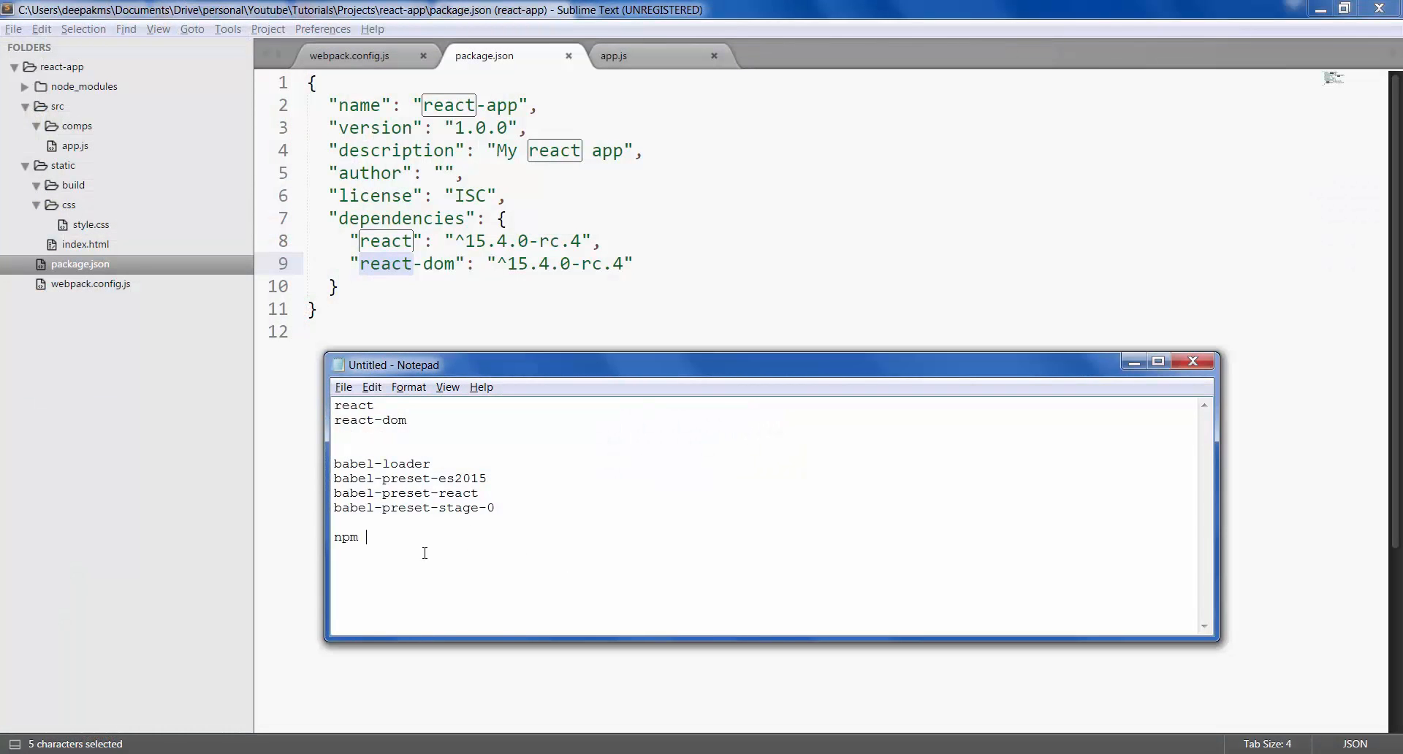
pyautogui.write('install rea')
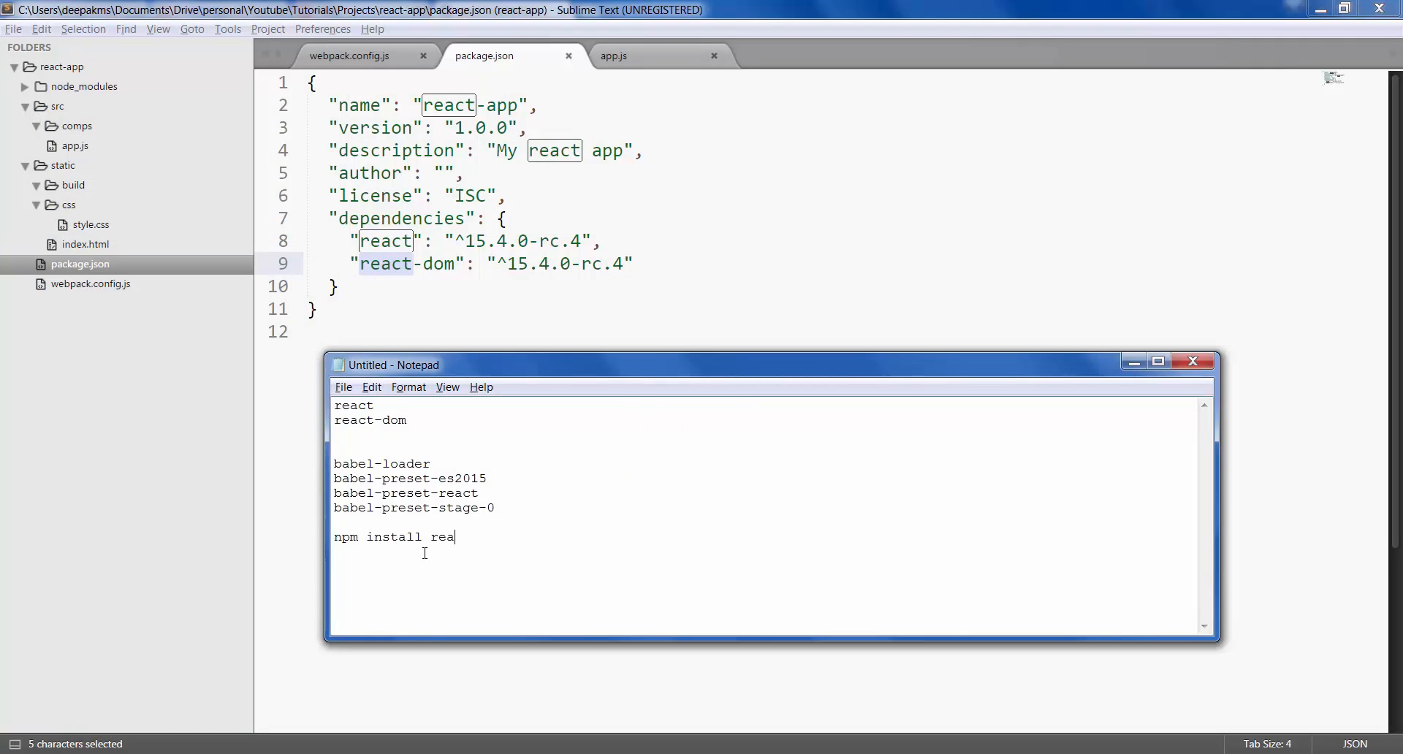
pyautogui.write('ct')
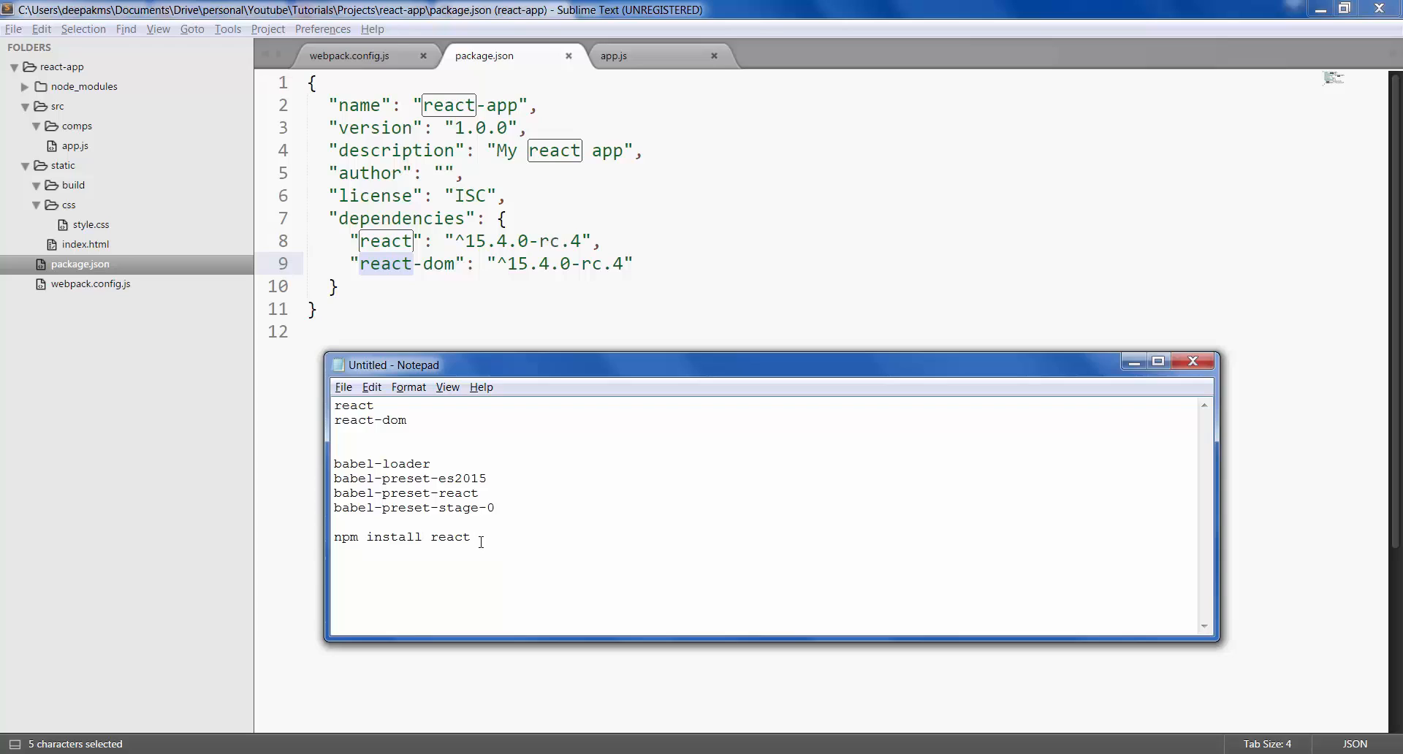
pyautogui.write('@')
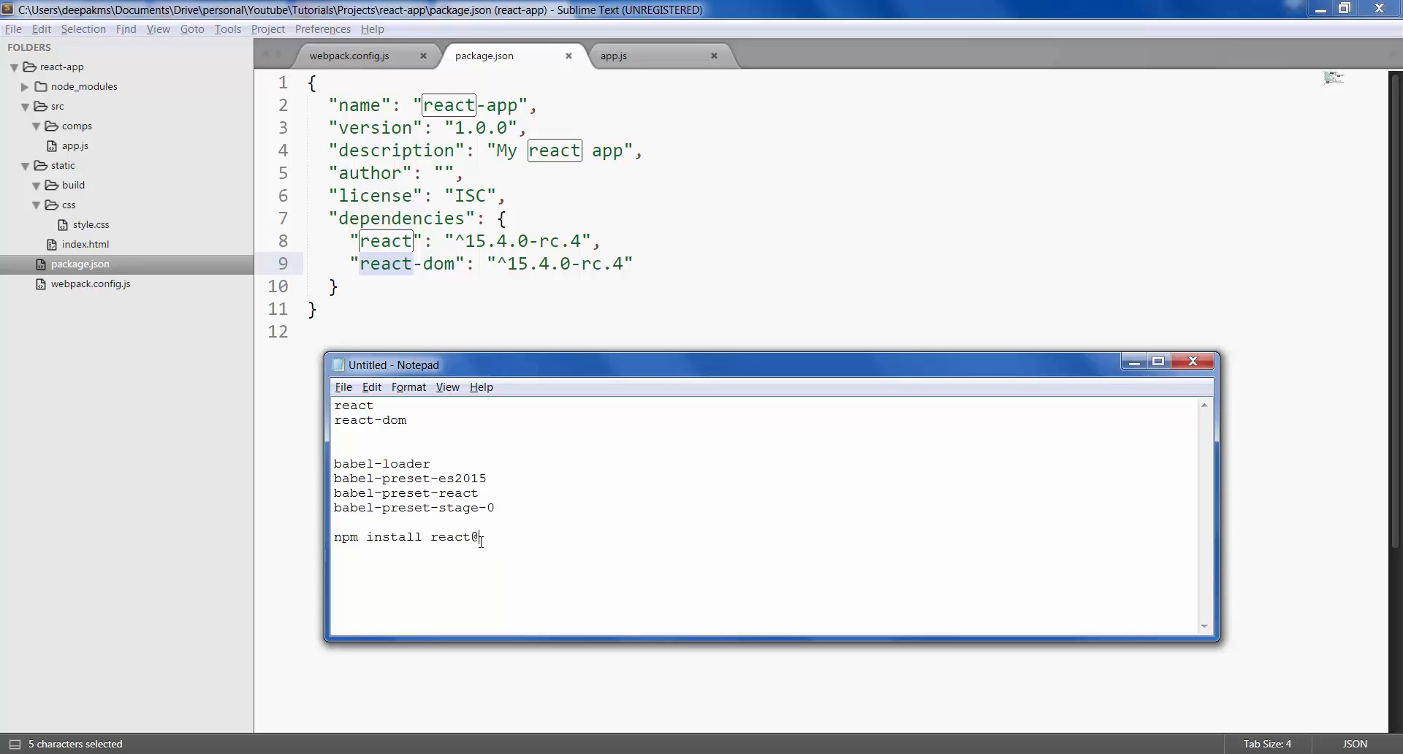
pyautogui.write('15.')
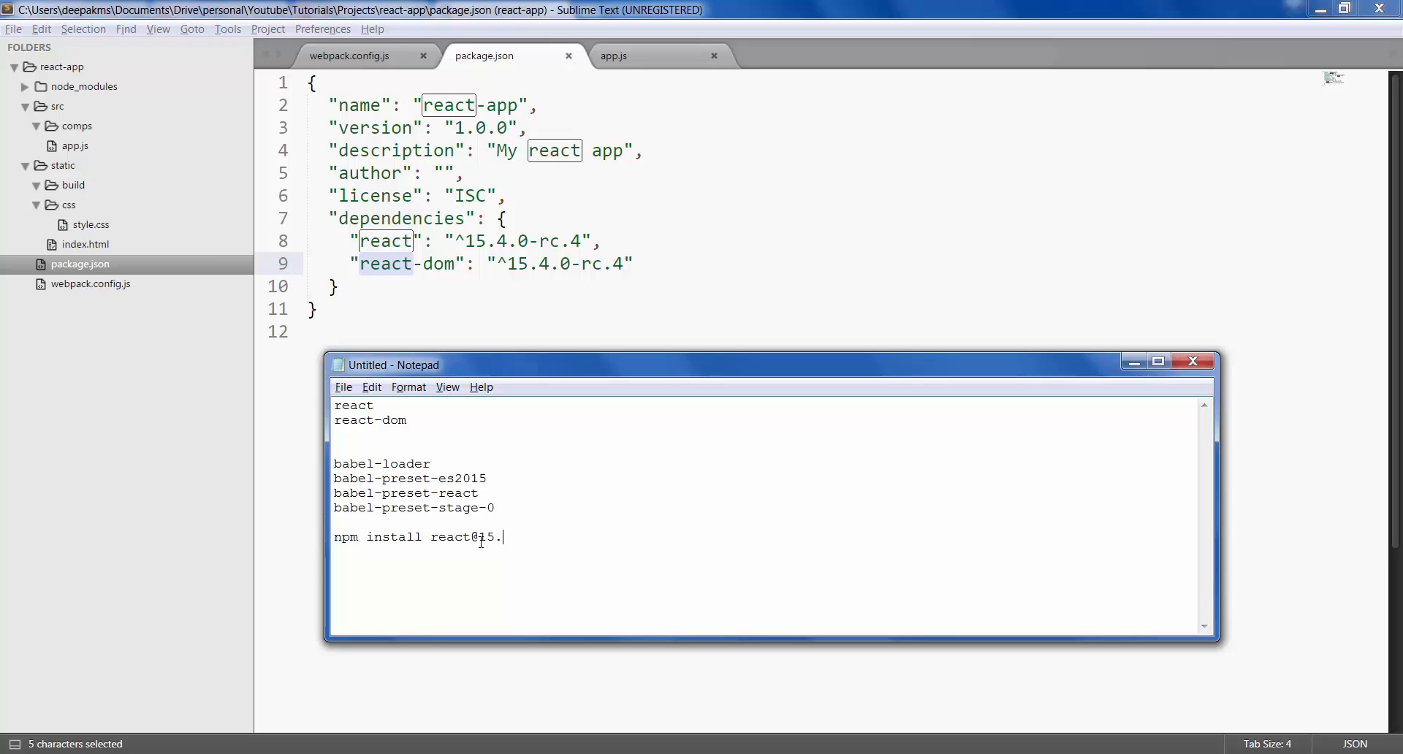
pyautogui.write('3')
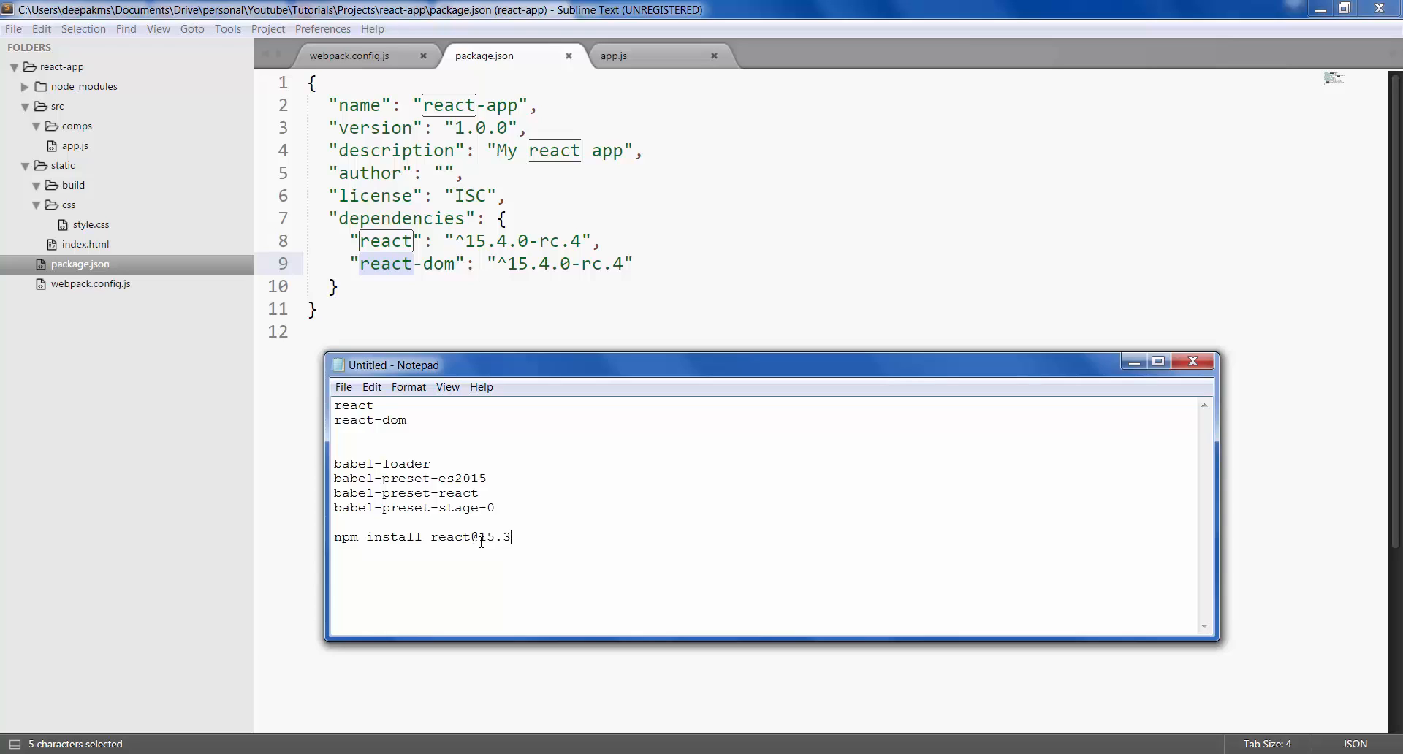
pyautogui.write('.2')
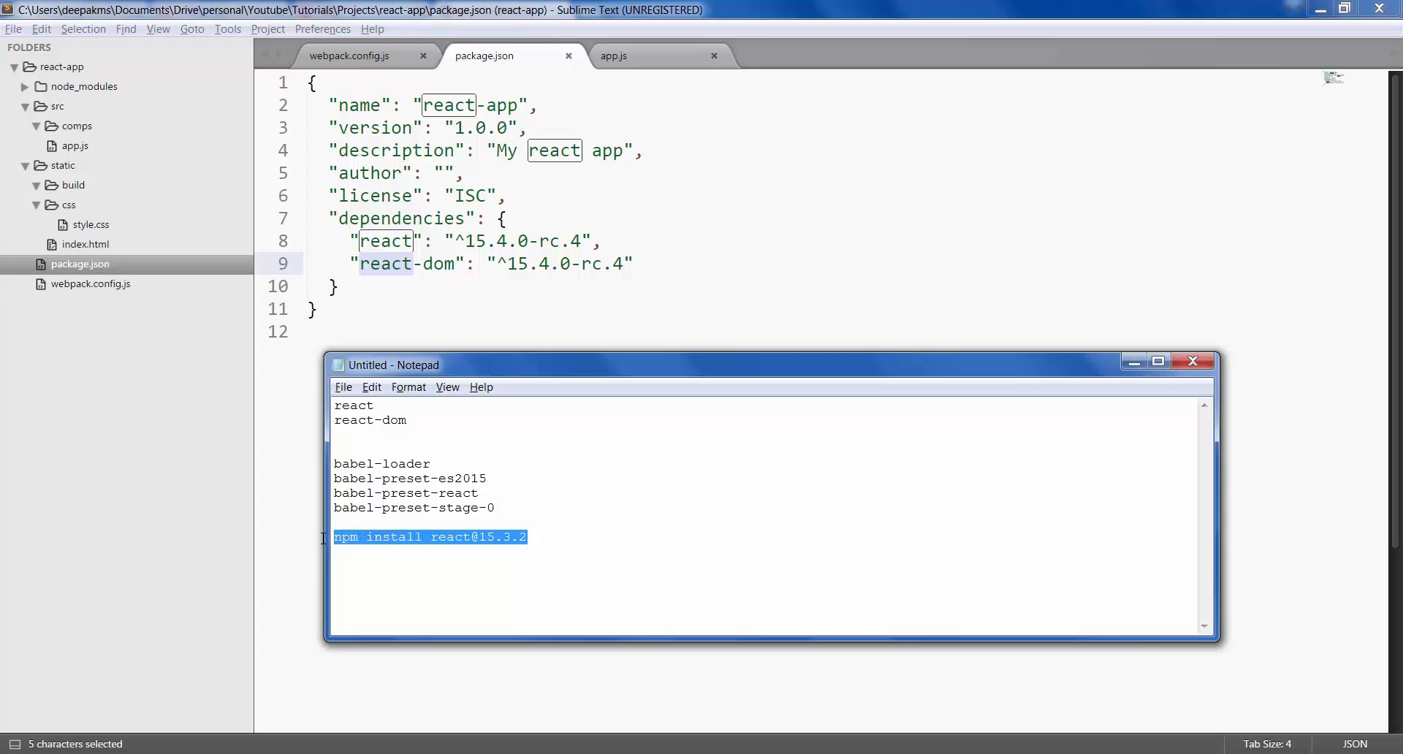
pyautogui.press('Delete')
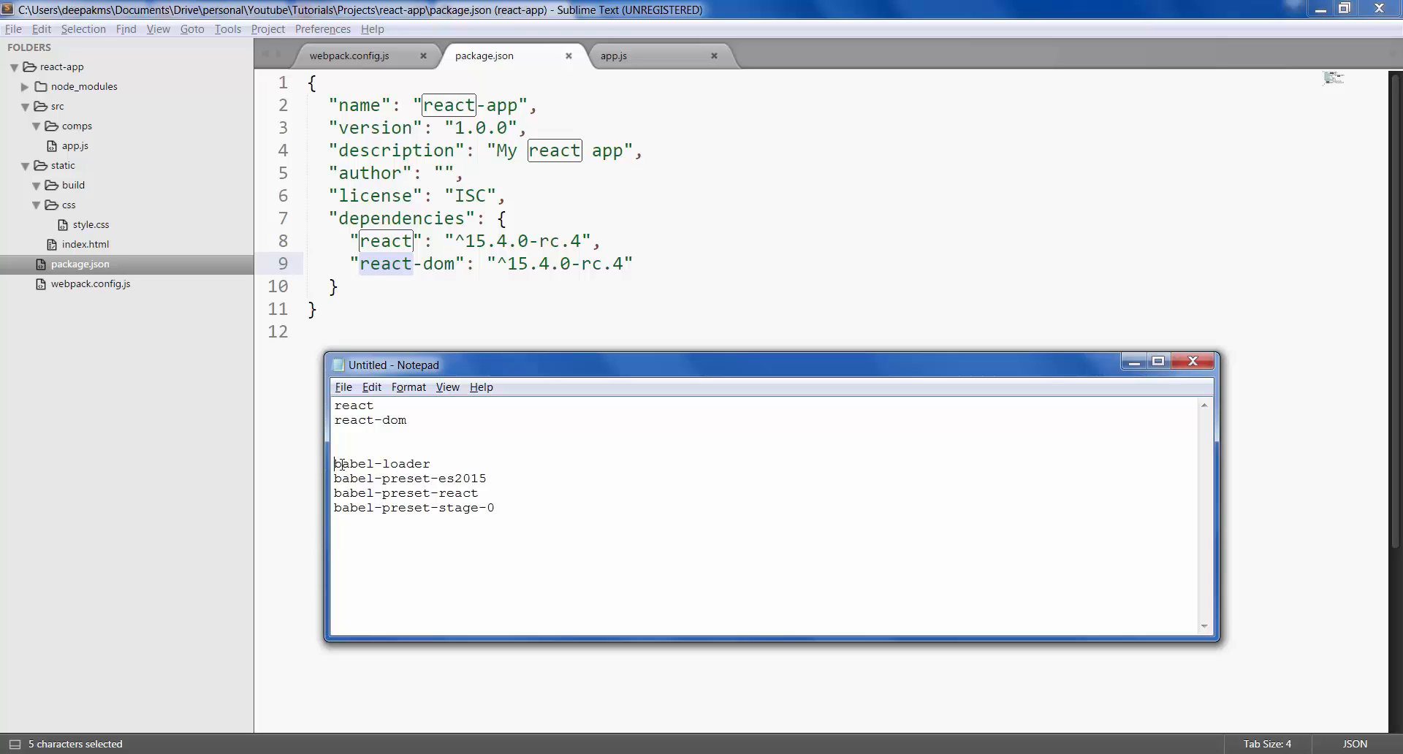
# Note the babel-loader install command, reworking its --save flag into -D / --save-dev
pyautogui.write('npm i babel-loader babel-preset-es2015 babel-preset-react babel-preset-stage-0')
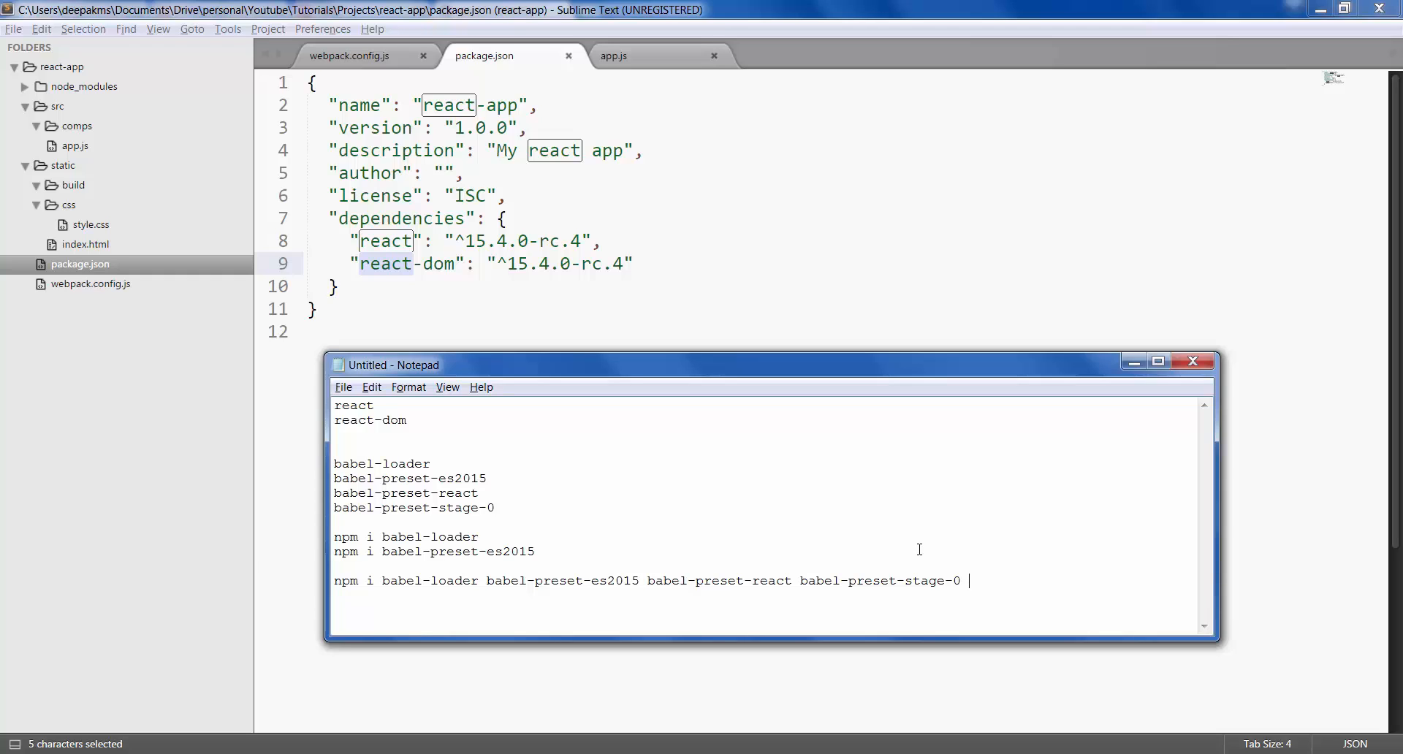
pyautogui.write('-S')
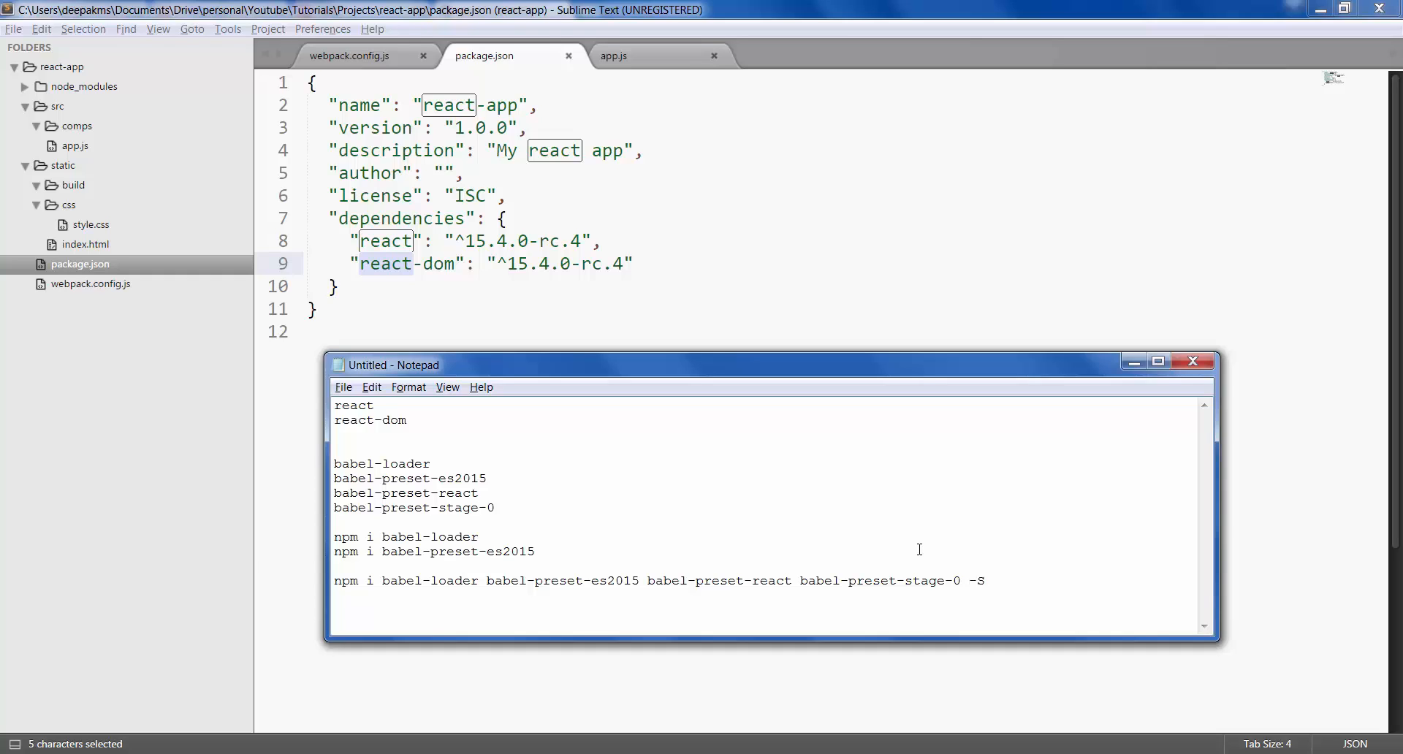
pyautogui.write('--save')
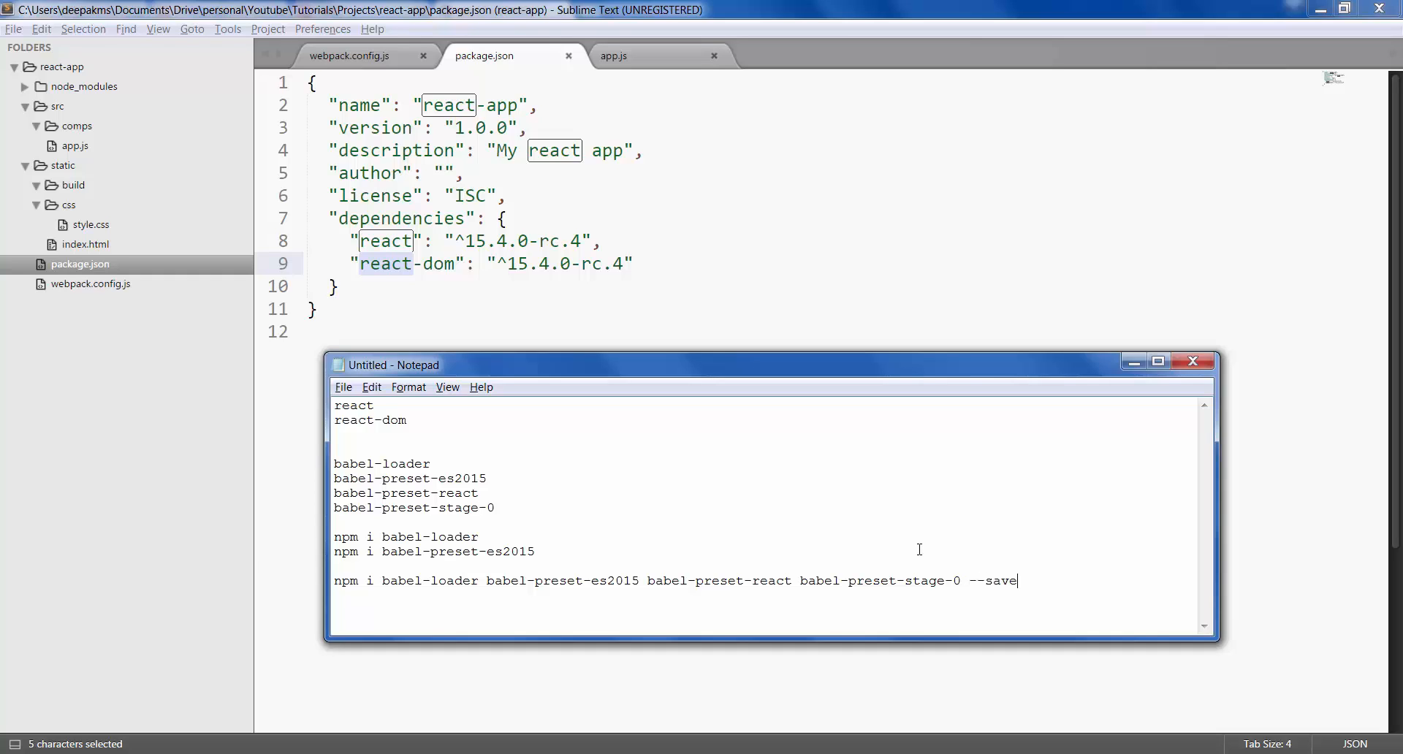
pyautogui.press('BackSpace')
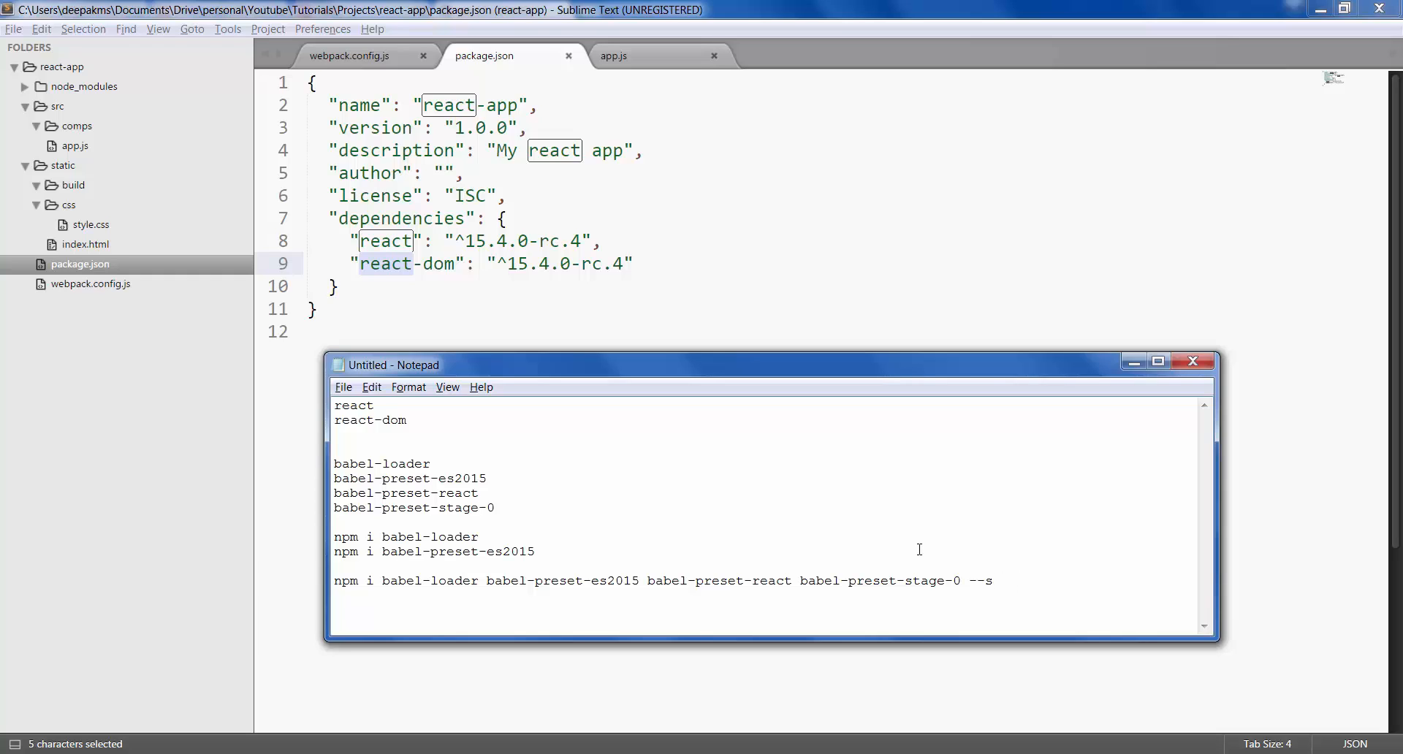
pyautogui.press('Backspace')
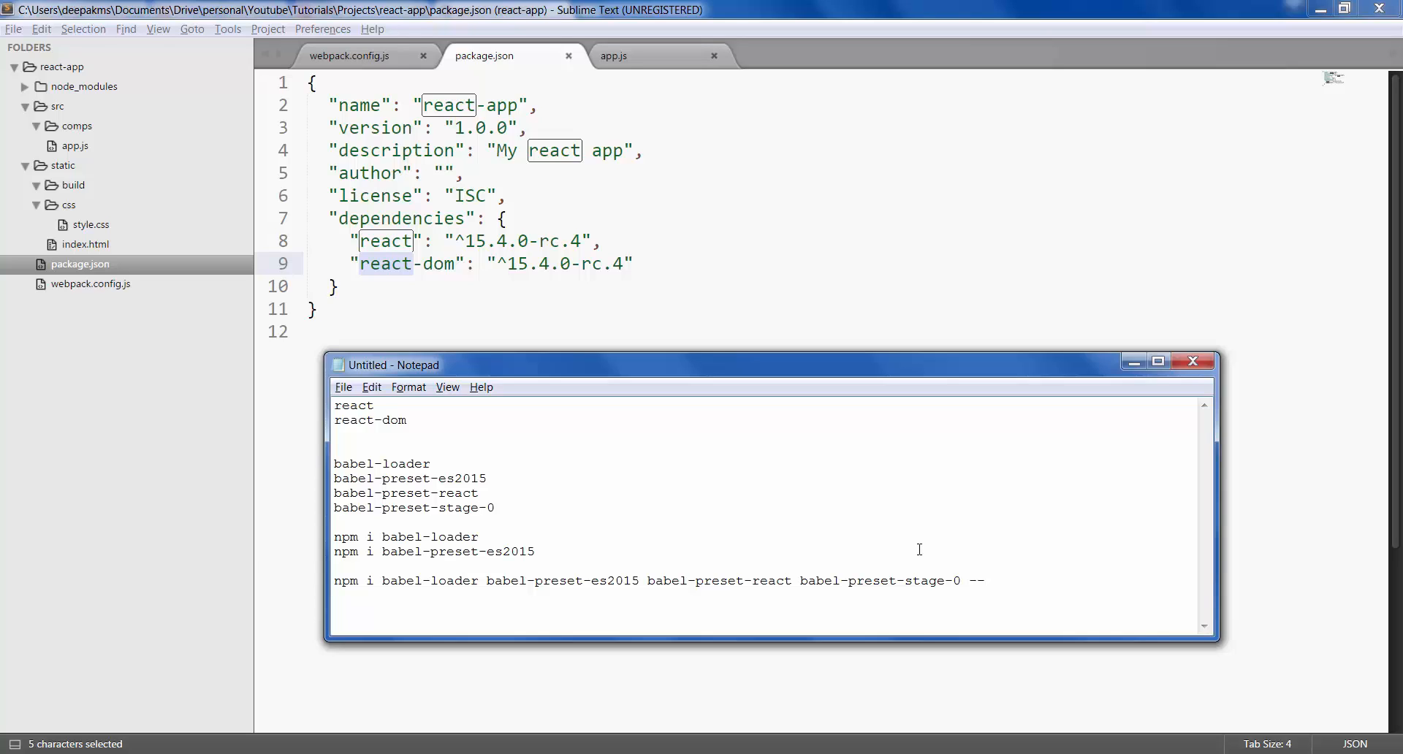
pyautogui.press('Backspace')
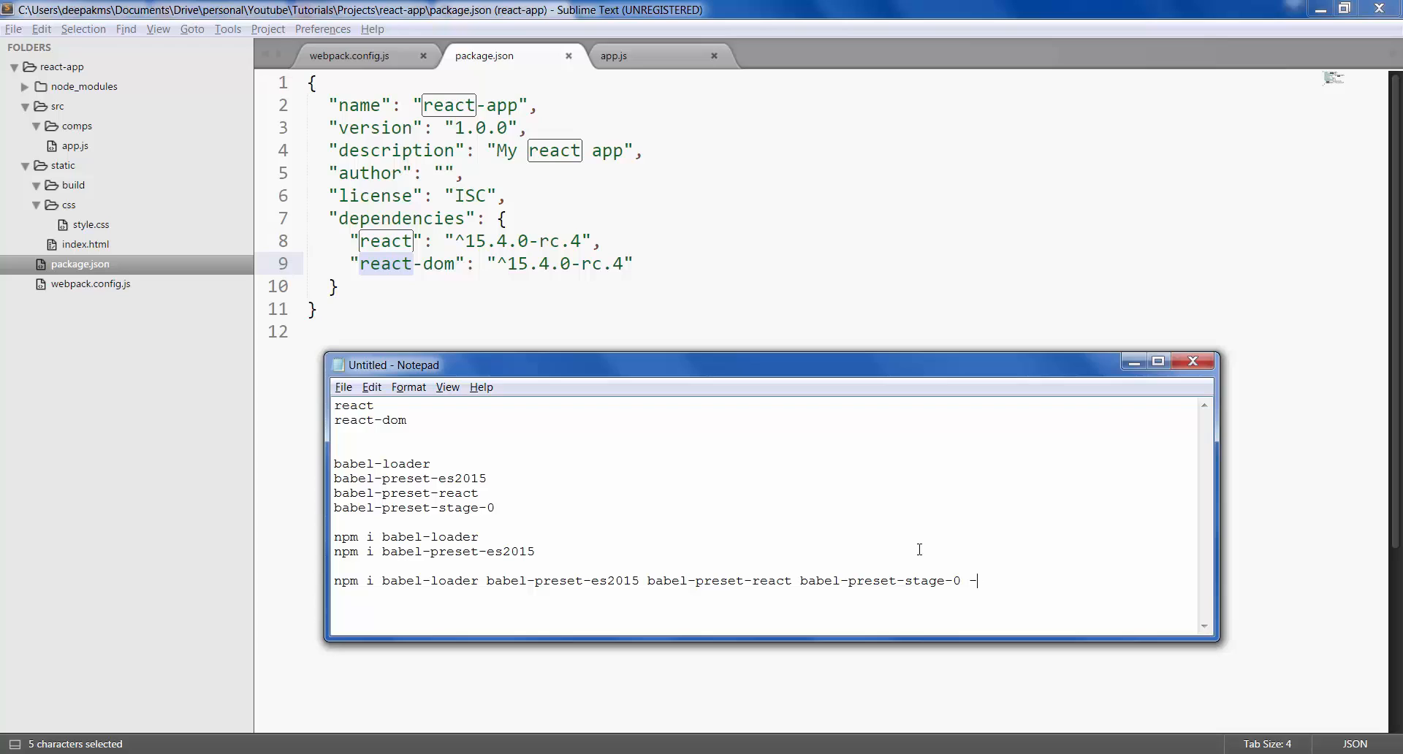
pyautogui.write('D')
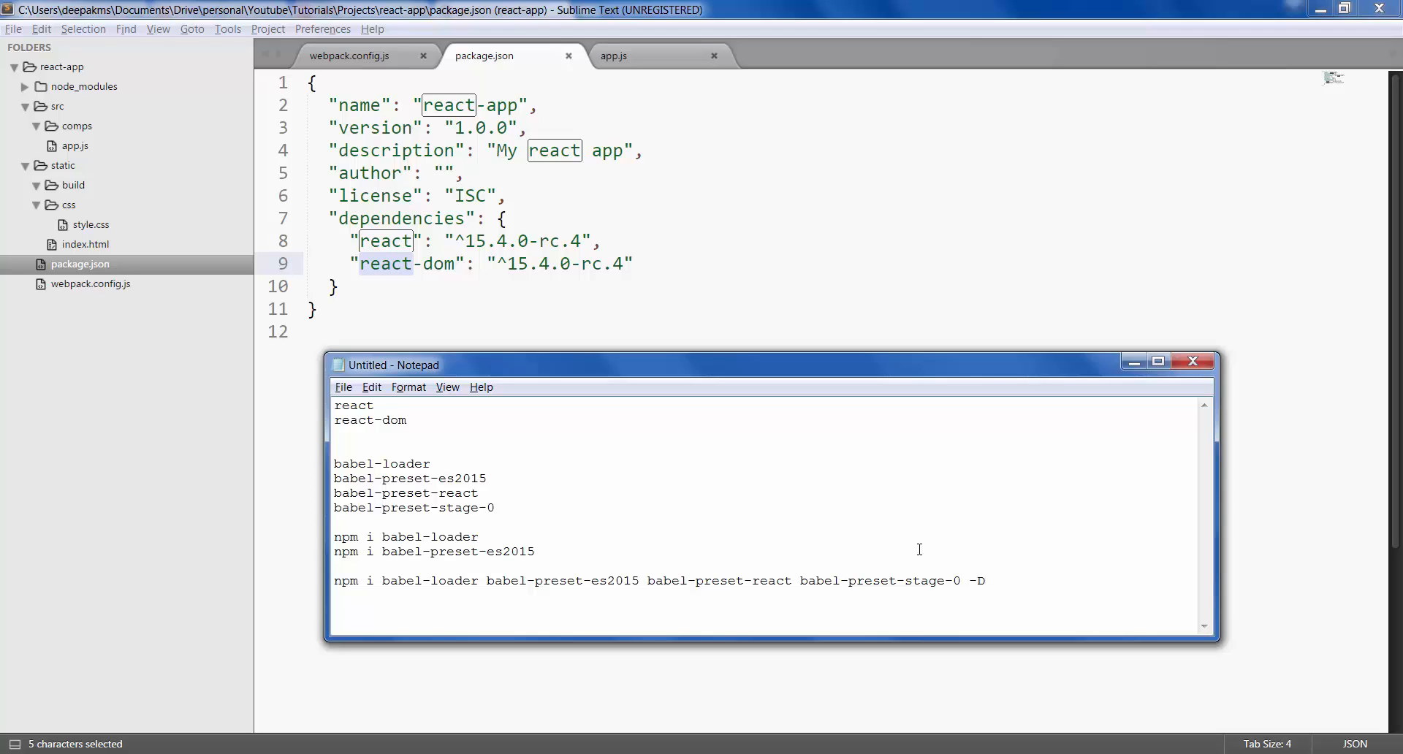
pyautogui.write('-sa')
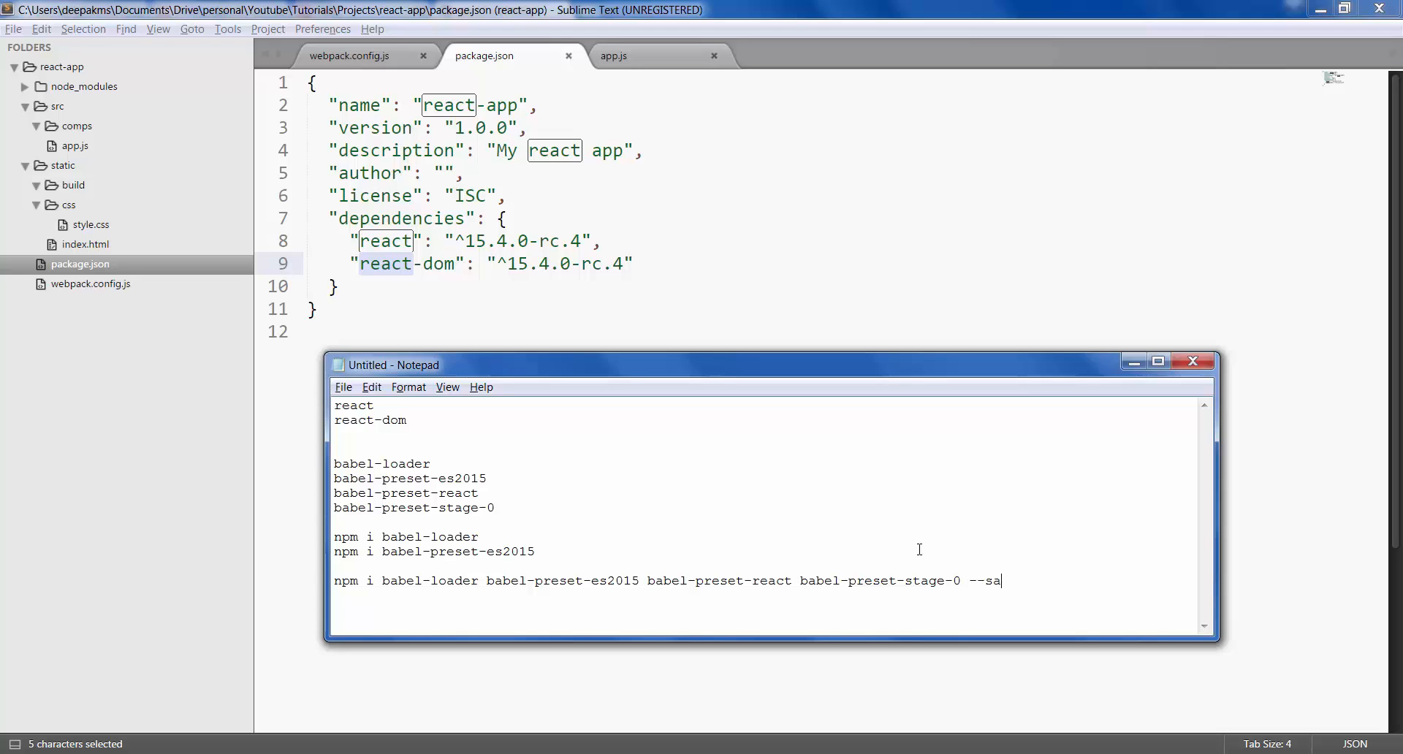
pyautogui.write('ve-dev')
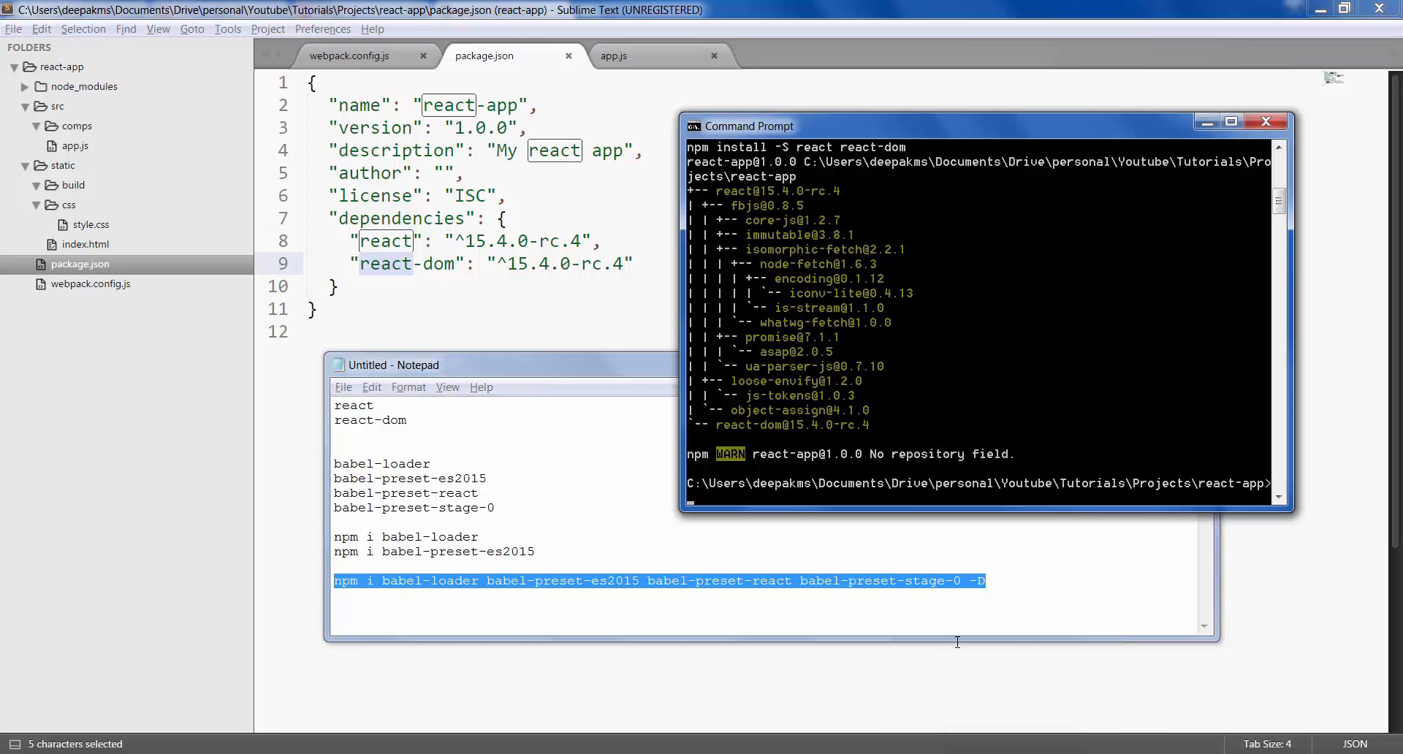
# Paste the babel install command into the Command Prompt and run it
pyautogui.rightClick(744, 496)
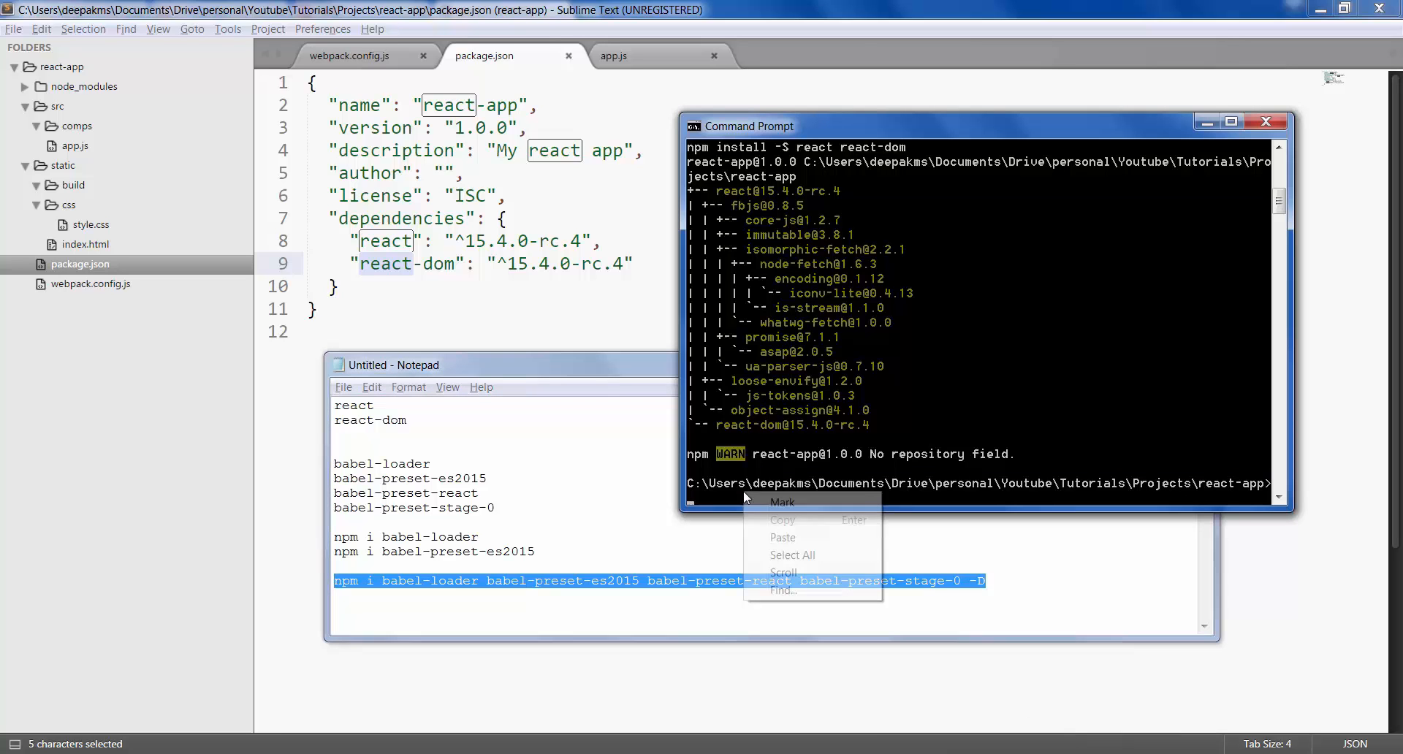
pyautogui.click(782, 536)
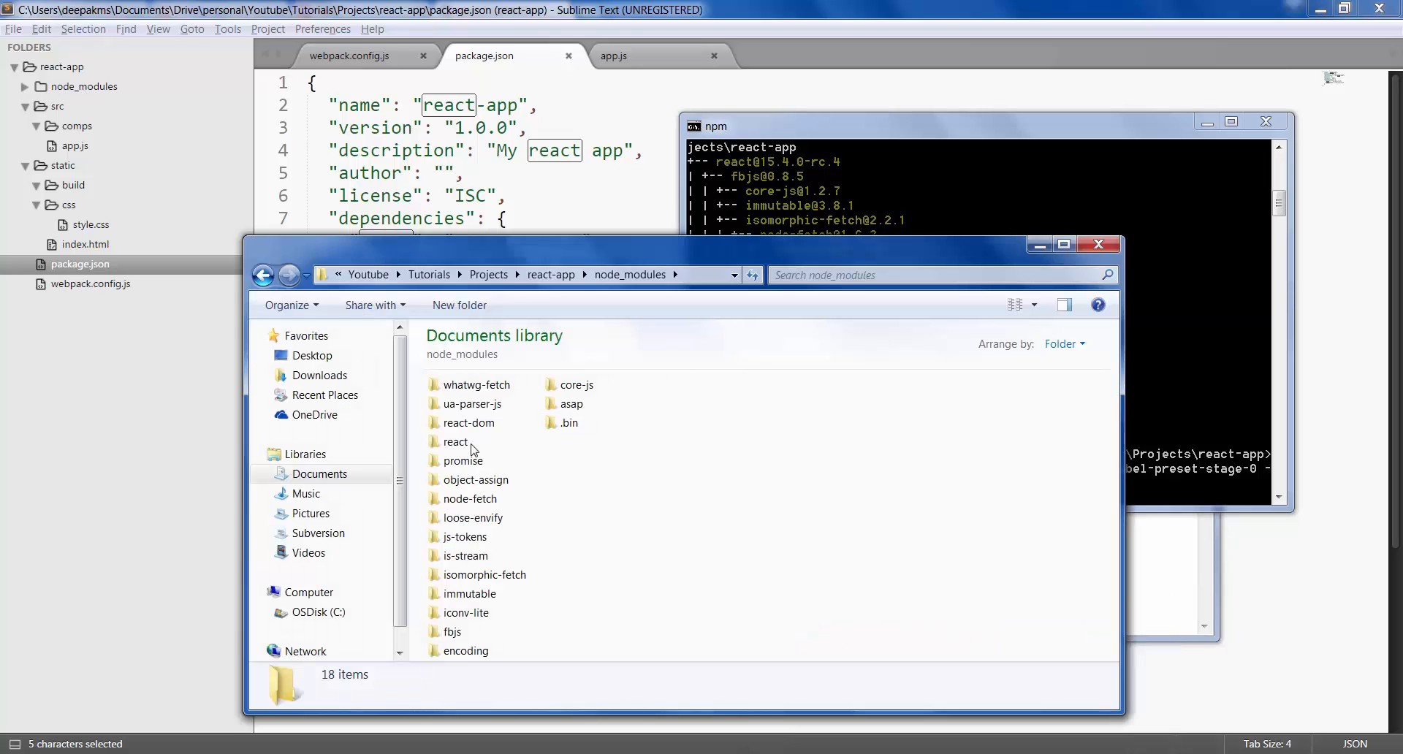
# Inspect the node-fetch and react-dom folders inside node_modules
pyautogui.click(469, 499)
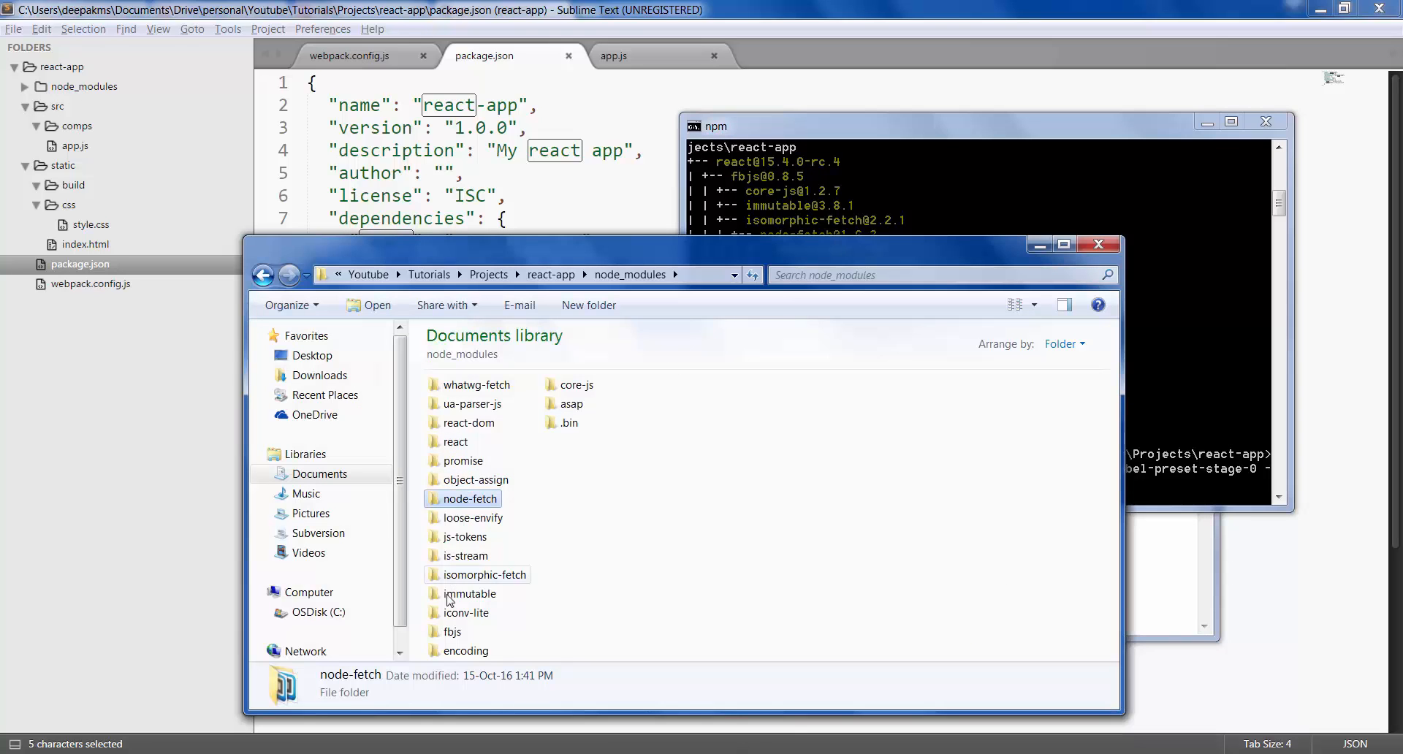
pyautogui.click(468, 423)
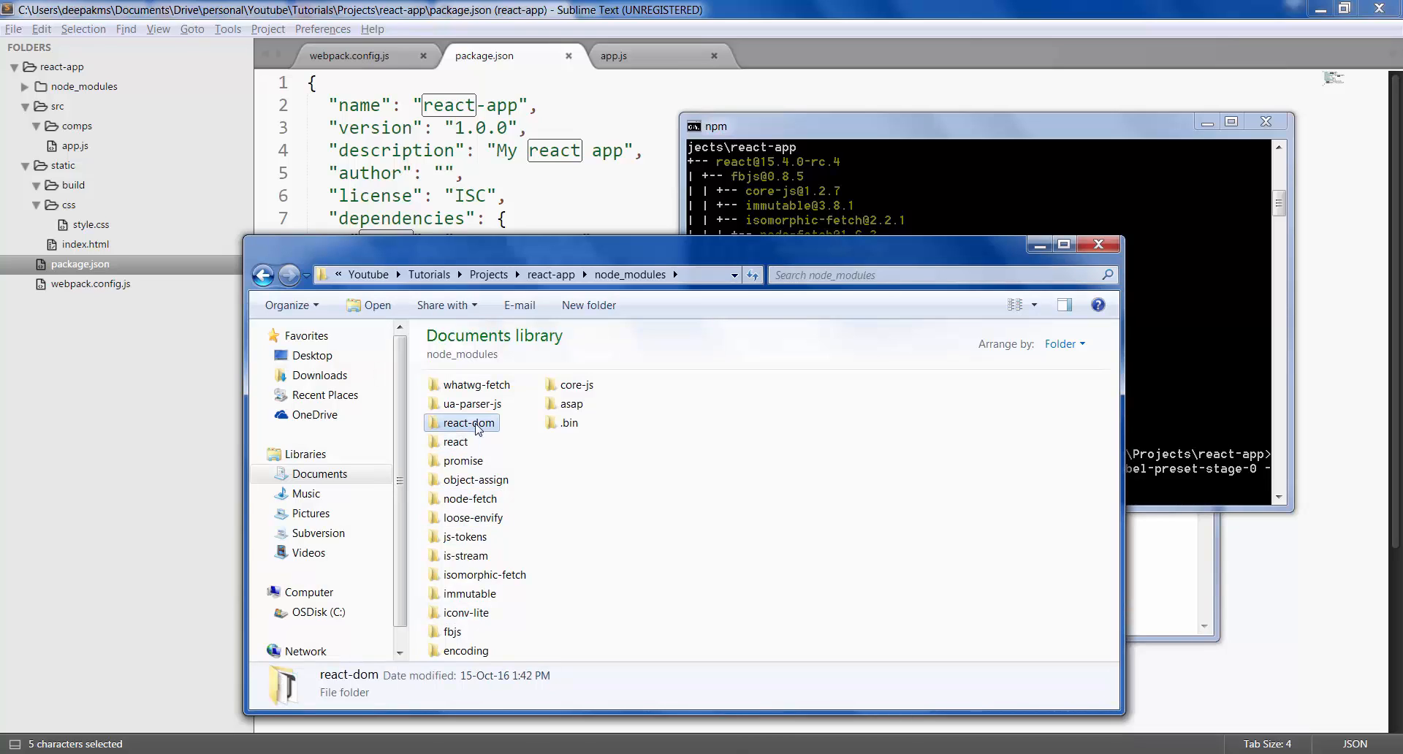